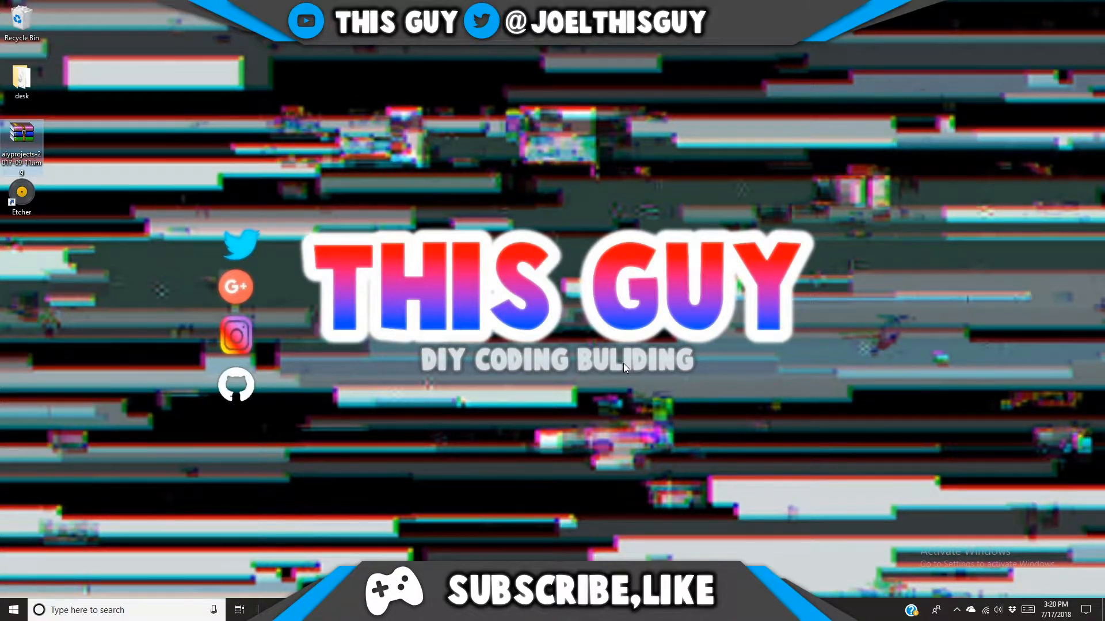
pyautogui.moveTo(611, 365)
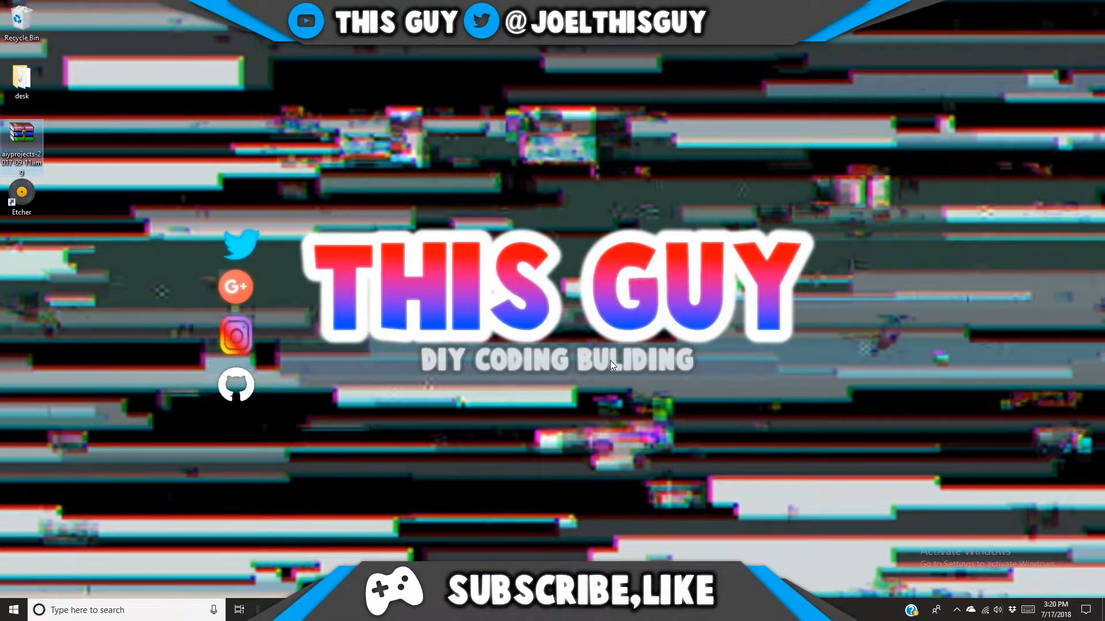
pyautogui.moveTo(495, 533)
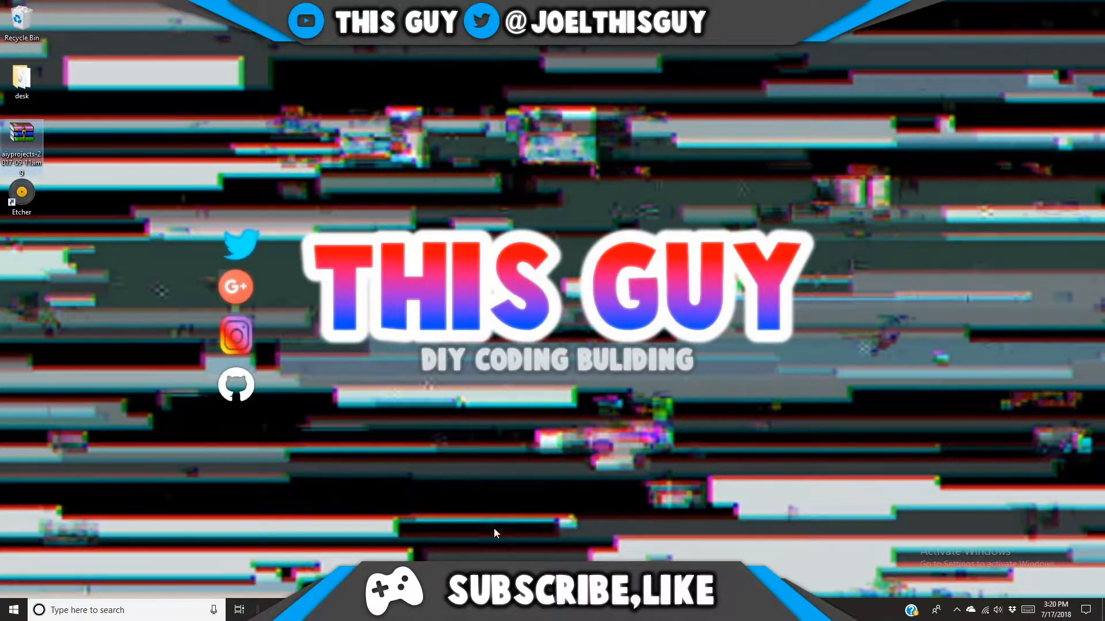
pyautogui.moveTo(335, 433)
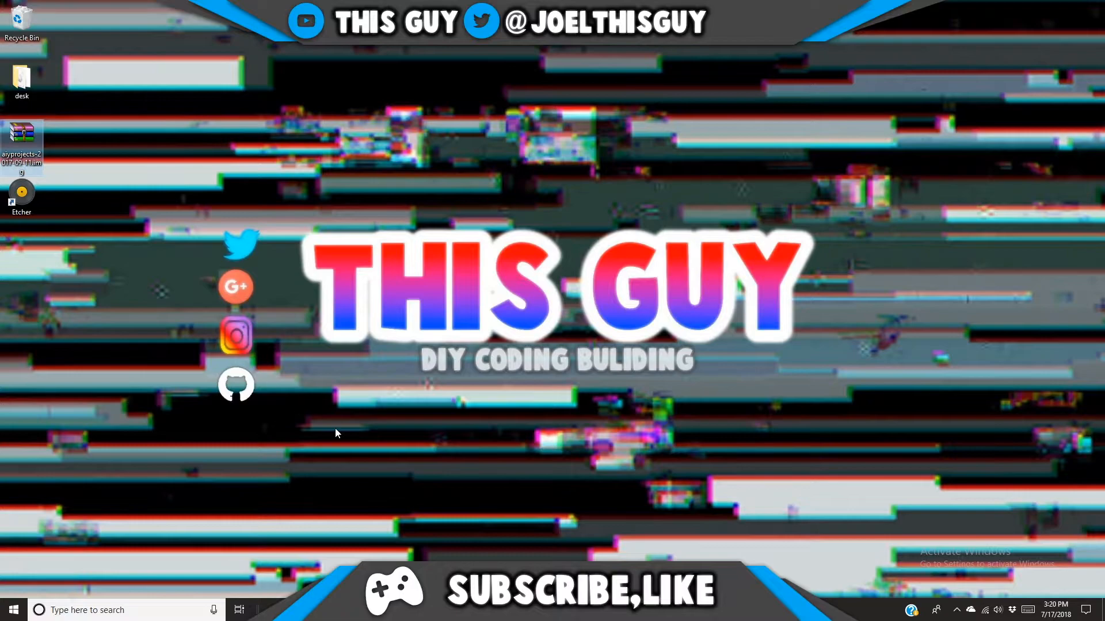
pyautogui.moveTo(24, 148)
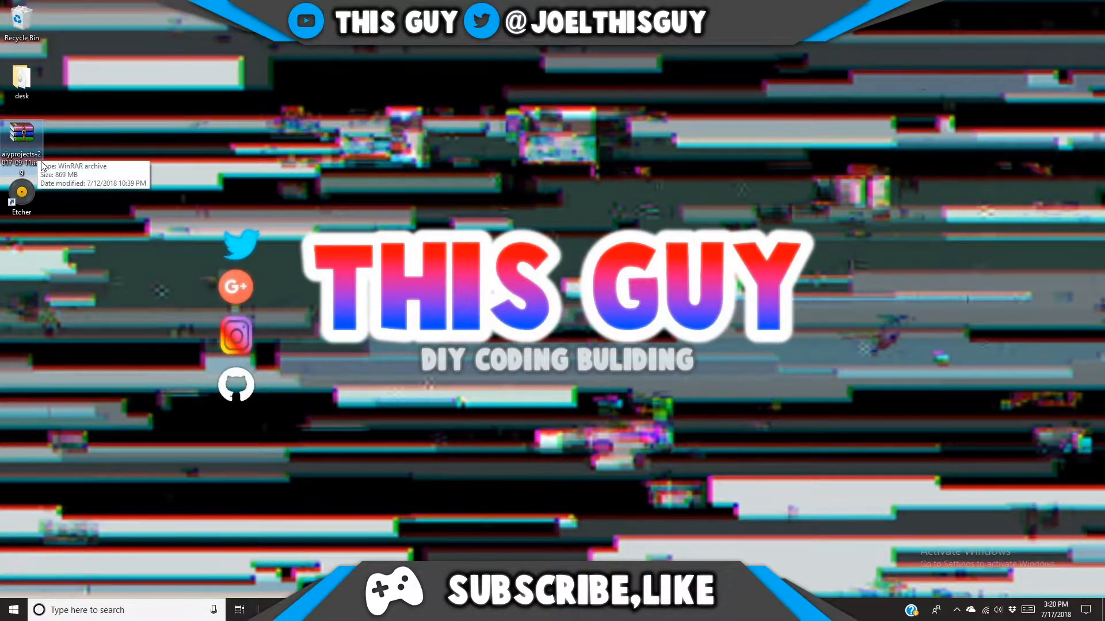
pyautogui.moveTo(35, 171)
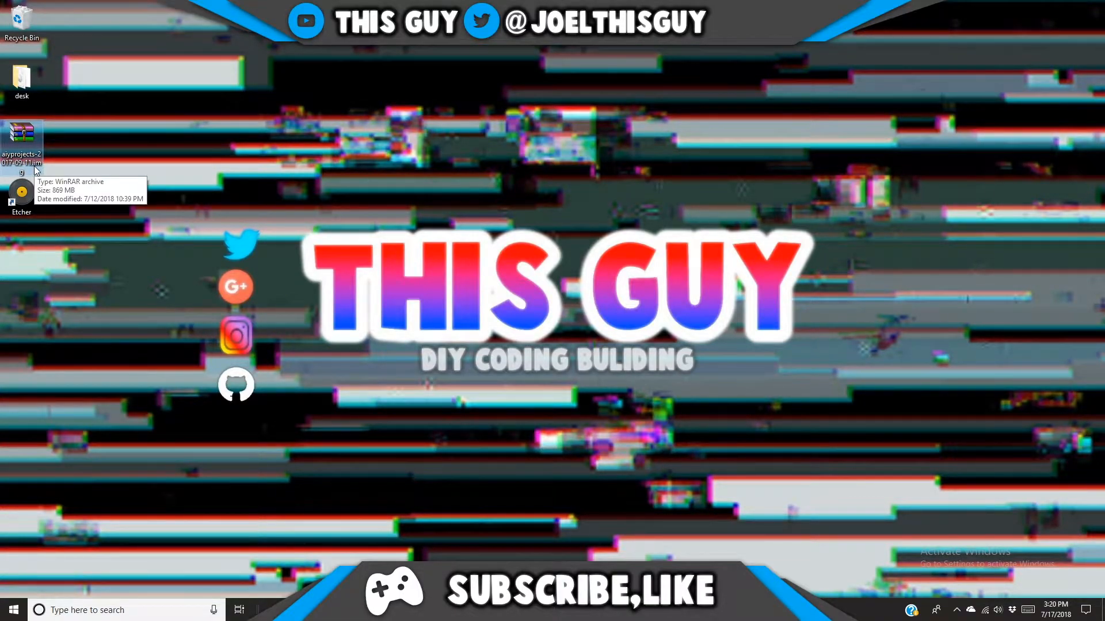
pyautogui.moveTo(70, 192)
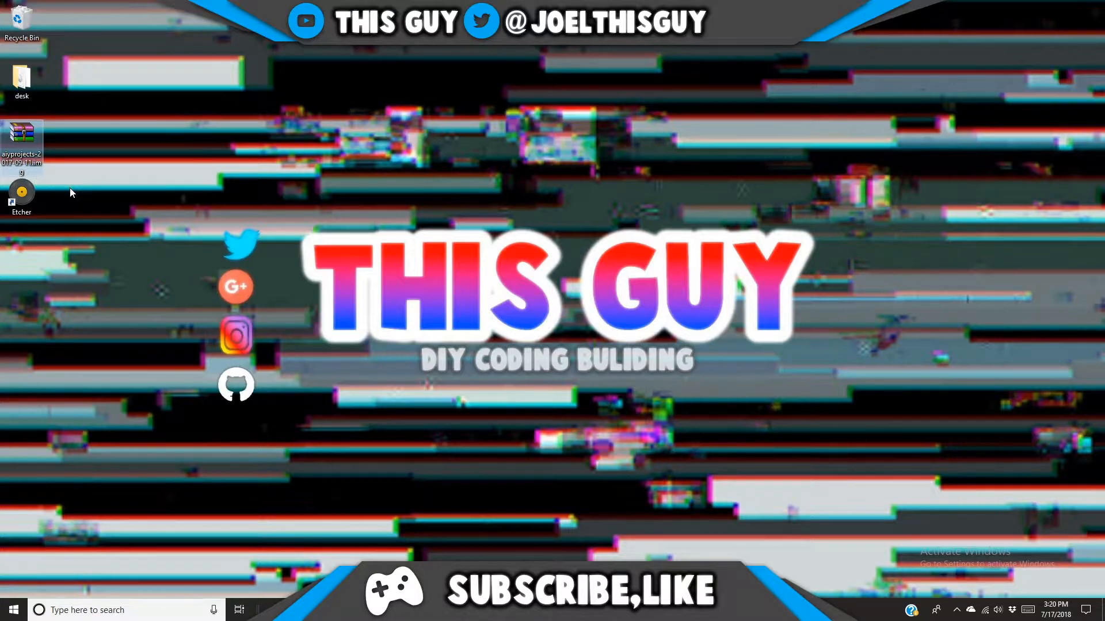
pyautogui.moveTo(123, 248)
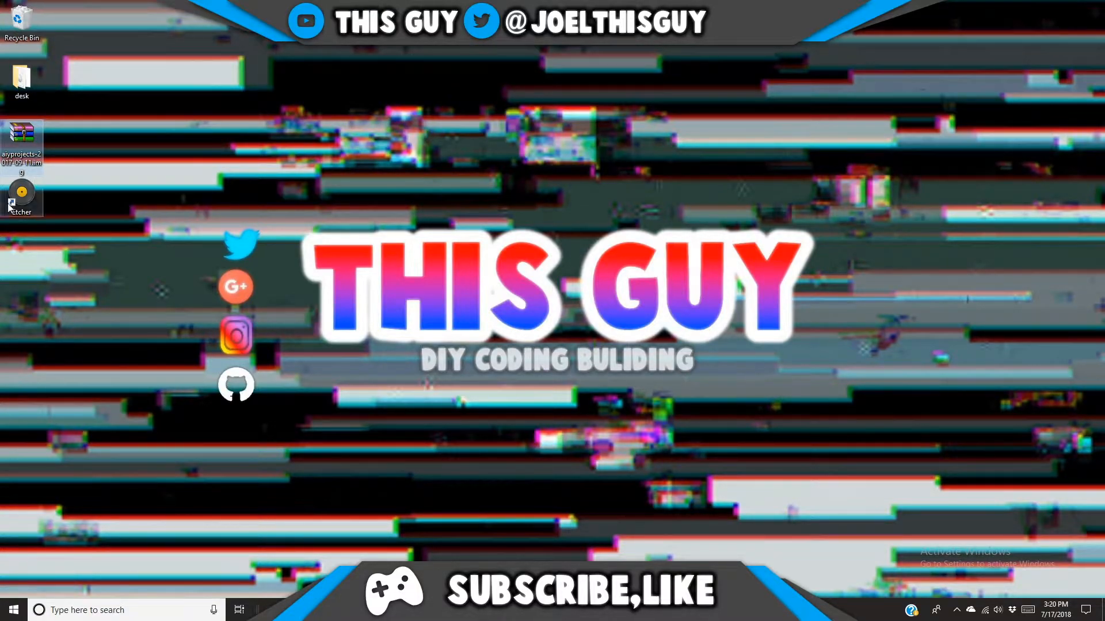
pyautogui.moveTo(65, 184)
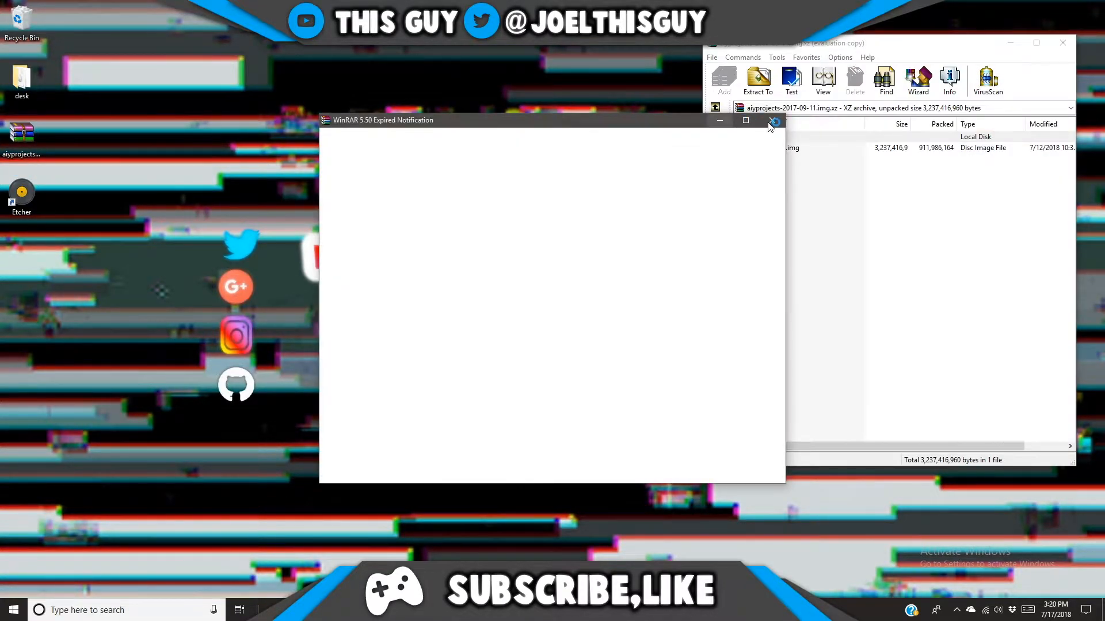
# Dismiss the expired notice, extract aiyprojects-2017-09-11.img onto the desktop and close WinRAR.
pyautogui.click(773, 121)
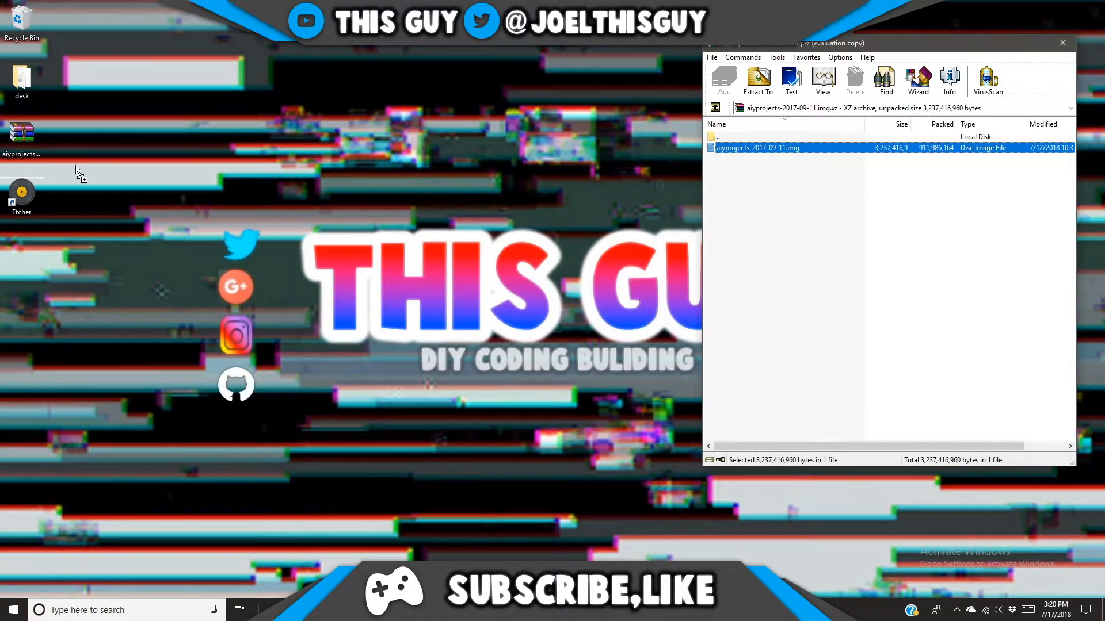
pyautogui.click(758, 79)
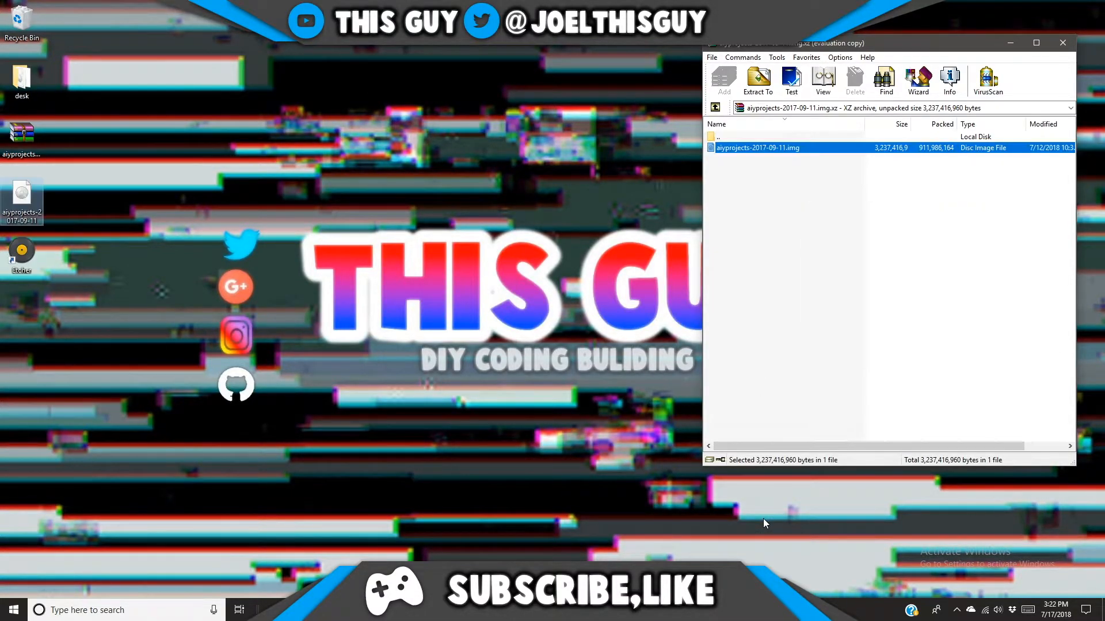
pyautogui.click(757, 81)
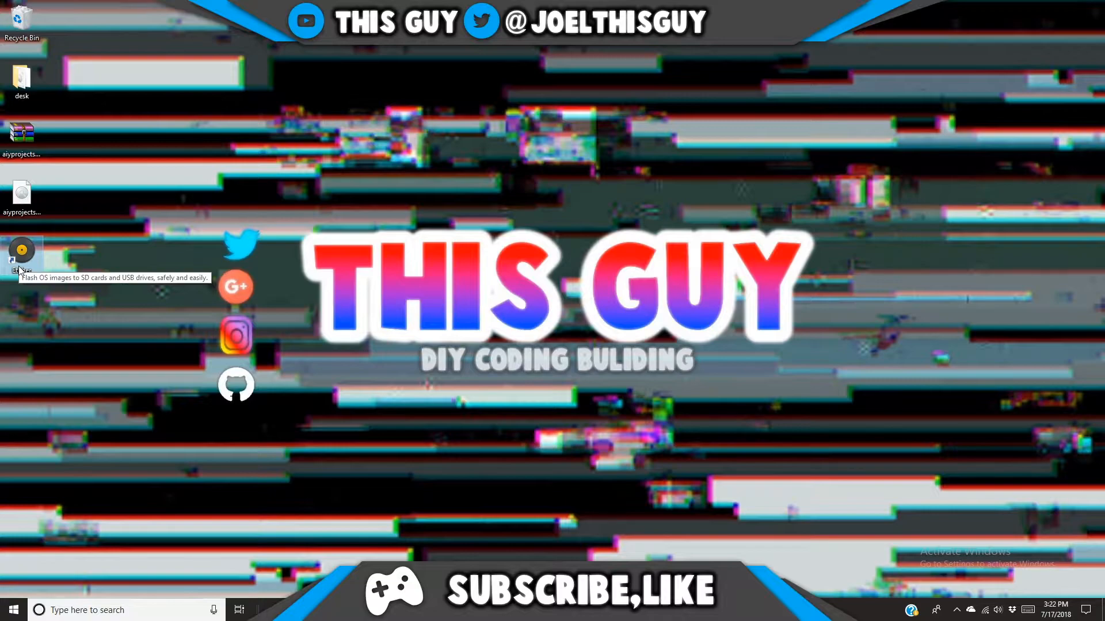
pyautogui.moveTo(96, 313)
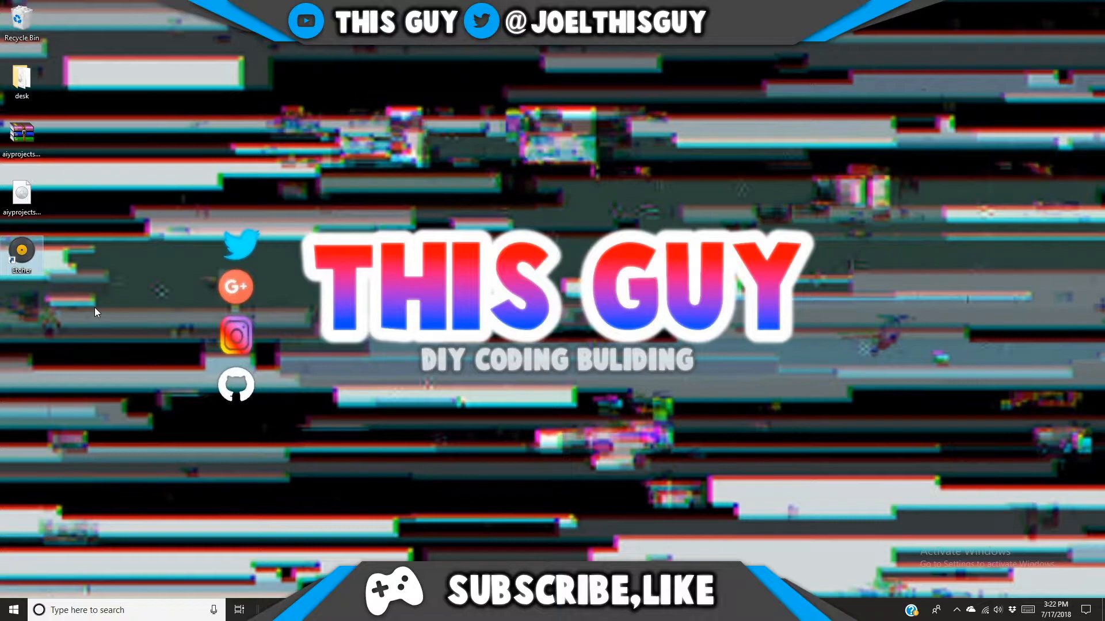
pyautogui.moveTo(39, 288)
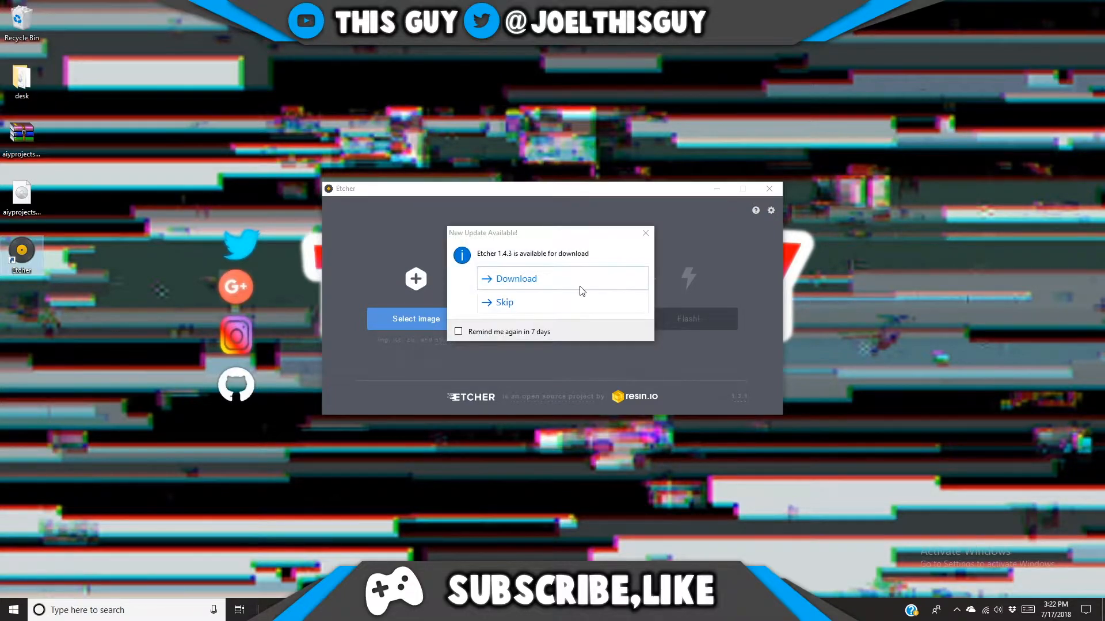
# Skip the New Update Available prompt so Etcher shows its image-selection step.
pyautogui.click(503, 302)
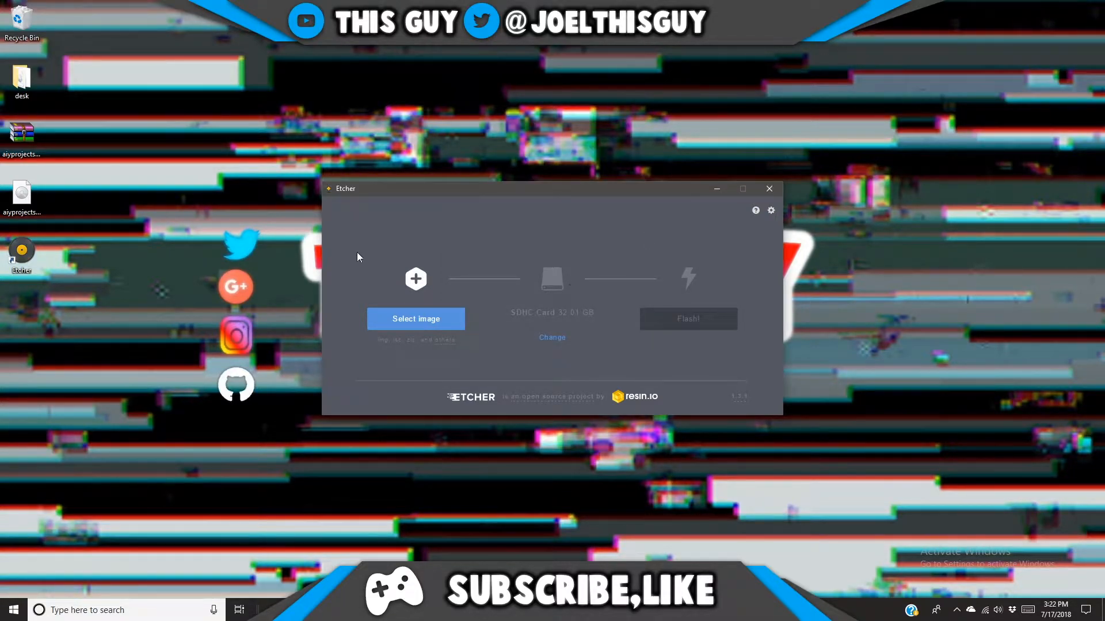
pyautogui.moveTo(289, 256)
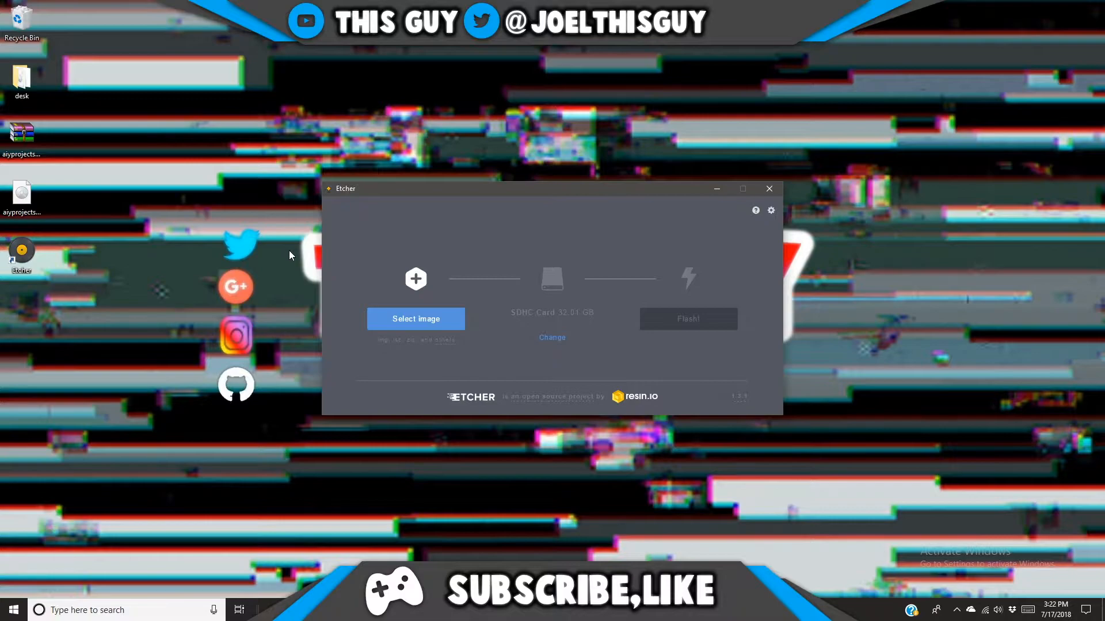
pyautogui.moveTo(403, 325)
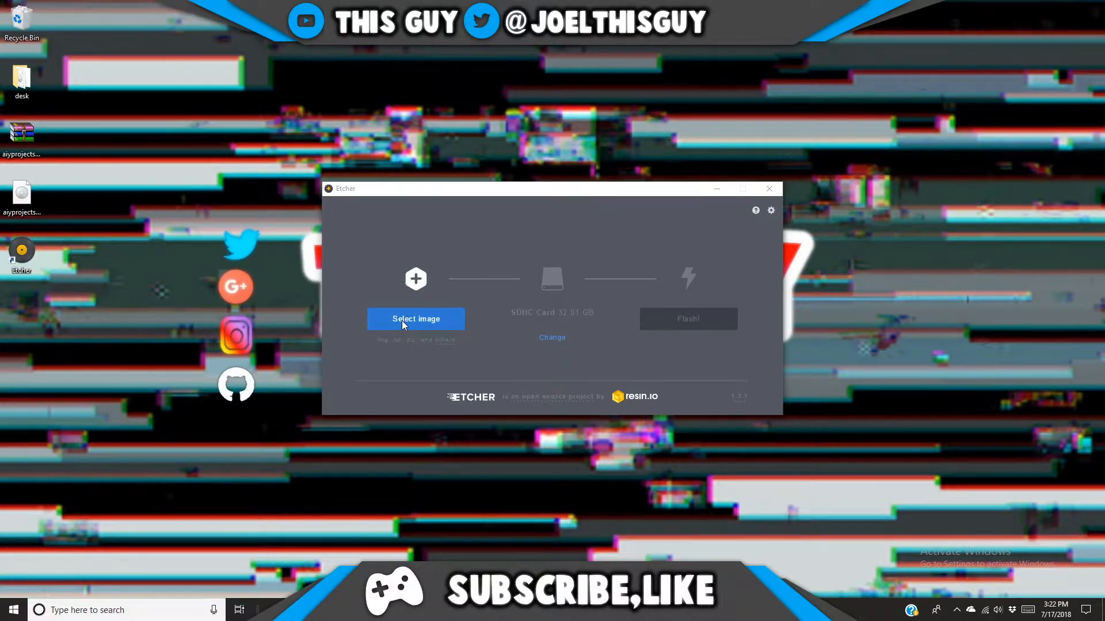
# Load aiyprojects-2017-09-11.img from the Desktop and confirm the 32 GB SDHC card as target.
pyautogui.click(415, 319)
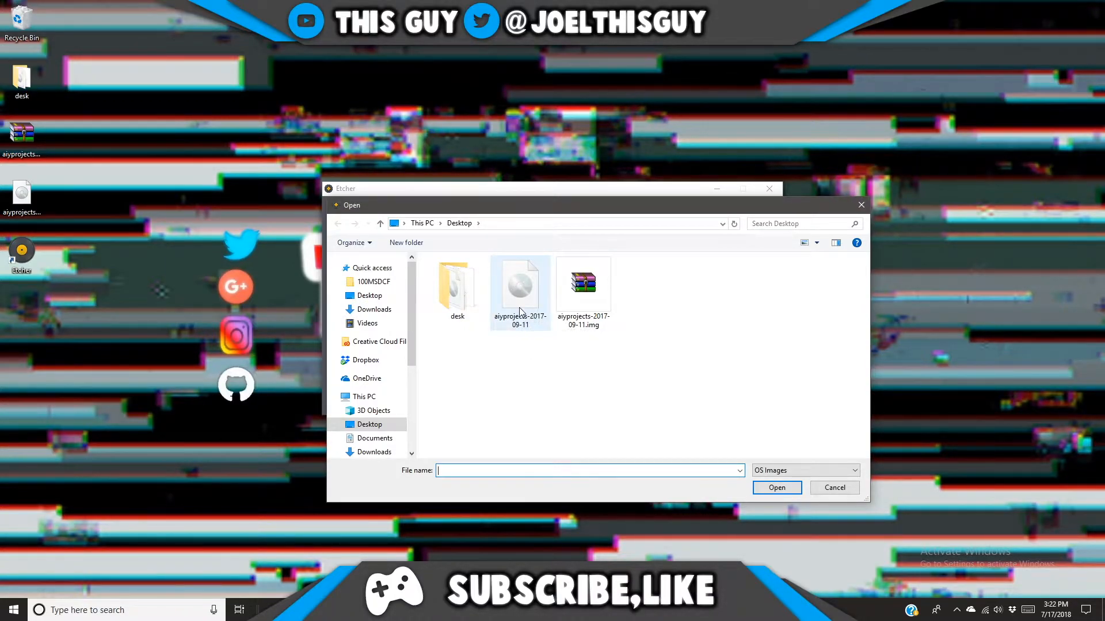
pyautogui.click(776, 488)
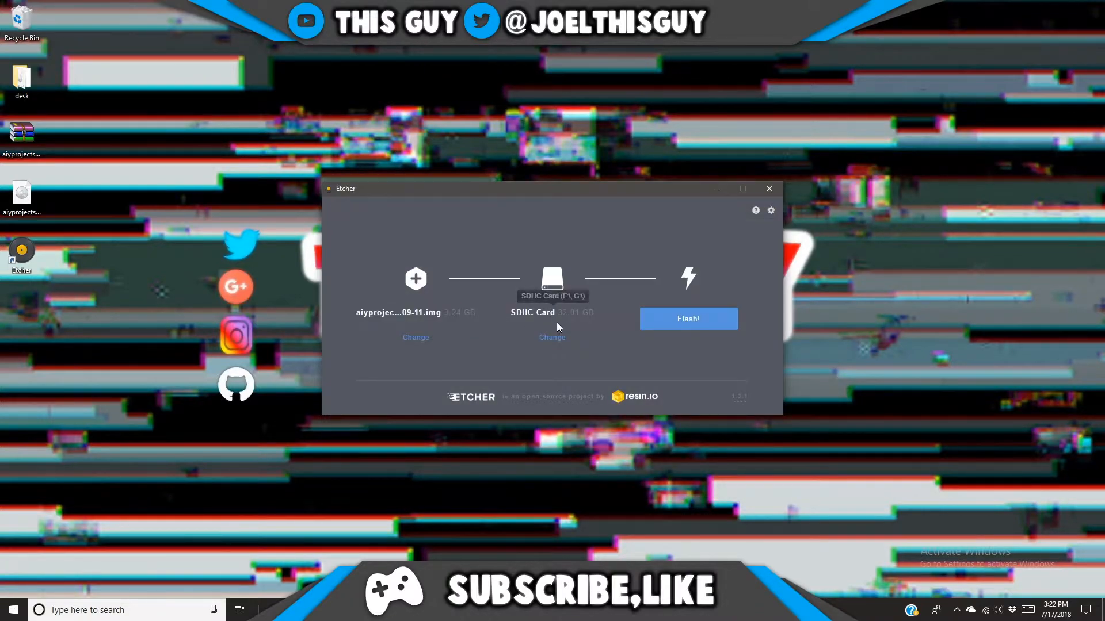
pyautogui.click(551, 337)
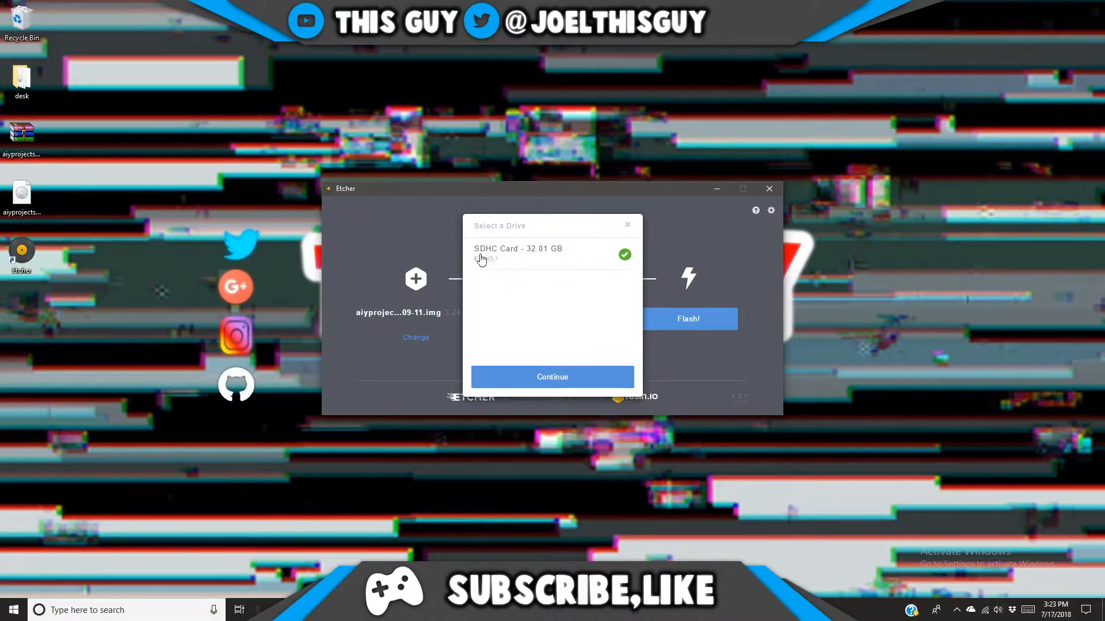
pyautogui.moveTo(582, 219)
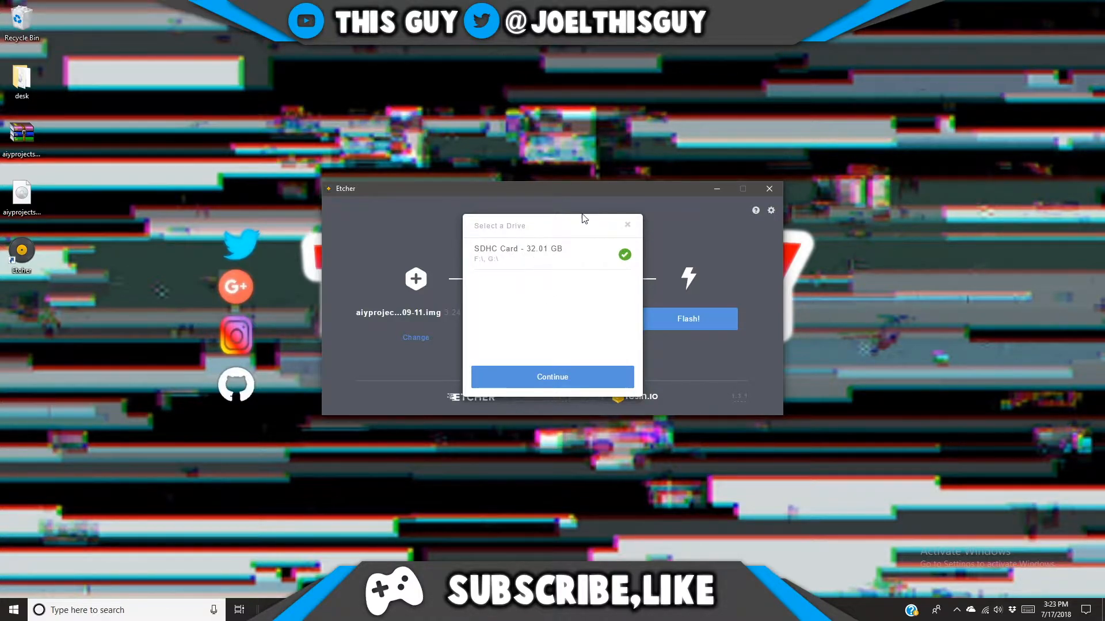
pyautogui.moveTo(613, 239)
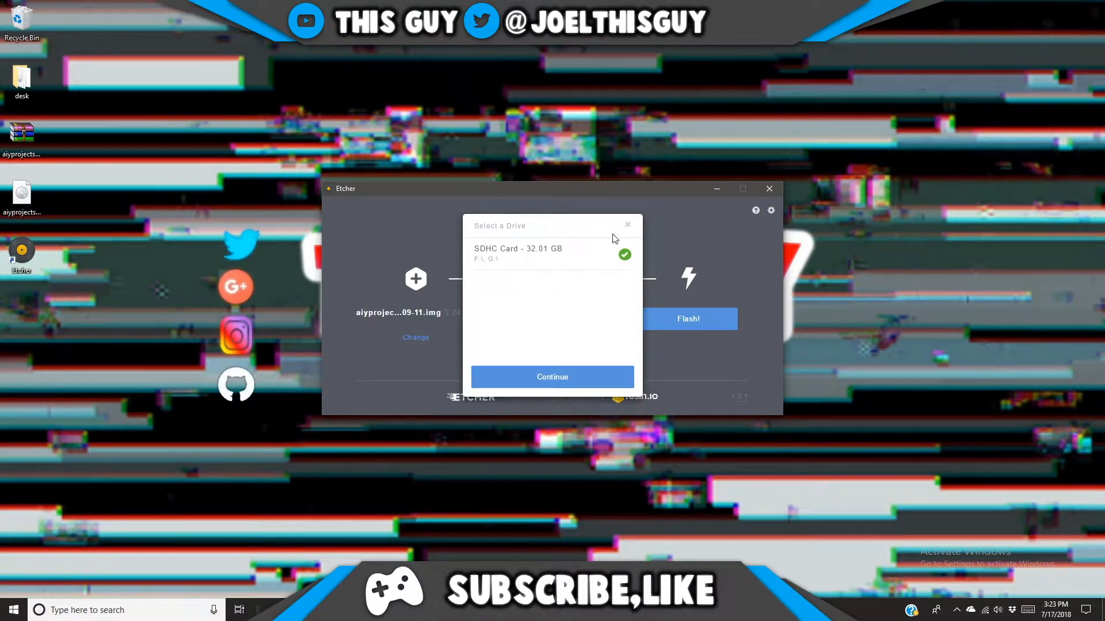
pyautogui.moveTo(551, 377)
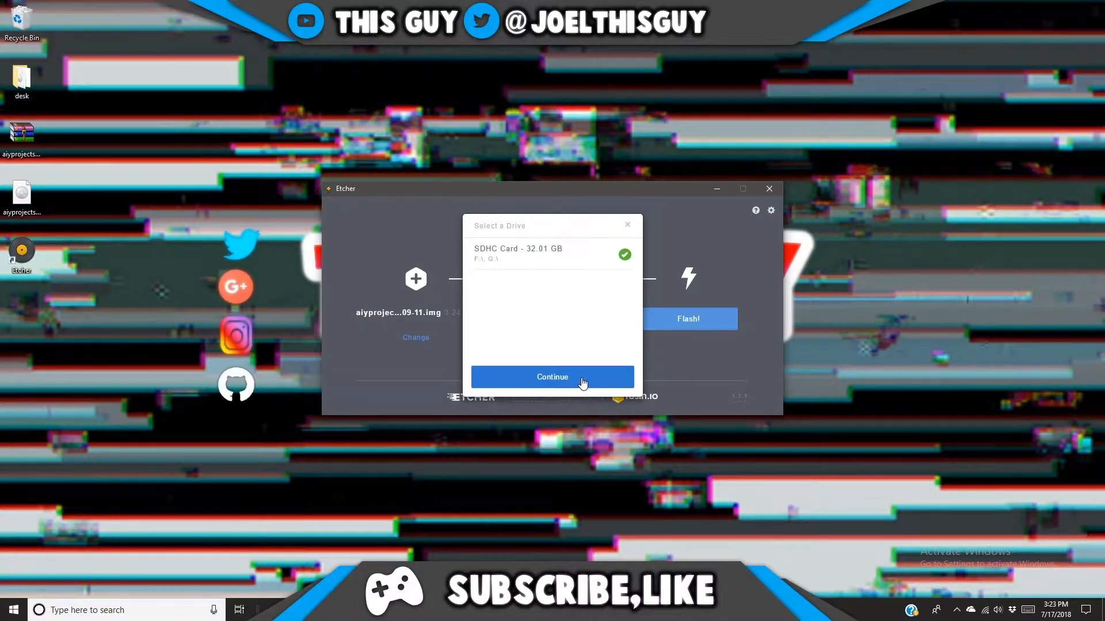
pyautogui.click(551, 377)
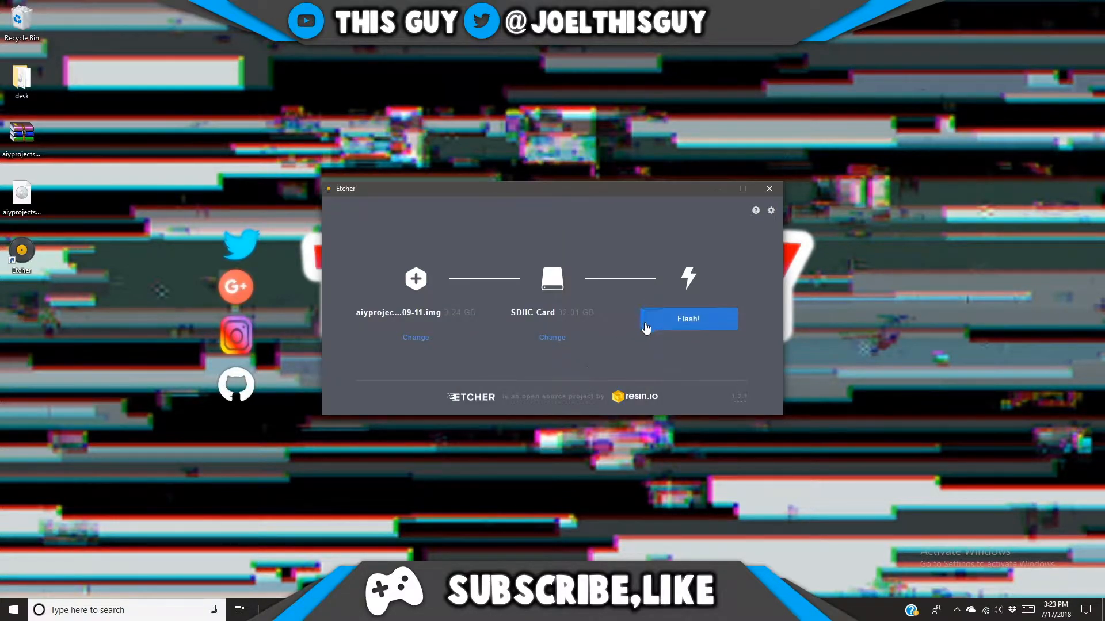
# Start flashing the image to the SD card and dismiss the Windows Insert disk prompt.
pyautogui.click(687, 319)
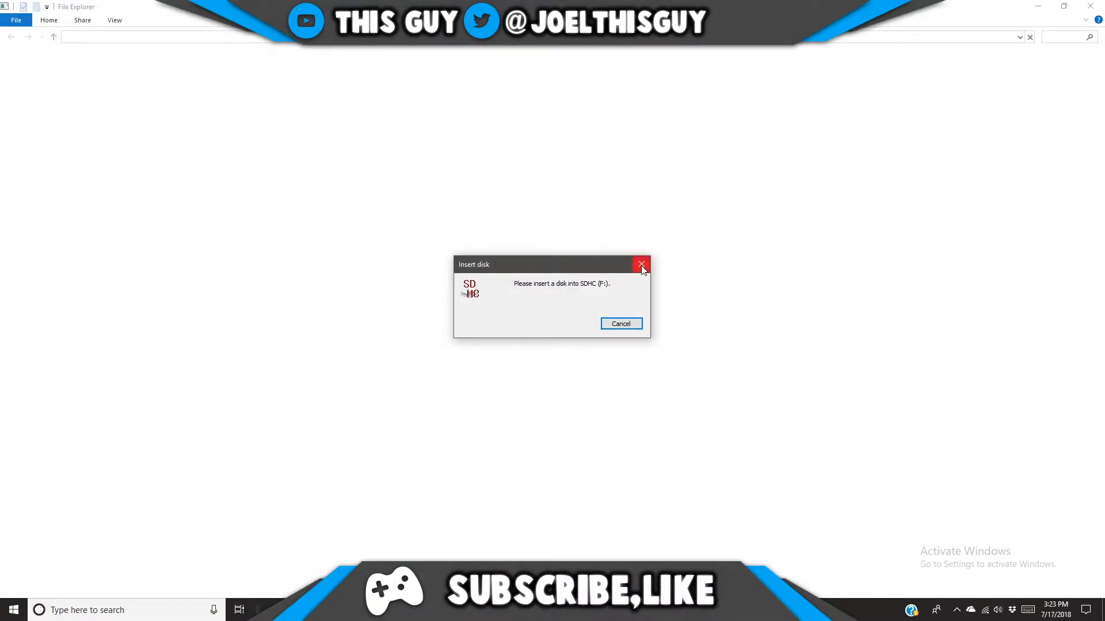
pyautogui.click(641, 265)
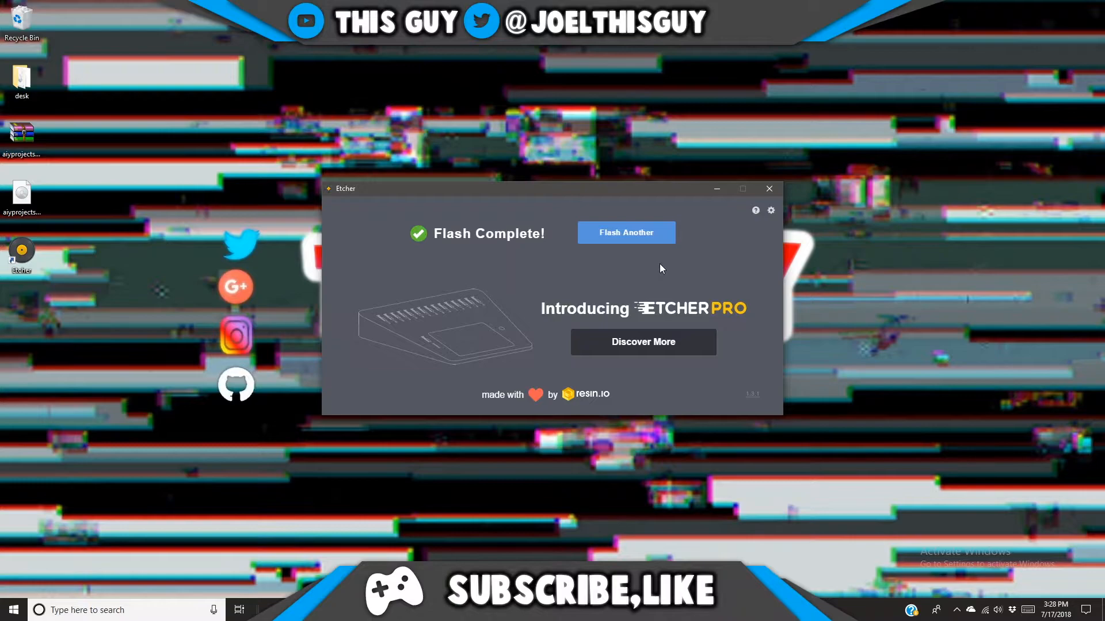
pyautogui.moveTo(627, 310)
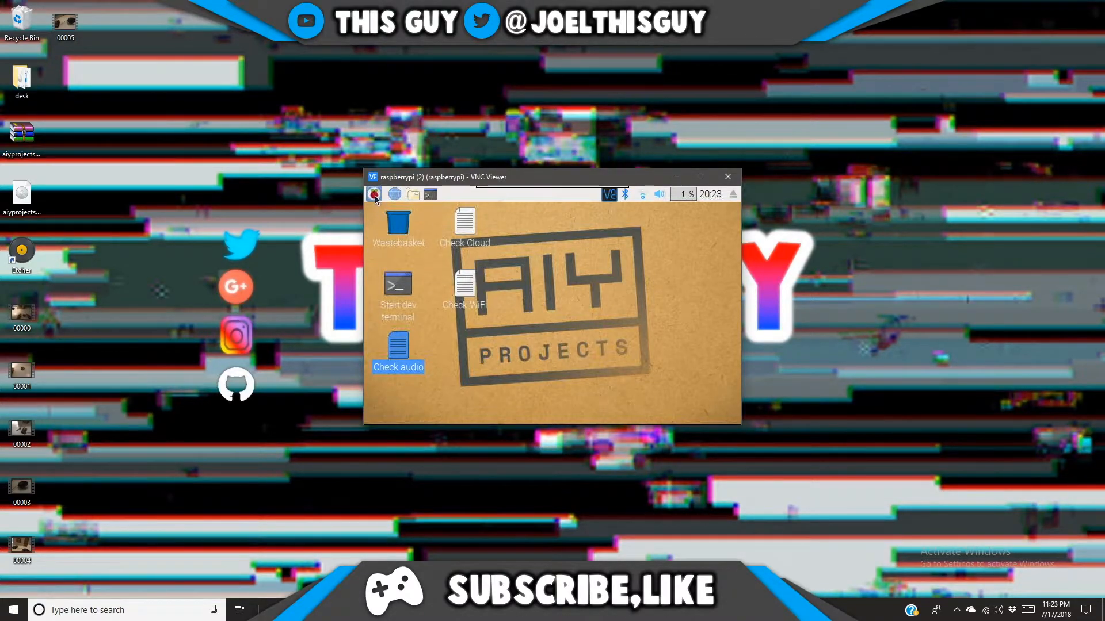
# Bring up the Raspberry menu on the remote AIY desktop to reach Preferences.
pyautogui.click(376, 195)
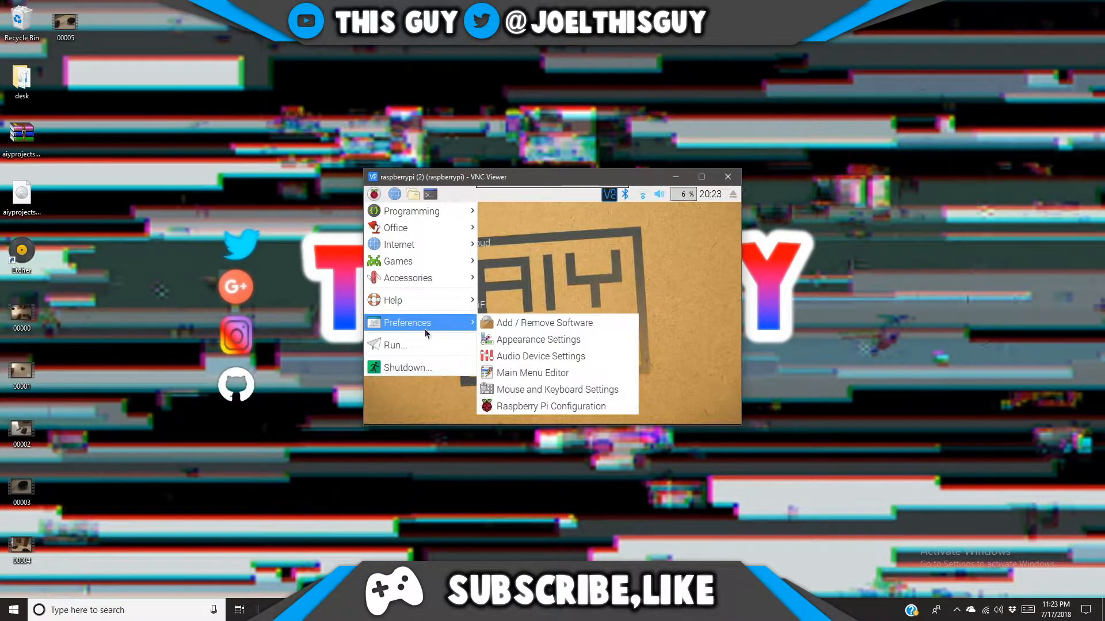
pyautogui.moveTo(552, 406)
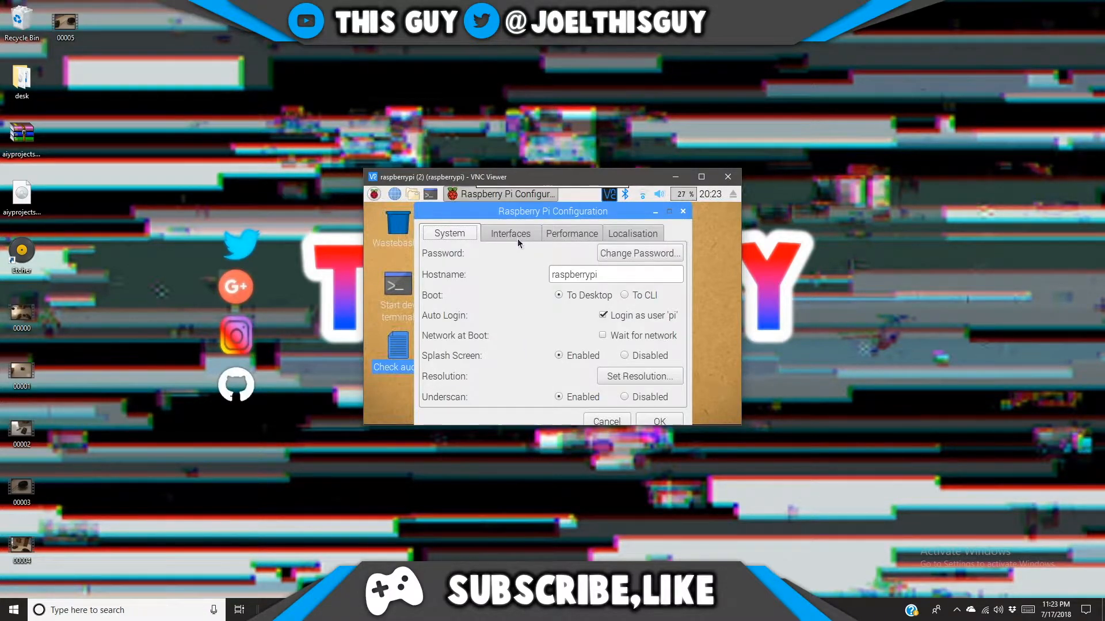
# Set the hostname to raspberrypiAIY and change the Pi's password, acknowledging the confirmation.
pyautogui.click(614, 274)
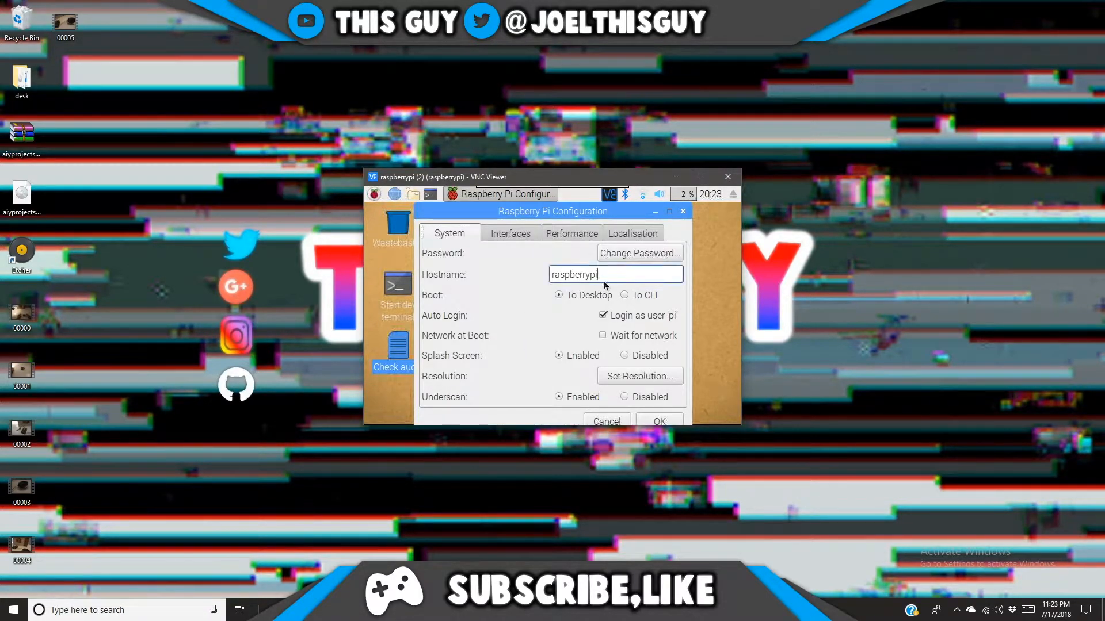
pyautogui.write('A')
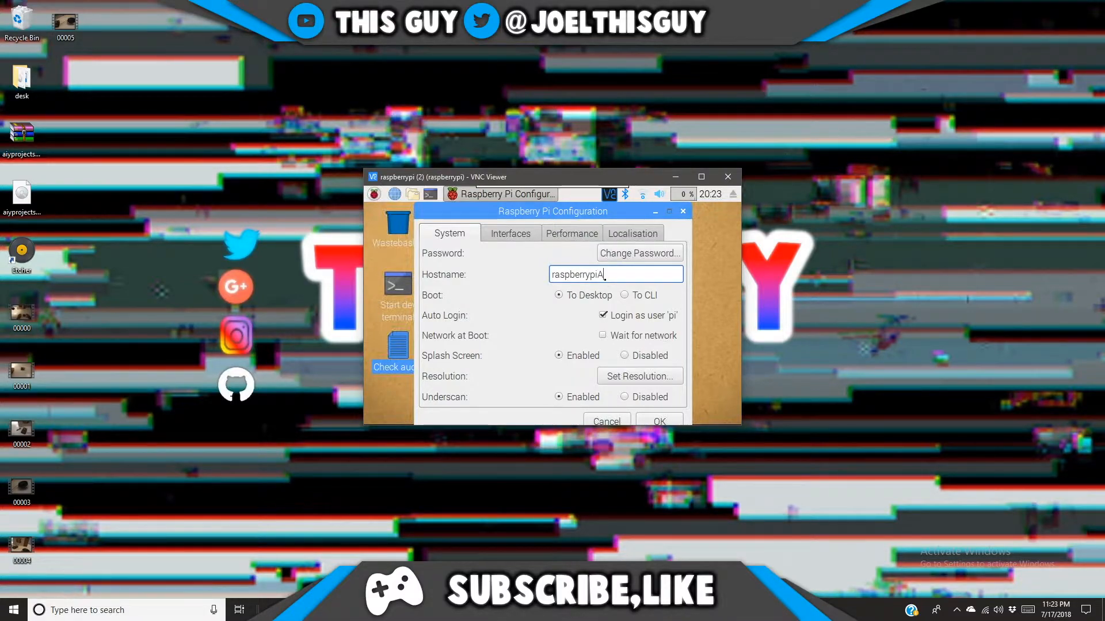
pyautogui.write('IY')
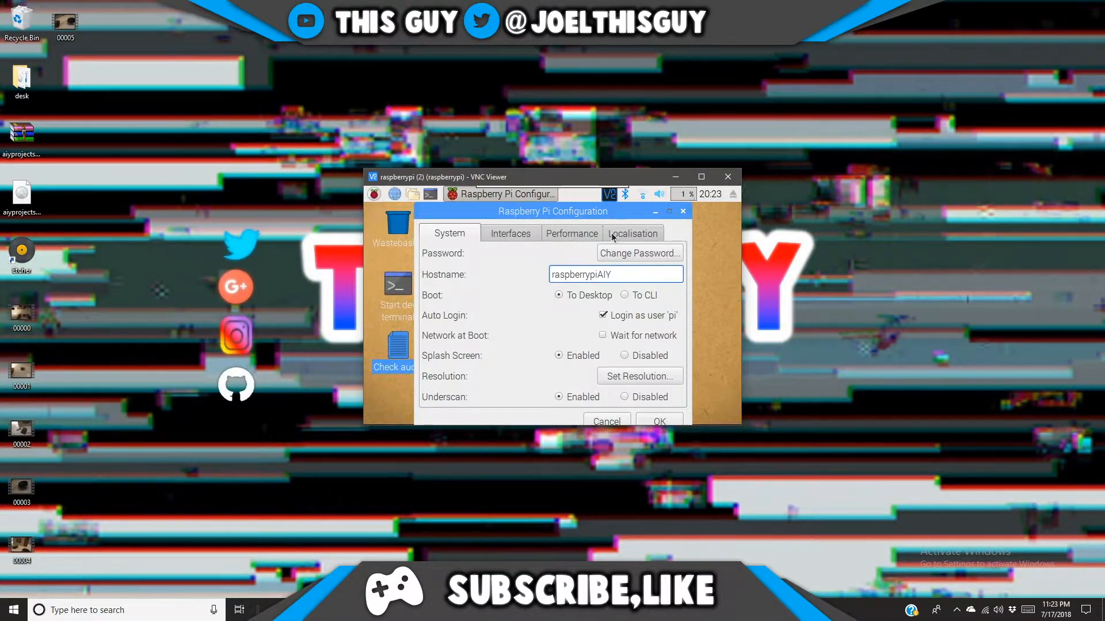
pyautogui.click(639, 253)
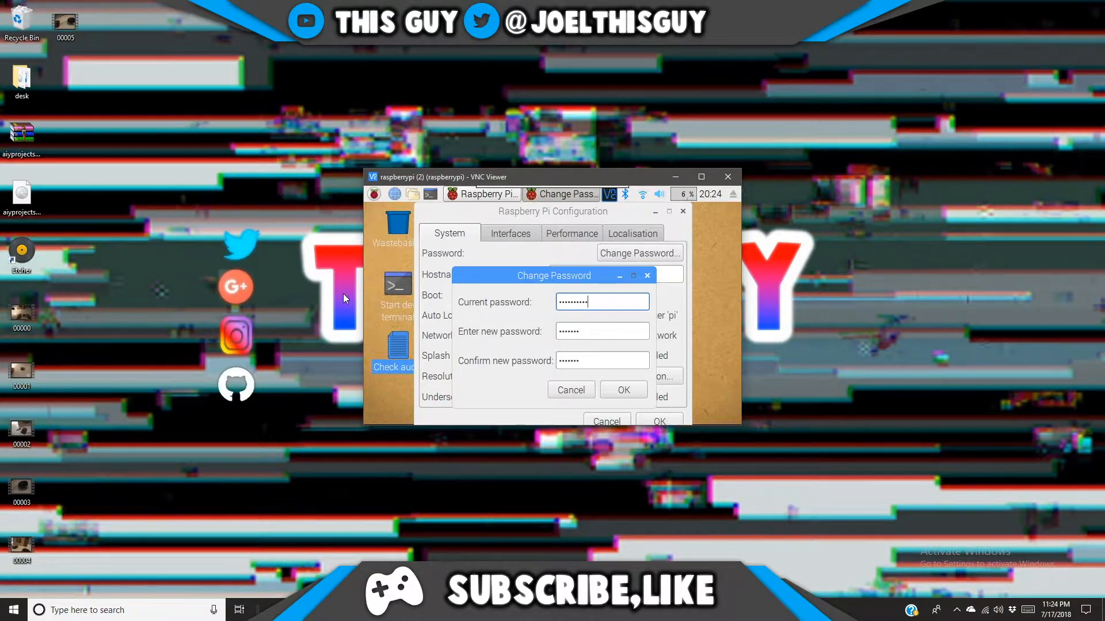
pyautogui.moveTo(388, 332)
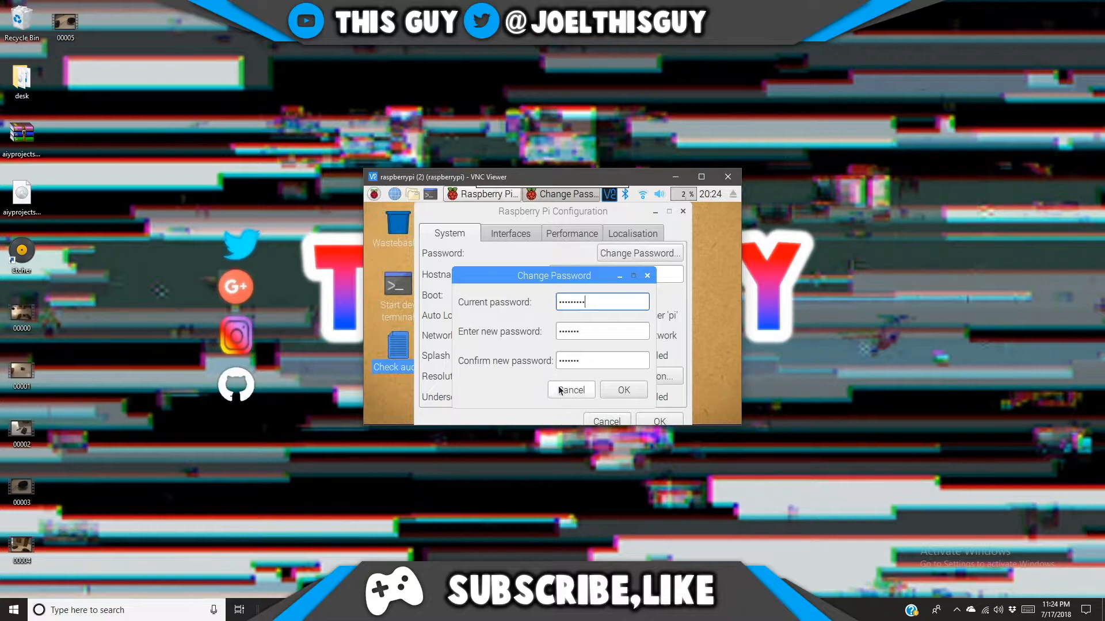
pyautogui.click(622, 390)
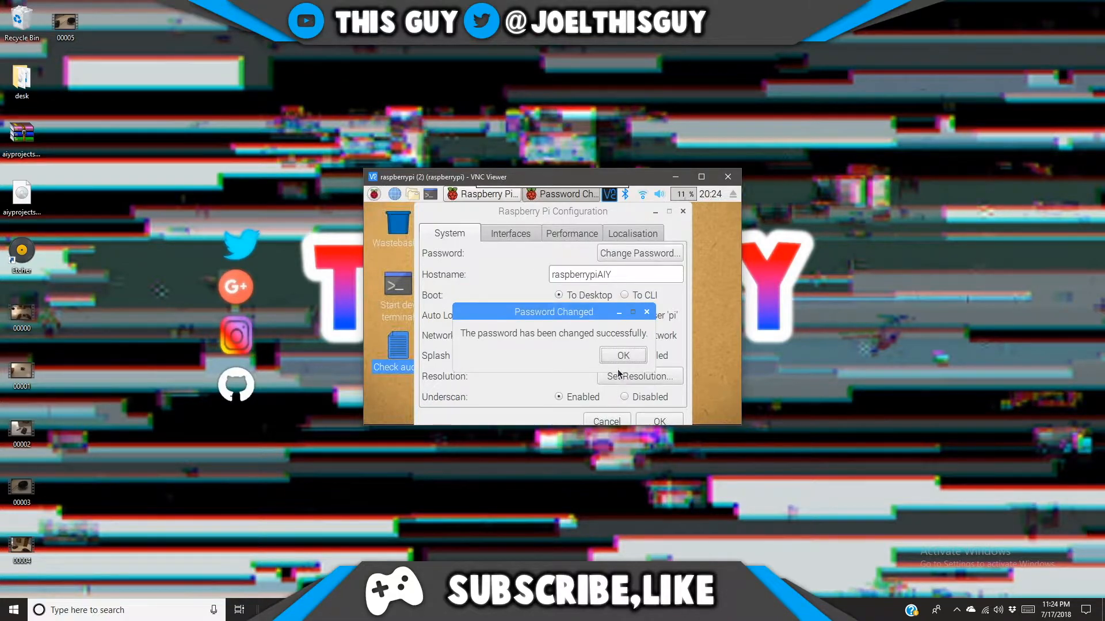
pyautogui.click(621, 354)
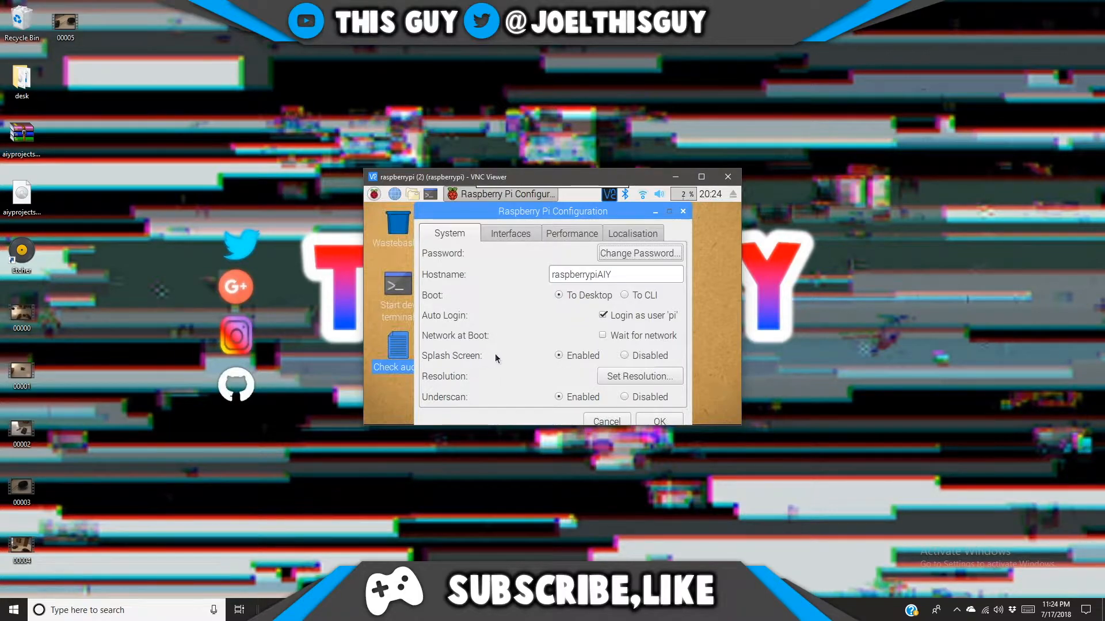
pyautogui.moveTo(453, 361)
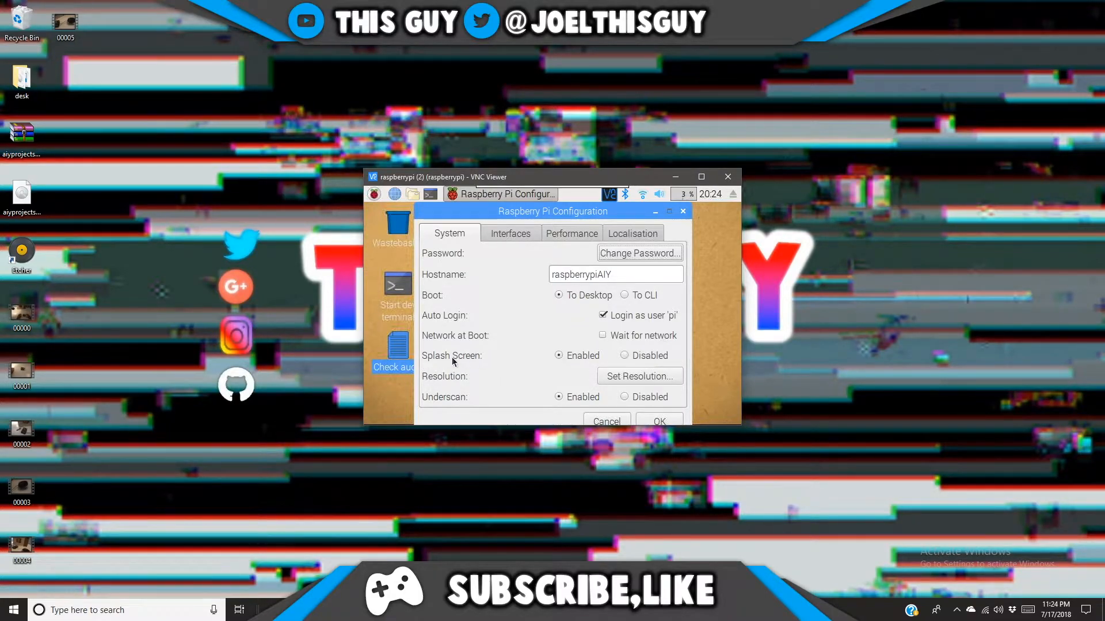
pyautogui.moveTo(473, 400)
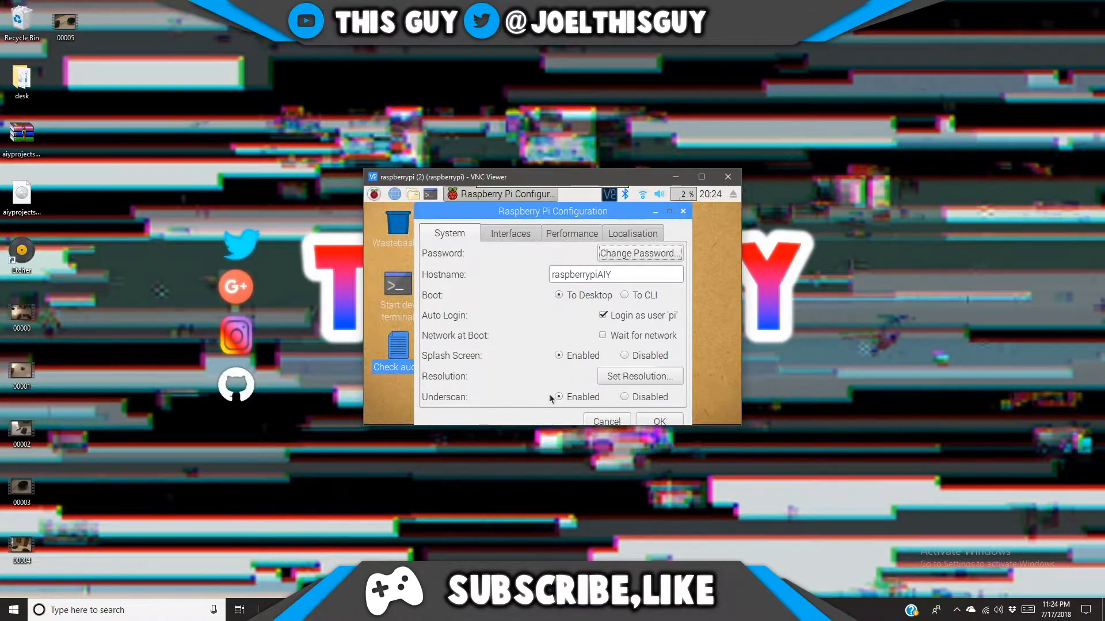
# Review the Interfaces, Performance and Localisation settings and apply the configuration with OK.
pyautogui.click(509, 234)
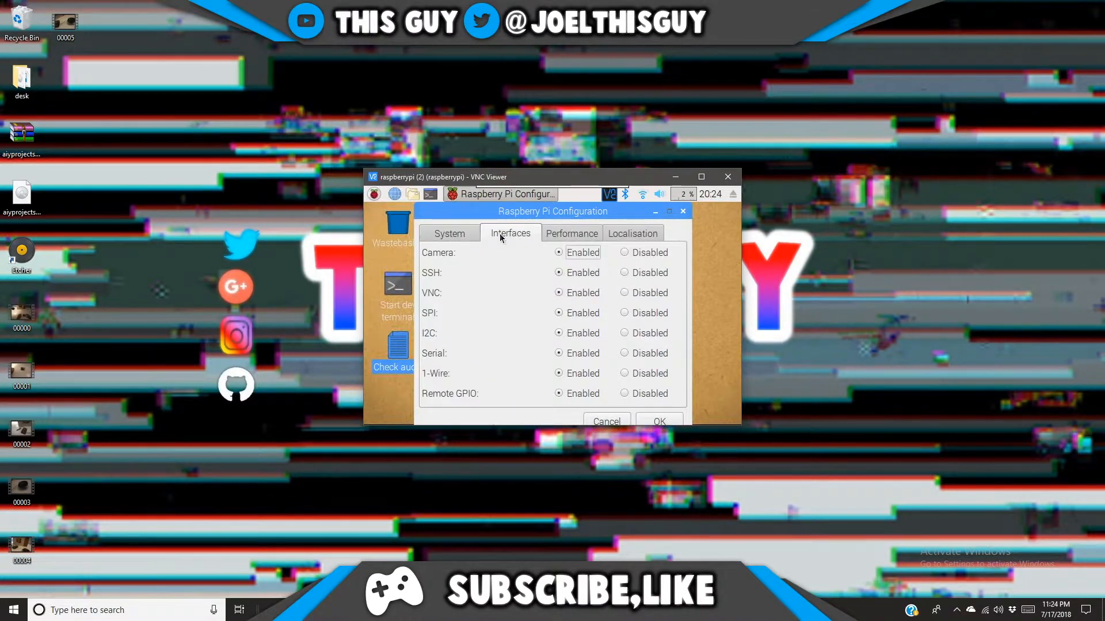
pyautogui.click(449, 234)
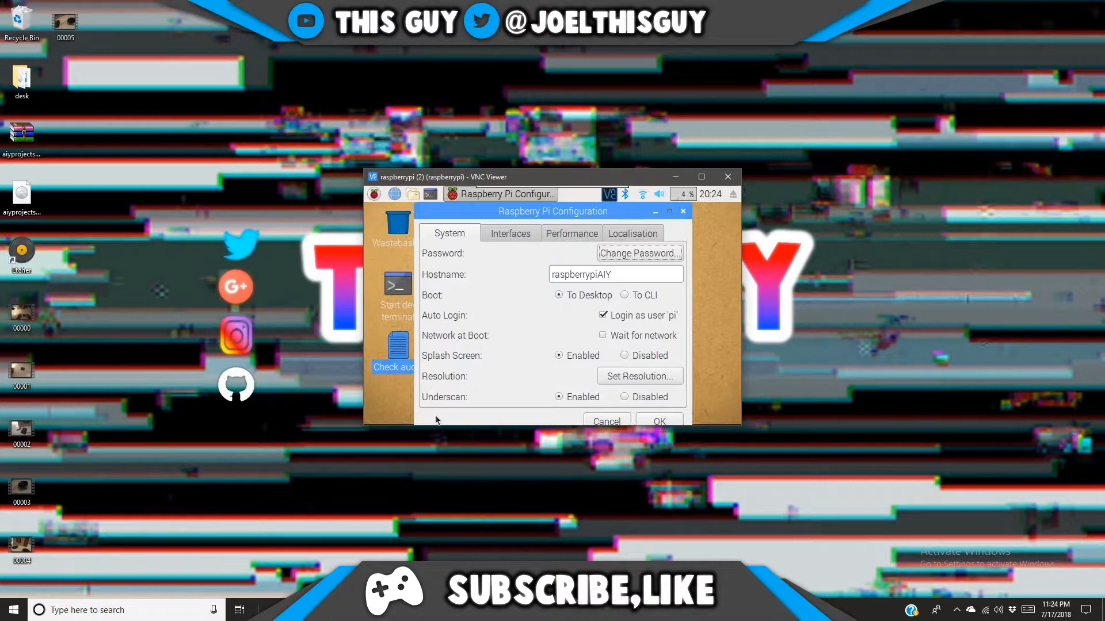
pyautogui.moveTo(434, 389)
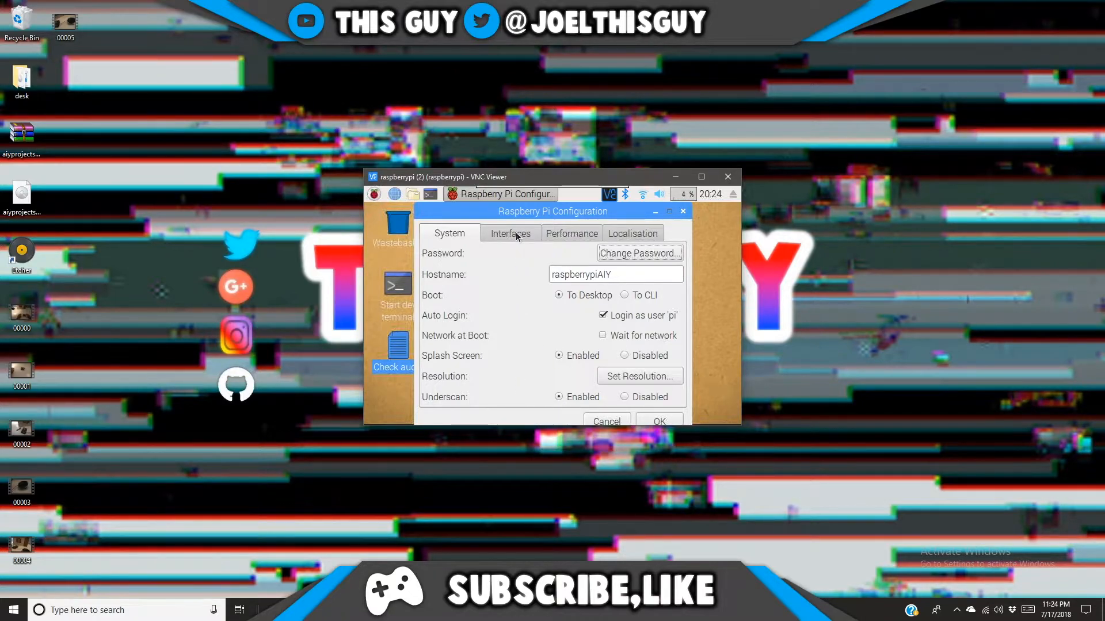
pyautogui.click(509, 233)
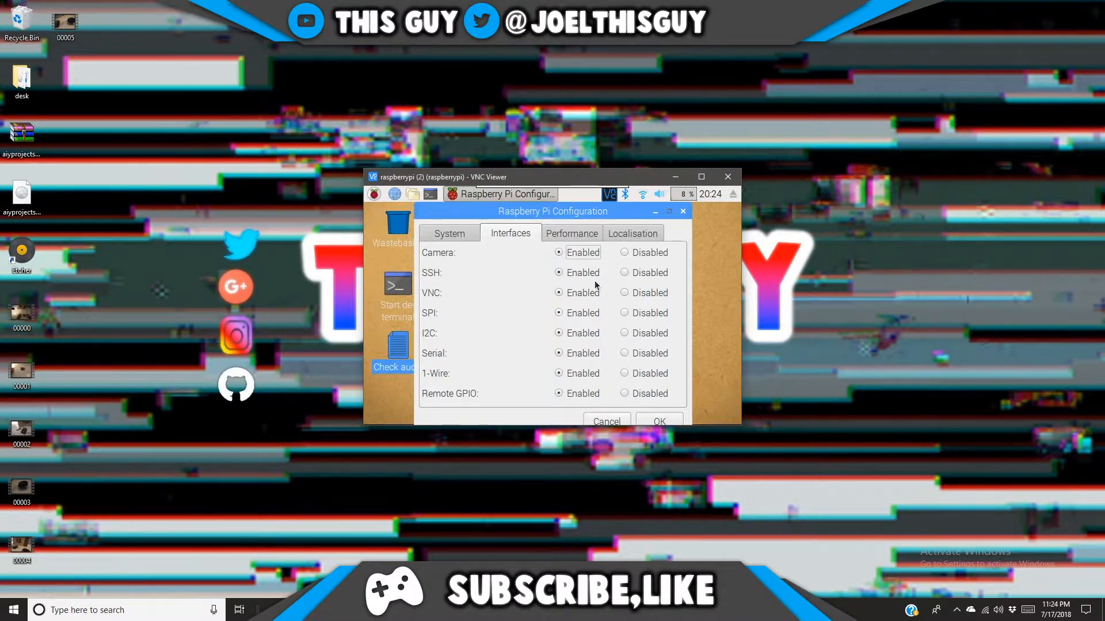
pyautogui.click(572, 234)
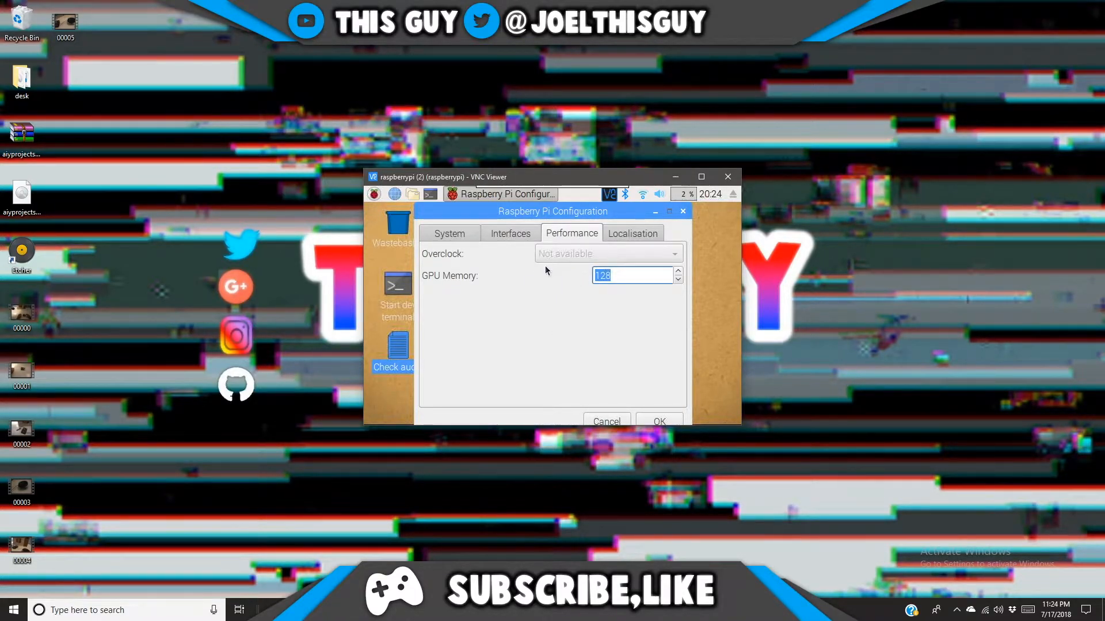
pyautogui.click(632, 234)
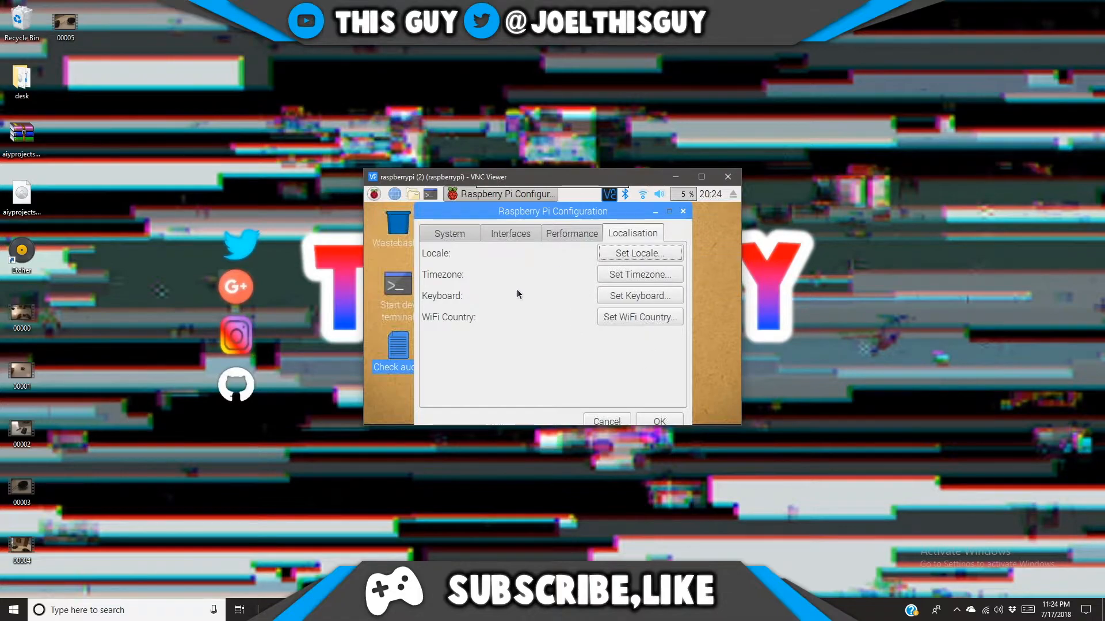
pyautogui.moveTo(661, 410)
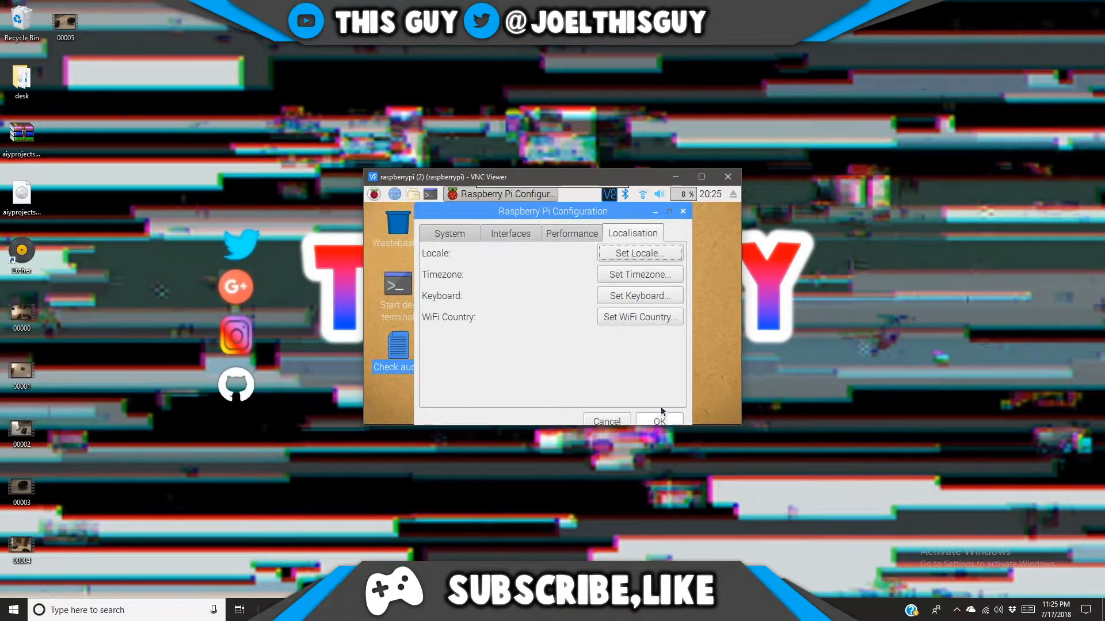
pyautogui.click(659, 421)
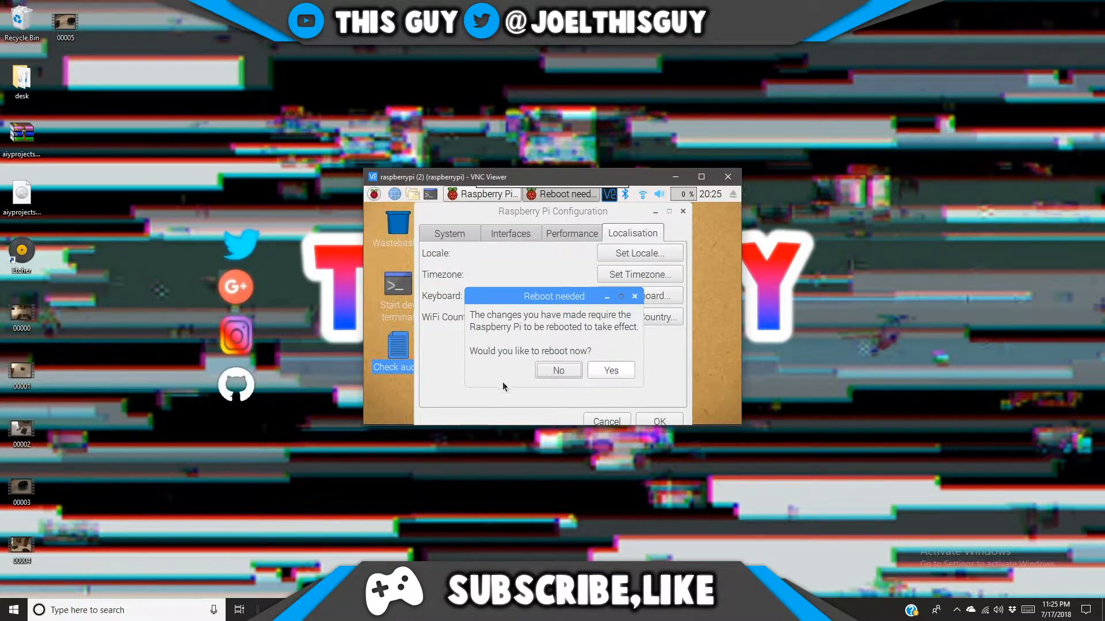
# Decline the reboot, run Check audio answering y, then launch the Chromium browser.
pyautogui.click(557, 369)
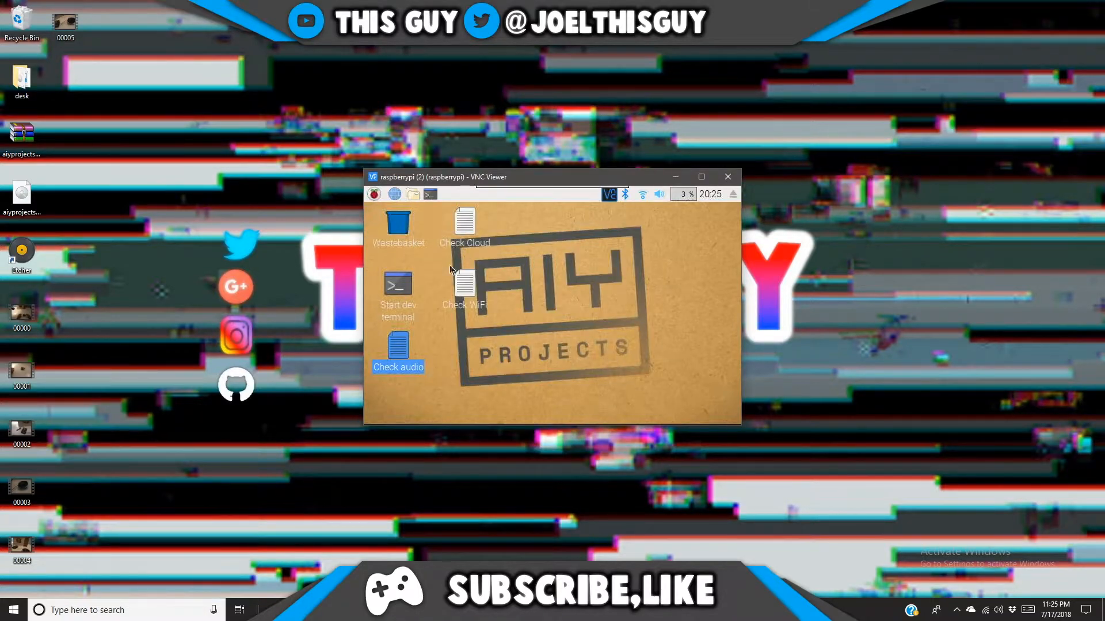
pyautogui.moveTo(422, 387)
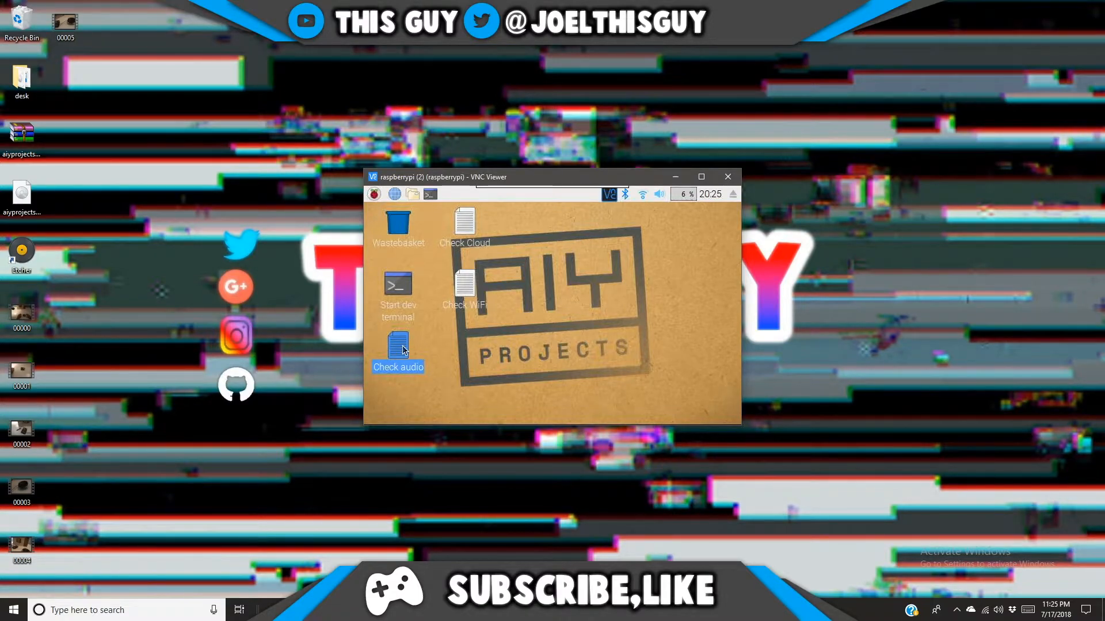
pyautogui.moveTo(554, 282)
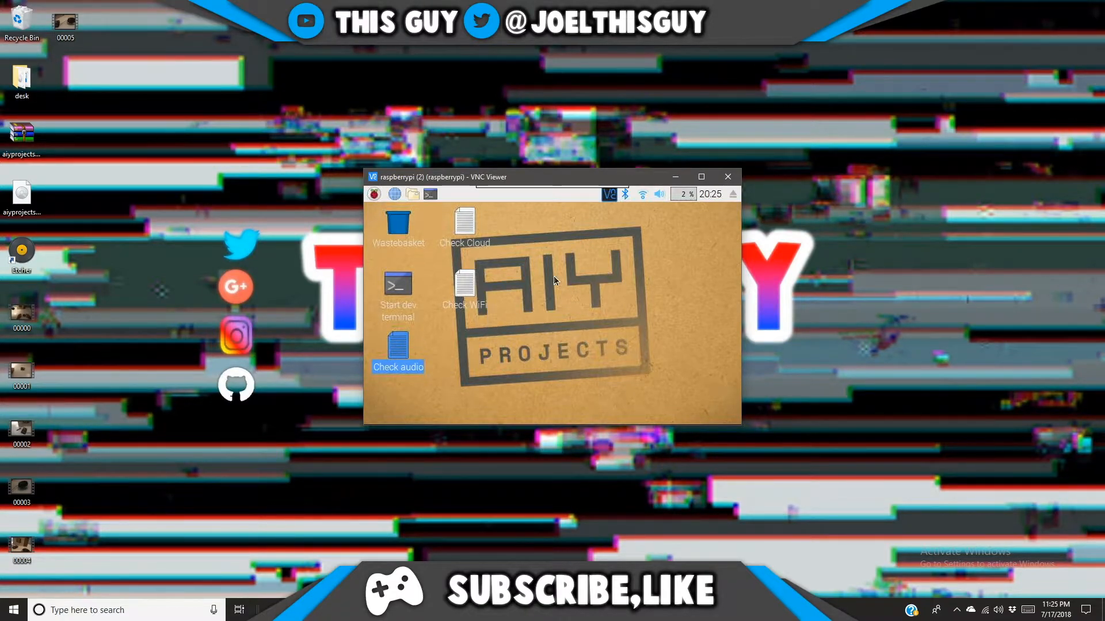
pyautogui.doubleClick(397, 352)
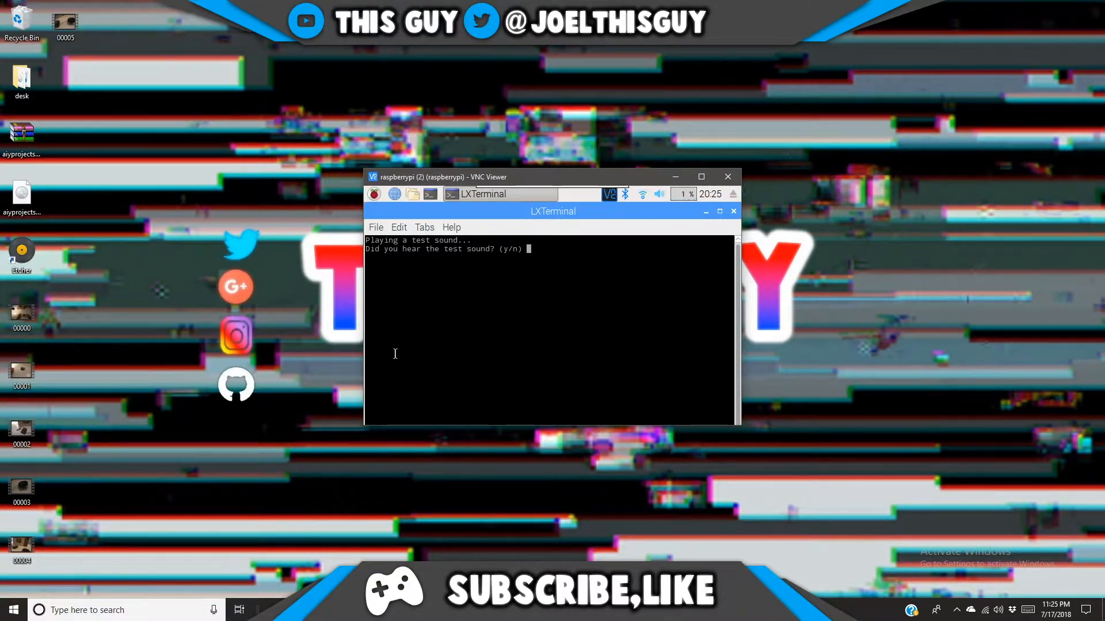
pyautogui.write('y')
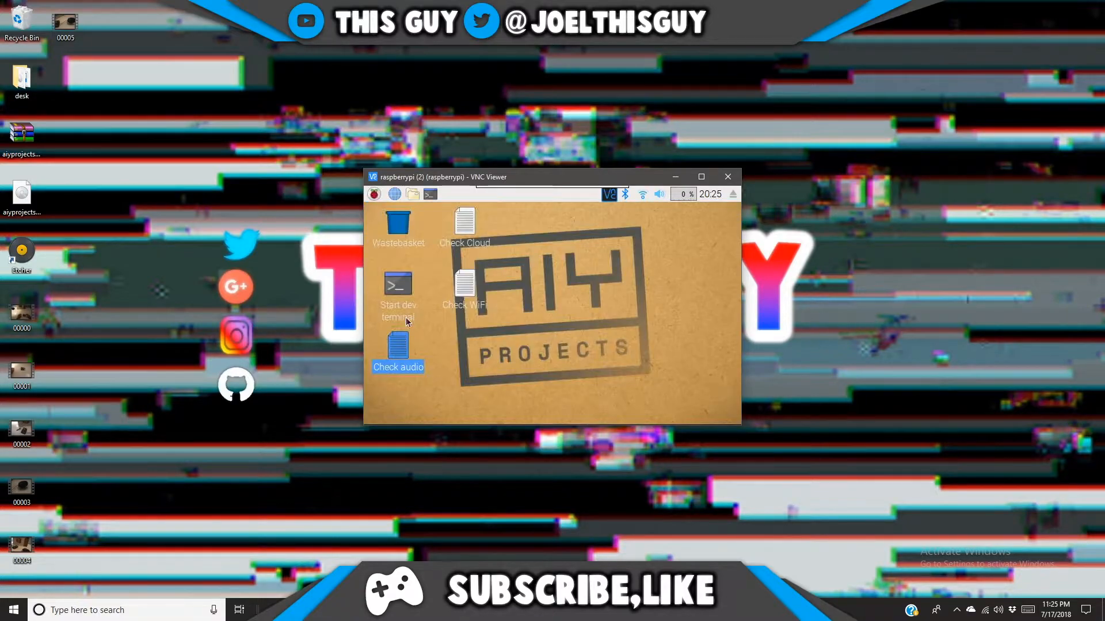
pyautogui.moveTo(680, 287)
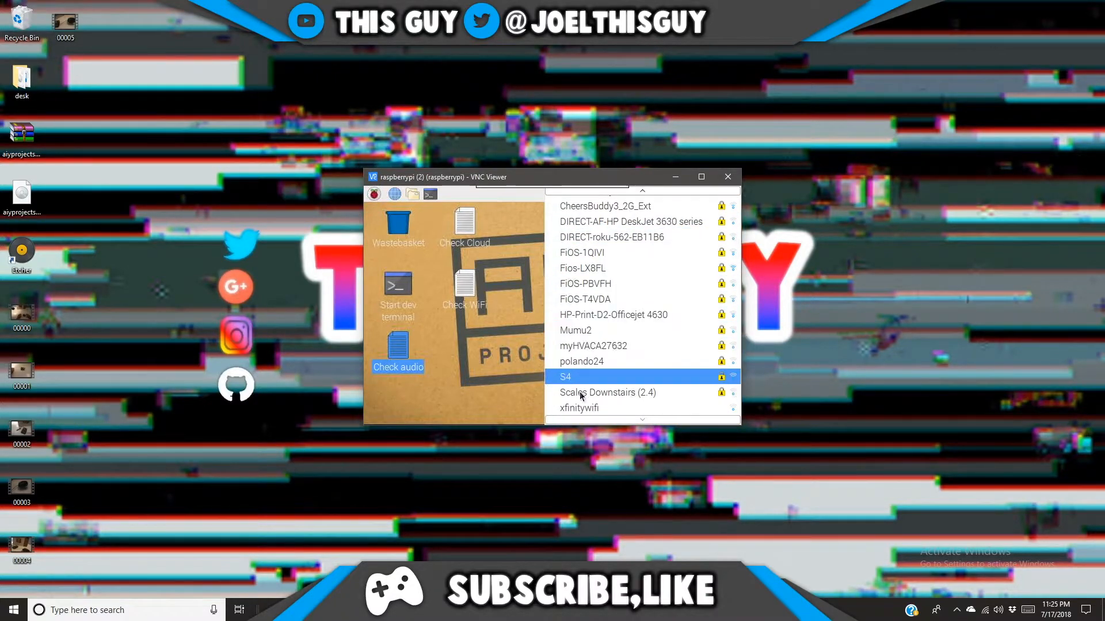
pyautogui.moveTo(553, 314)
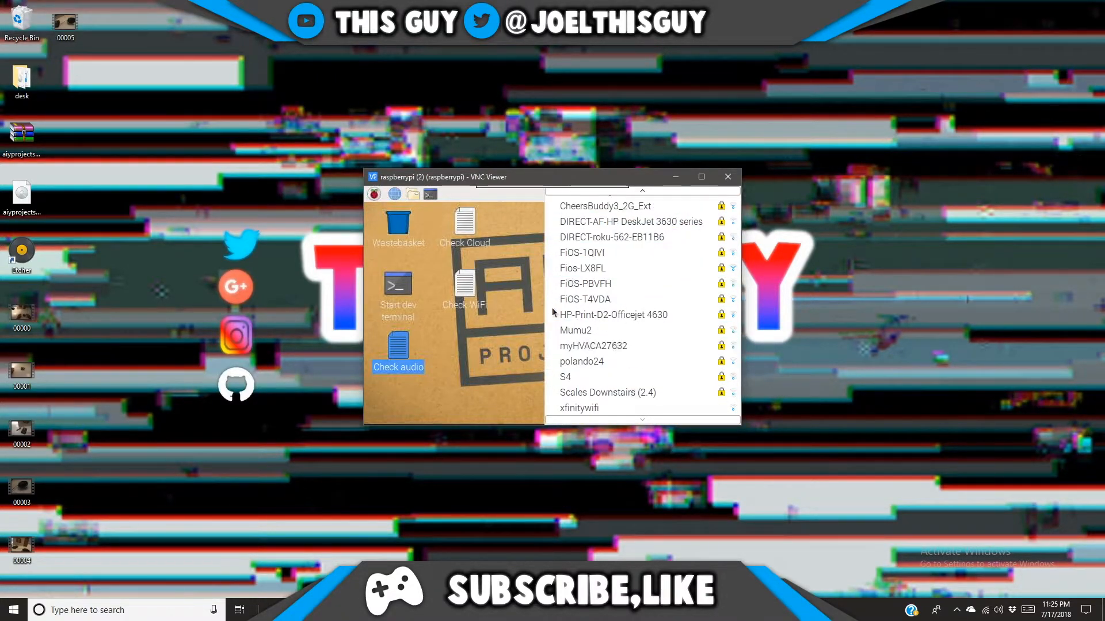
pyautogui.scroll(3)
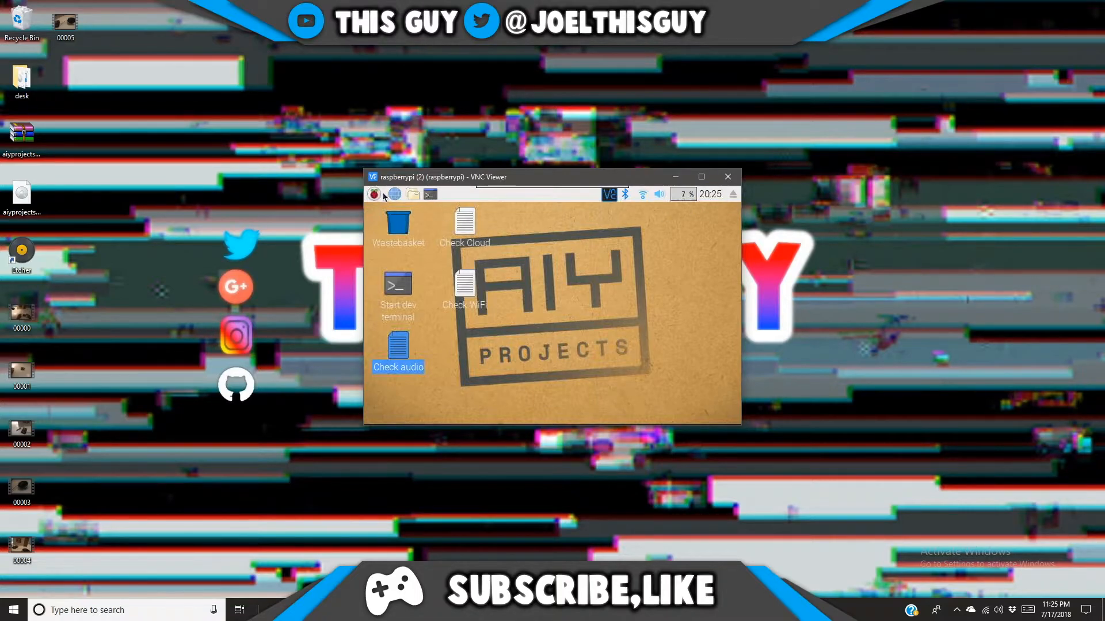
pyautogui.click(394, 194)
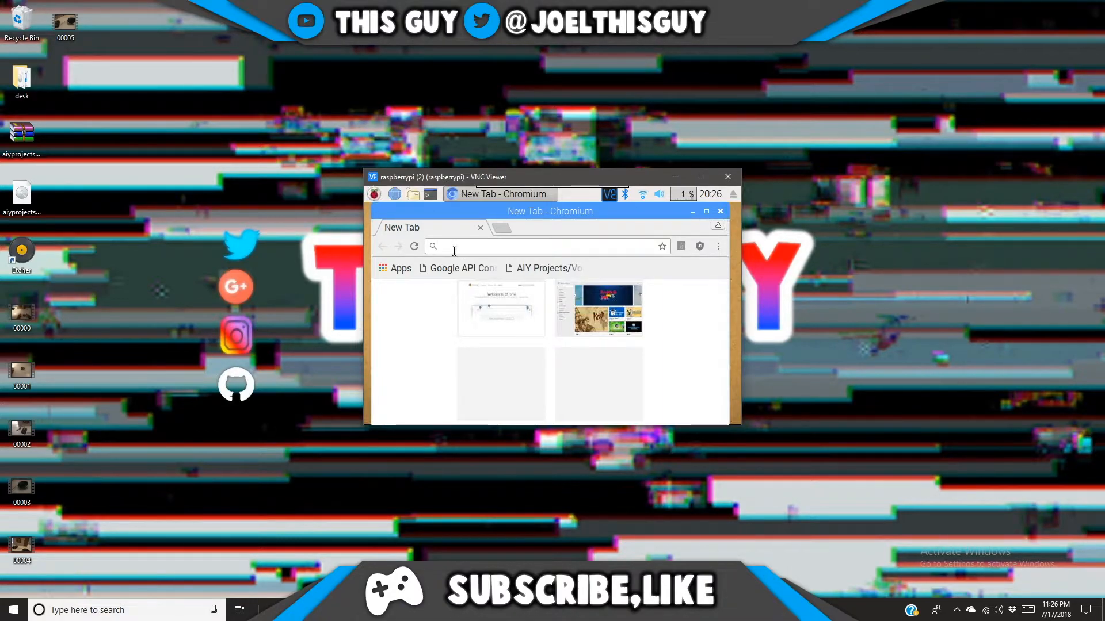
# Search DuckDuckGo for magicmirror2 from the address bar.
pyautogui.write('magicmi')
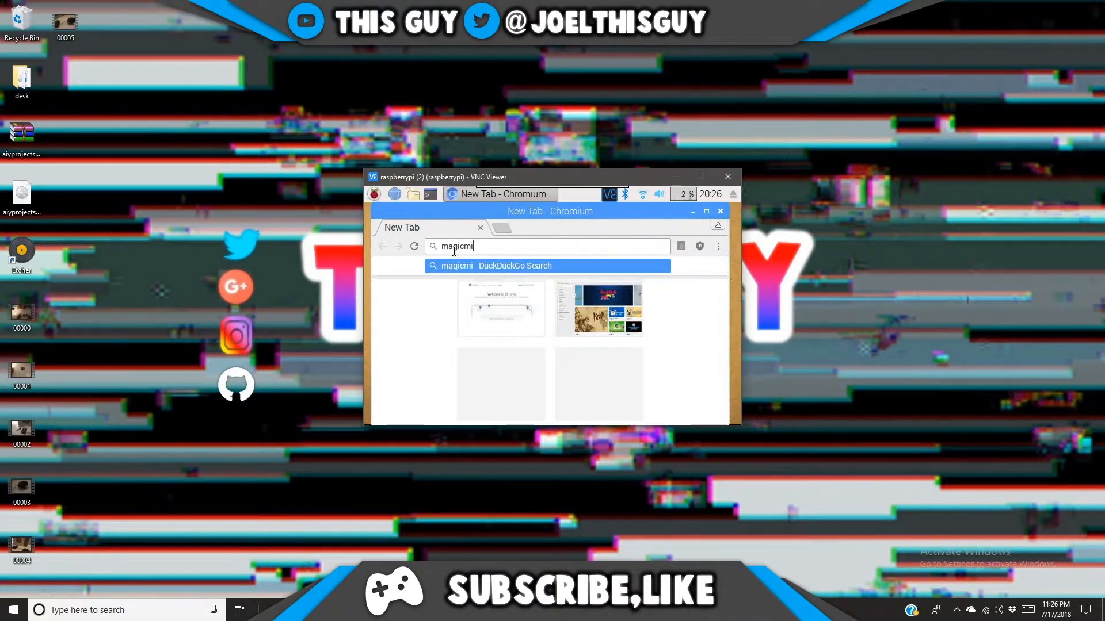
pyautogui.write('rror2&t=raspberrypi')
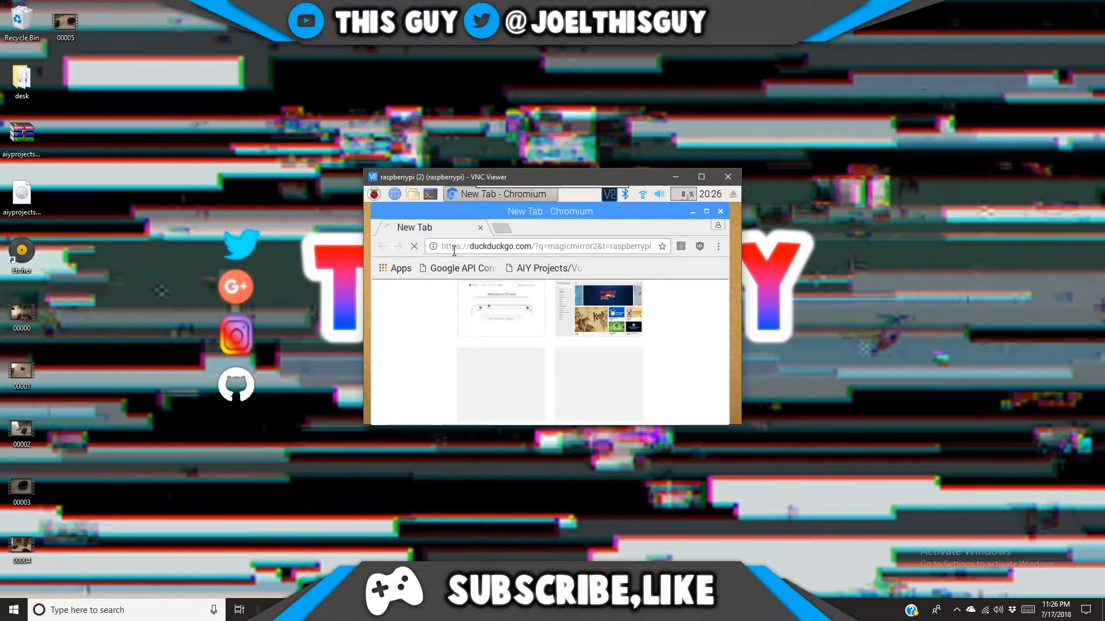
pyautogui.press('Return')
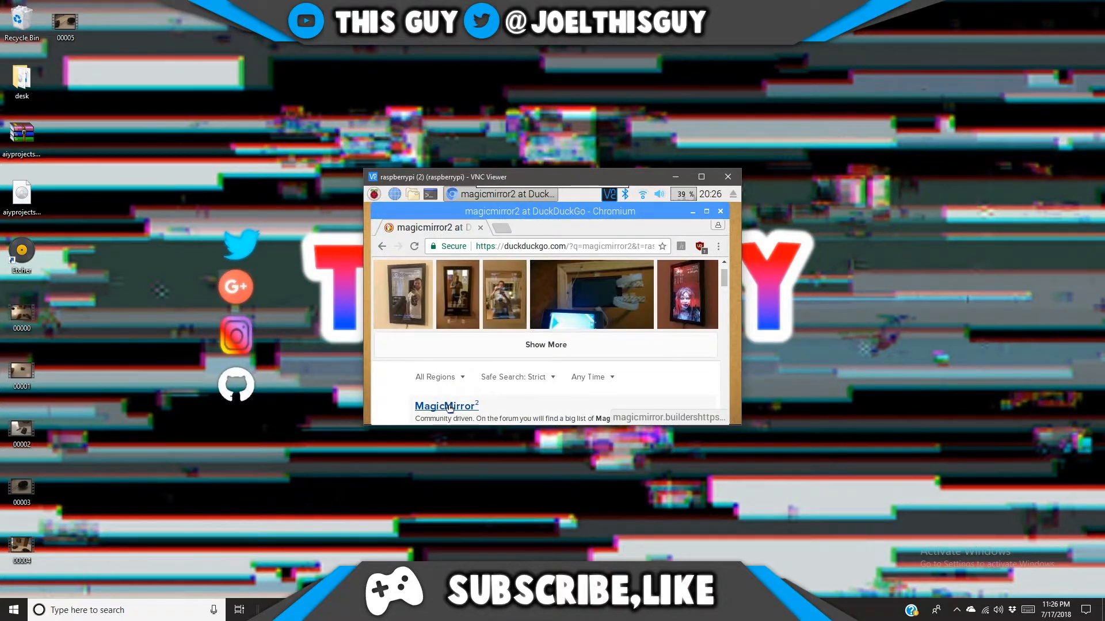
# Visit magicmirror.builders from the results and scroll down to the 'Easy to install!' section.
pyautogui.click(446, 406)
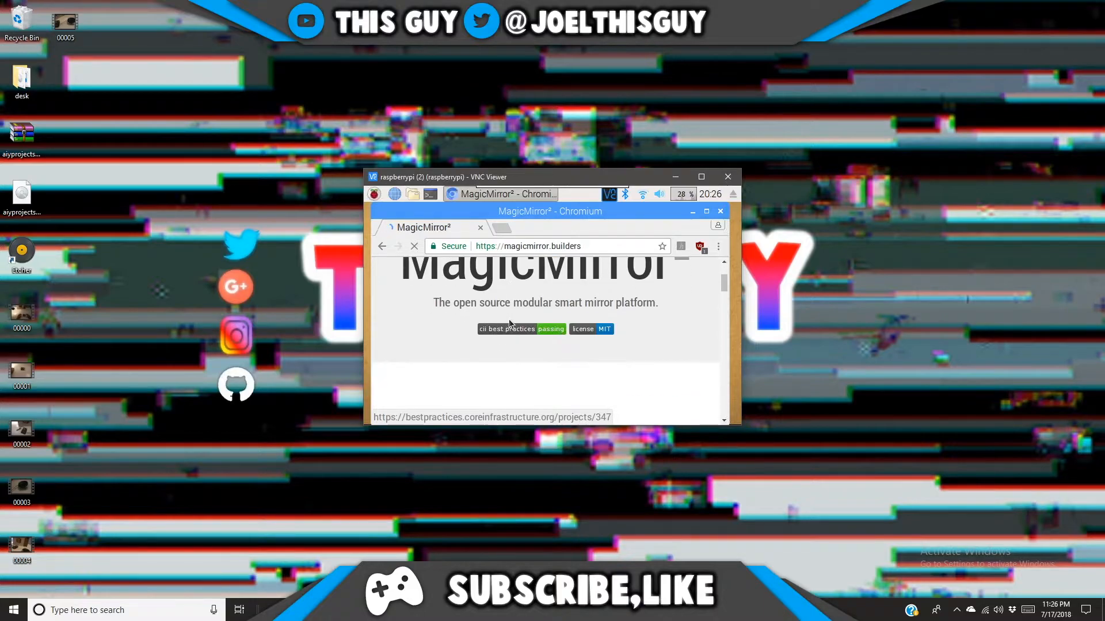
pyautogui.scroll(-3)
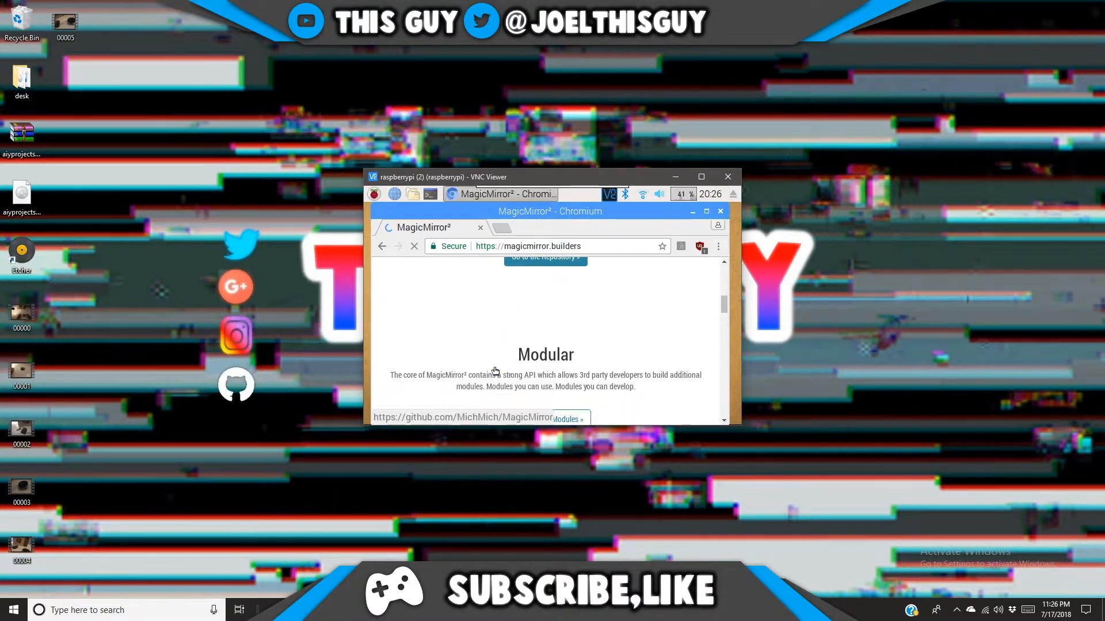
pyautogui.scroll(-3)
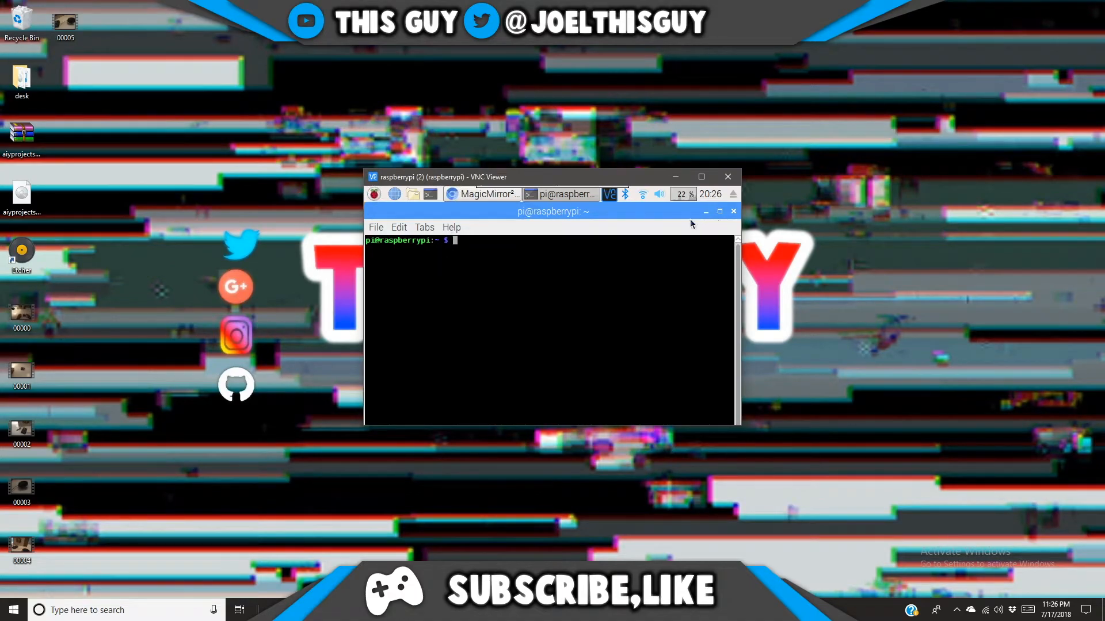
pyautogui.click(481, 193)
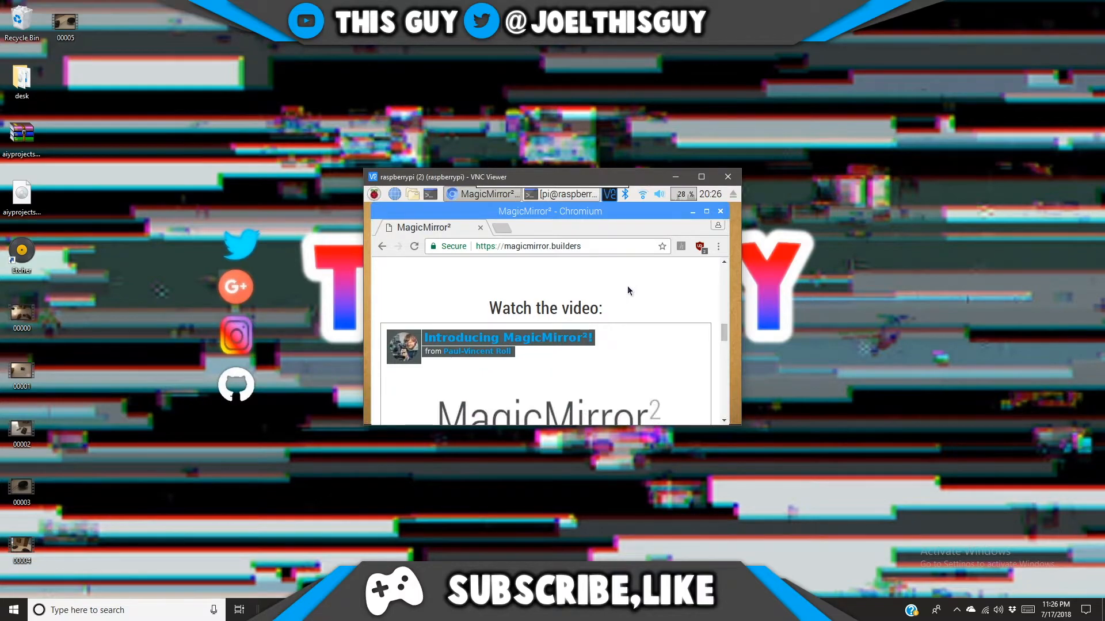
pyautogui.scroll(-3)
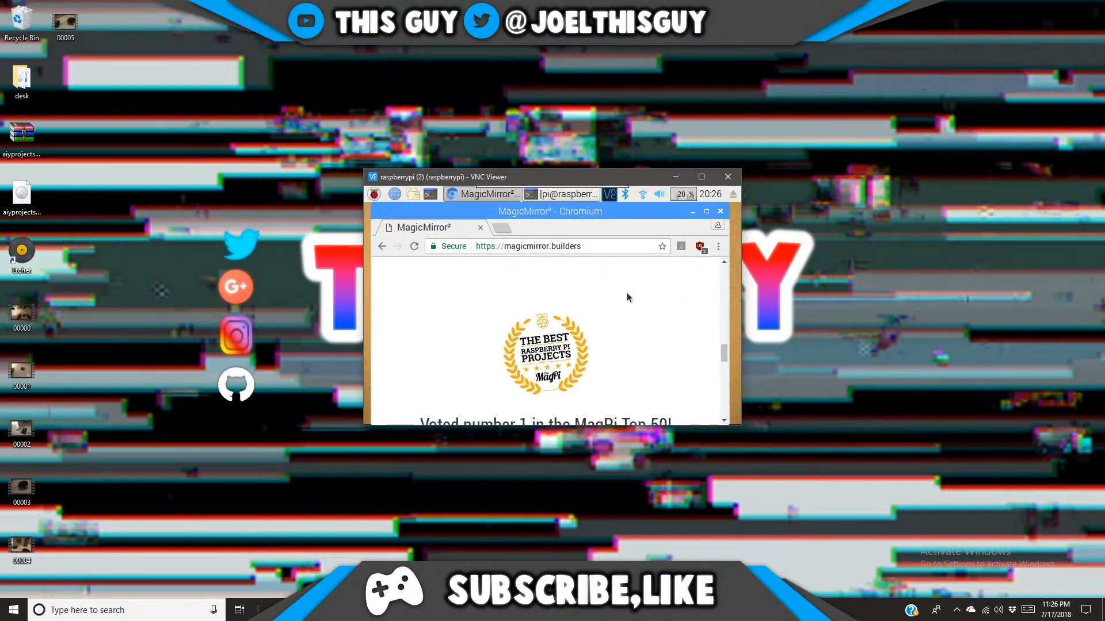
pyautogui.scroll(-3)
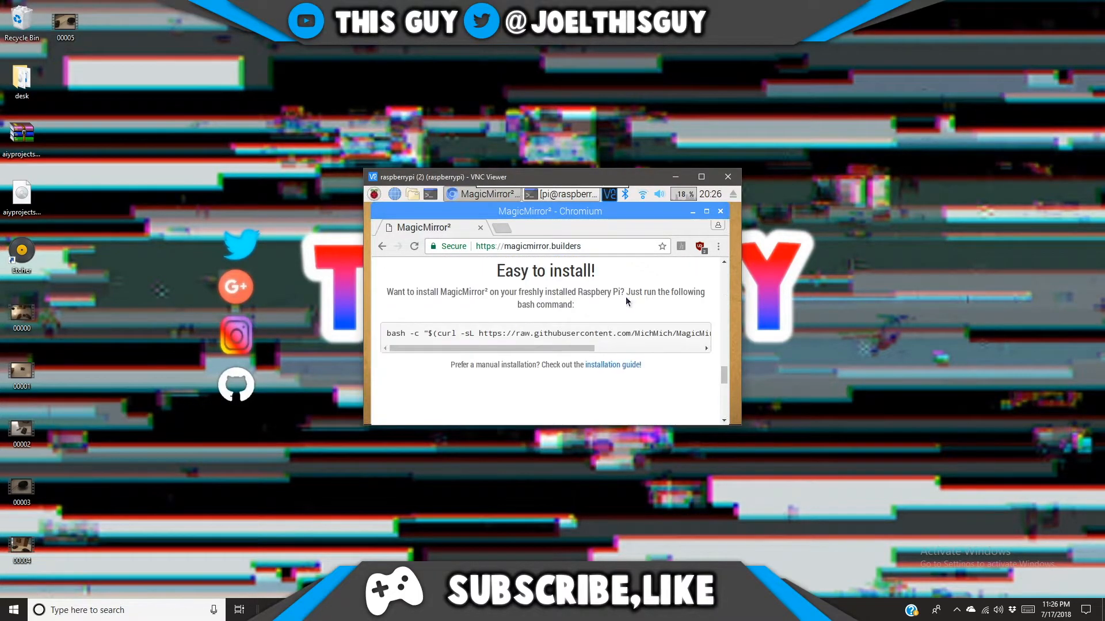
pyautogui.scroll(-3)
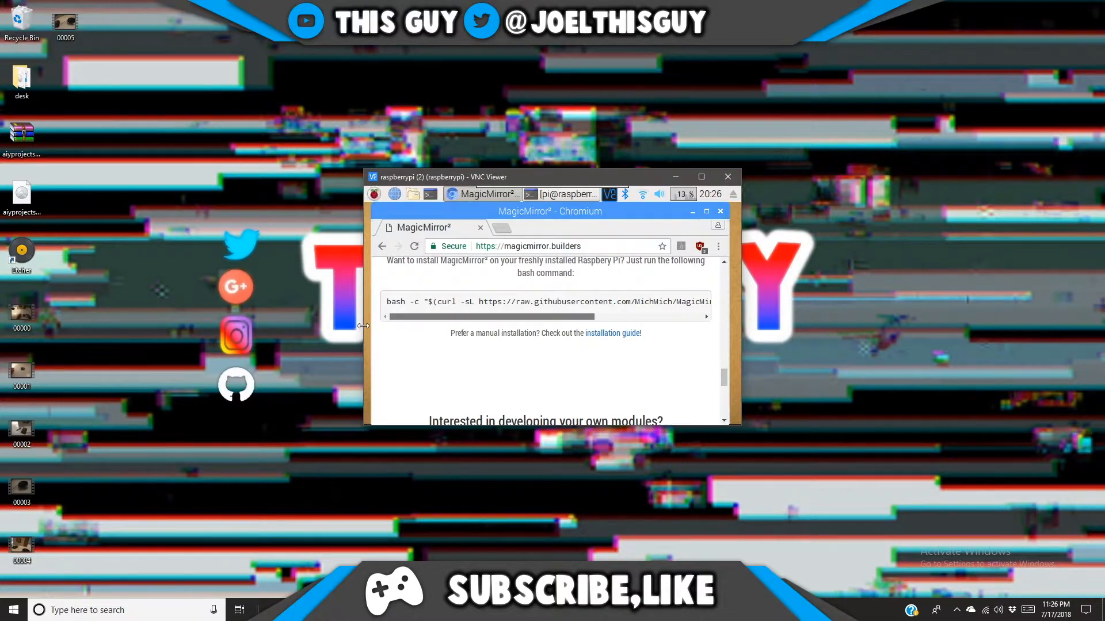
# Copy the MagicMirror bash install command and bring the Pi terminal to the front.
pyautogui.doubleClick(422, 301)
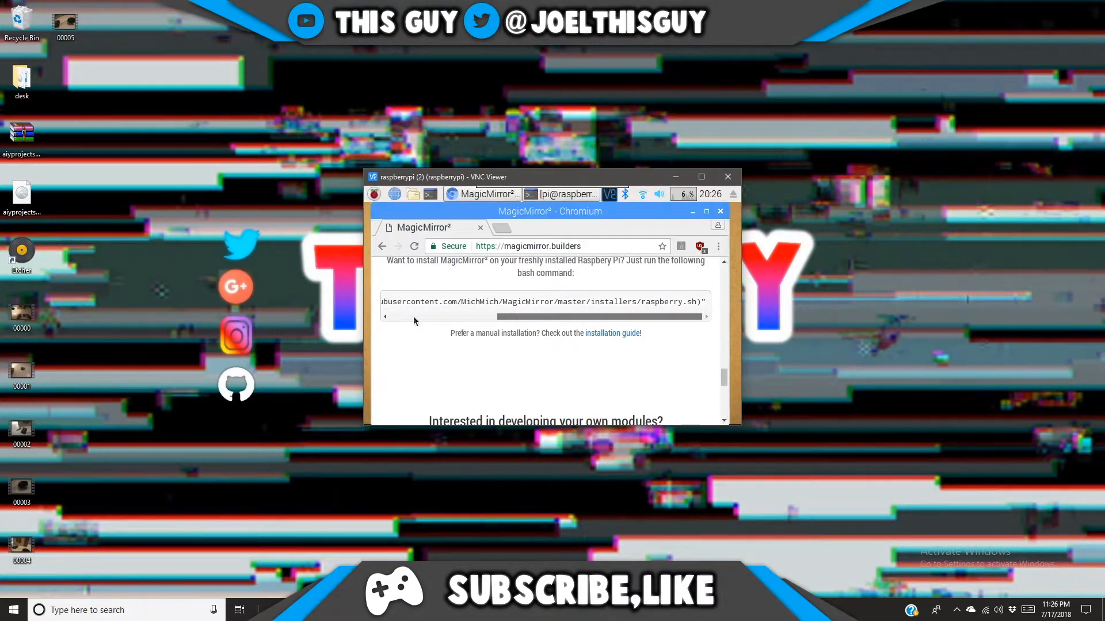
pyautogui.rightClick(542, 302)
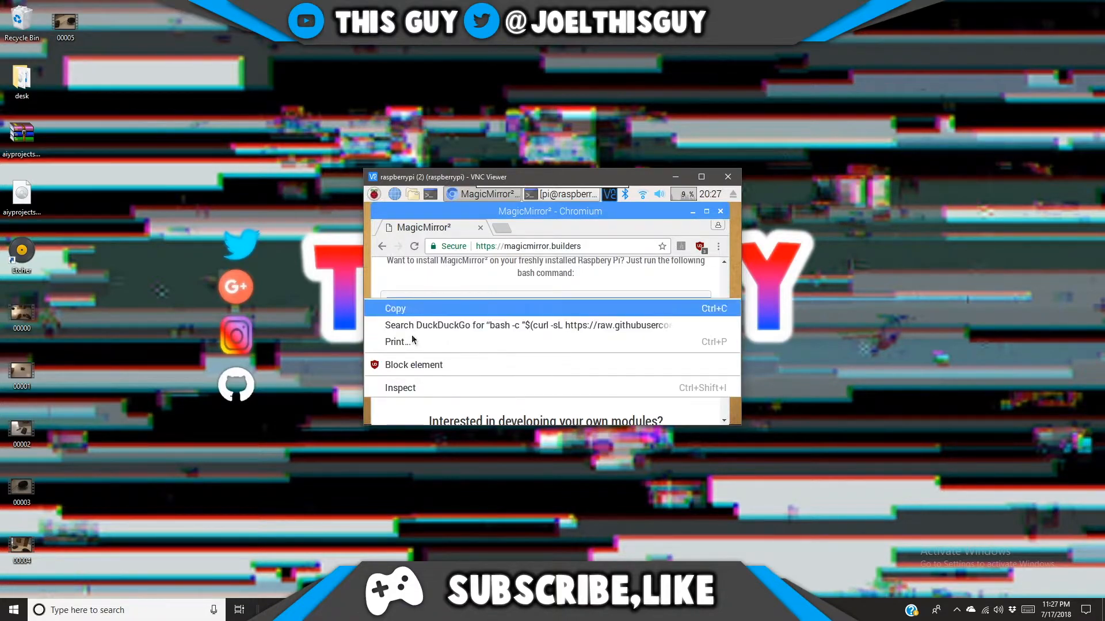
pyautogui.click(395, 309)
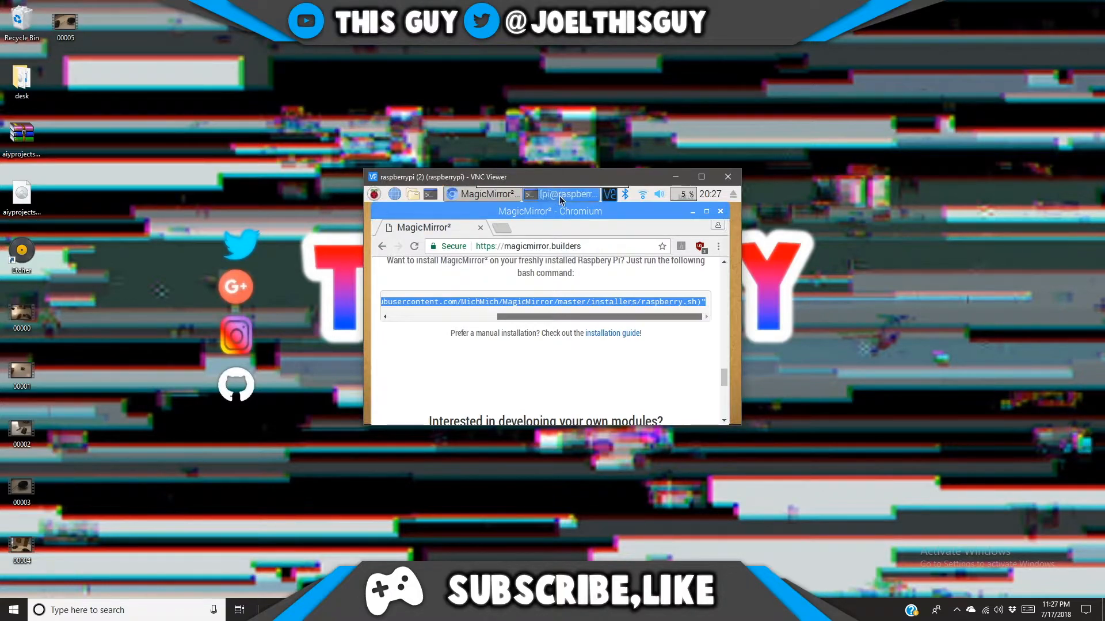
pyautogui.click(561, 194)
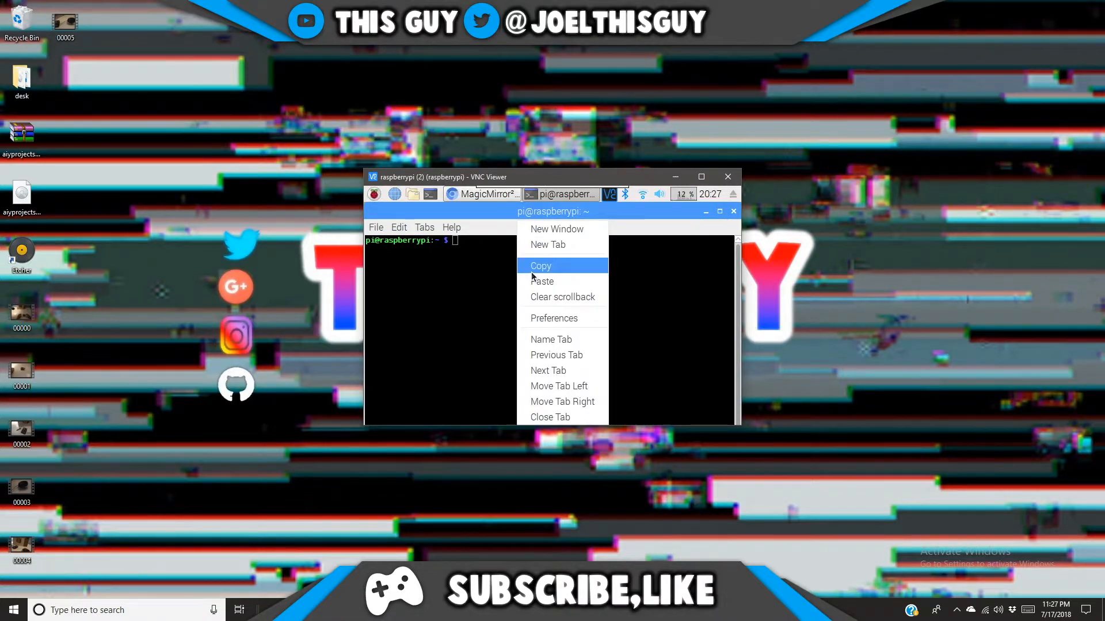
# Paste and run the MagicMirror install command in the Pi terminal.
pyautogui.click(542, 281)
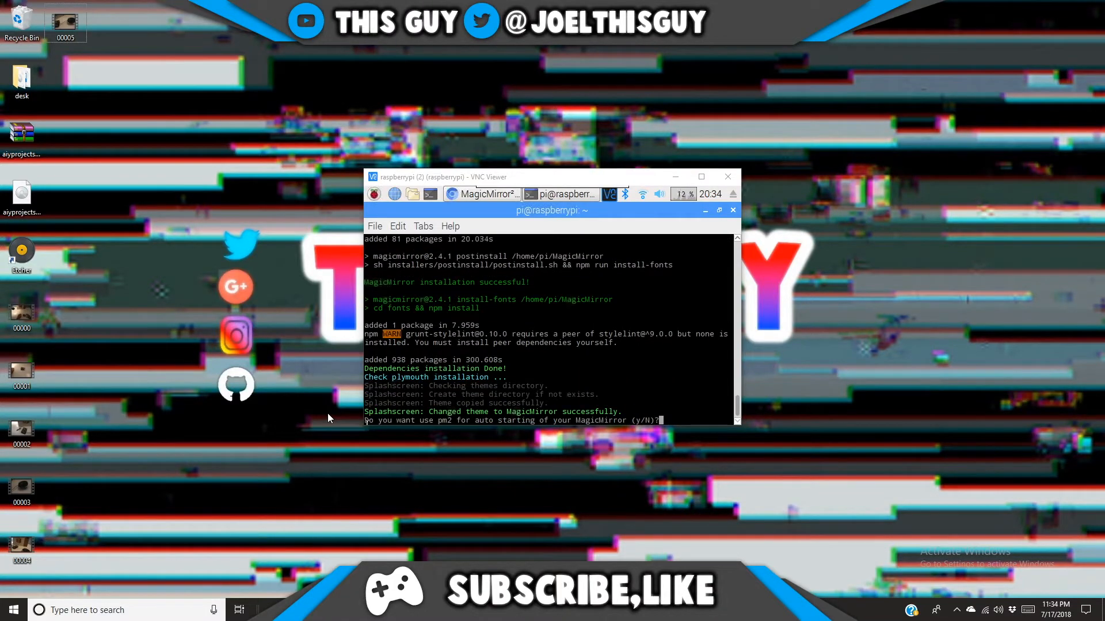
pyautogui.moveTo(554, 442)
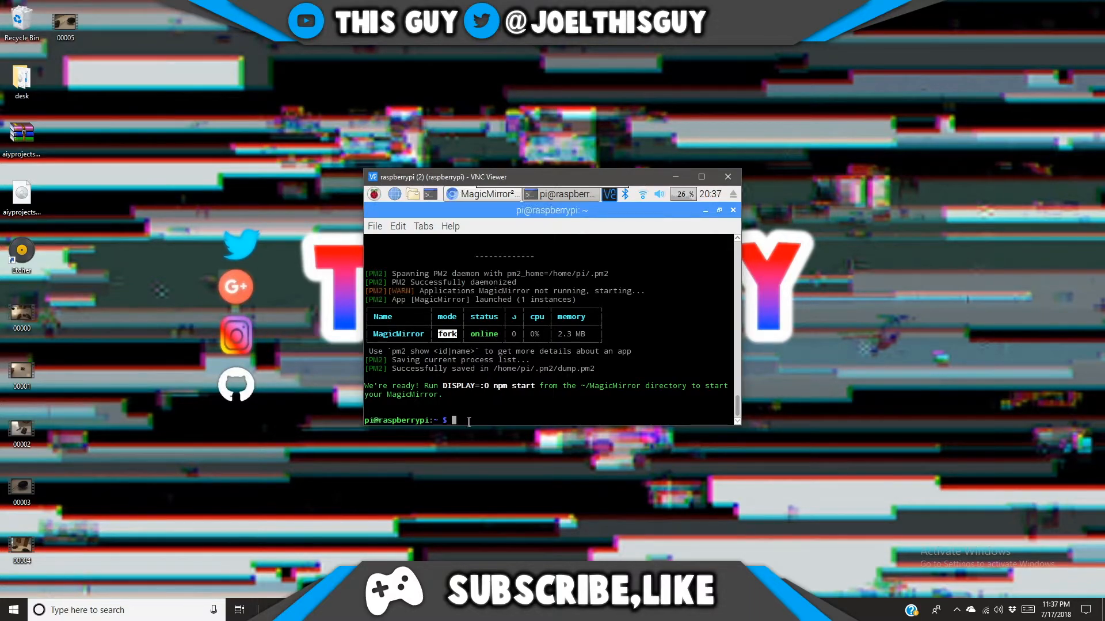
pyautogui.moveTo(495, 420)
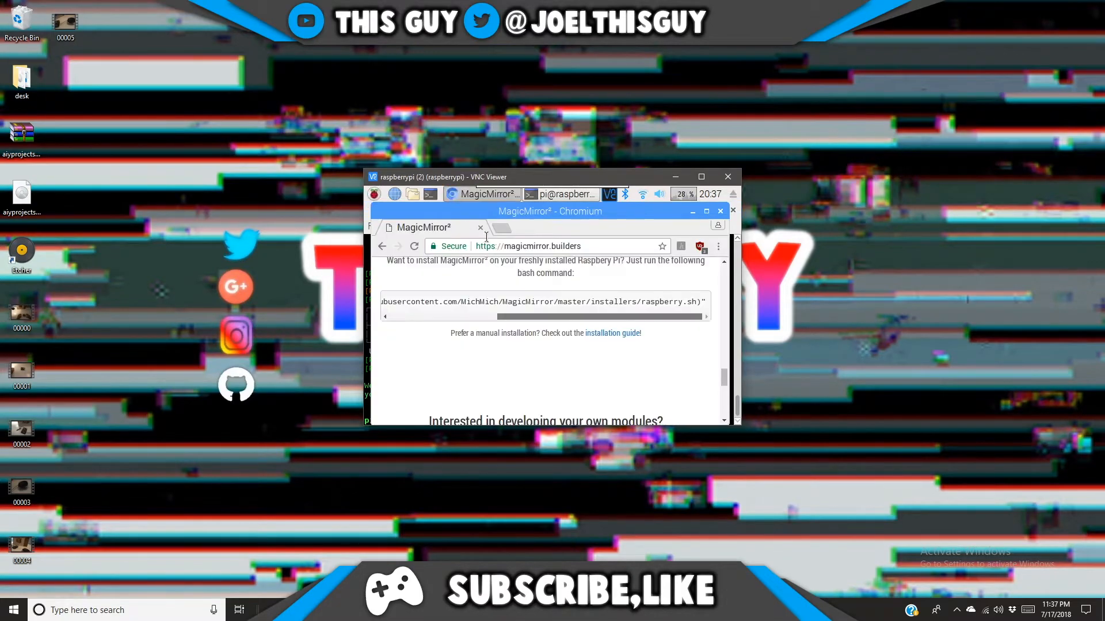
# Run 'pm2 stop MagicMirror' in the terminal to stop the MagicMirror process.
pyautogui.scroll(-3)
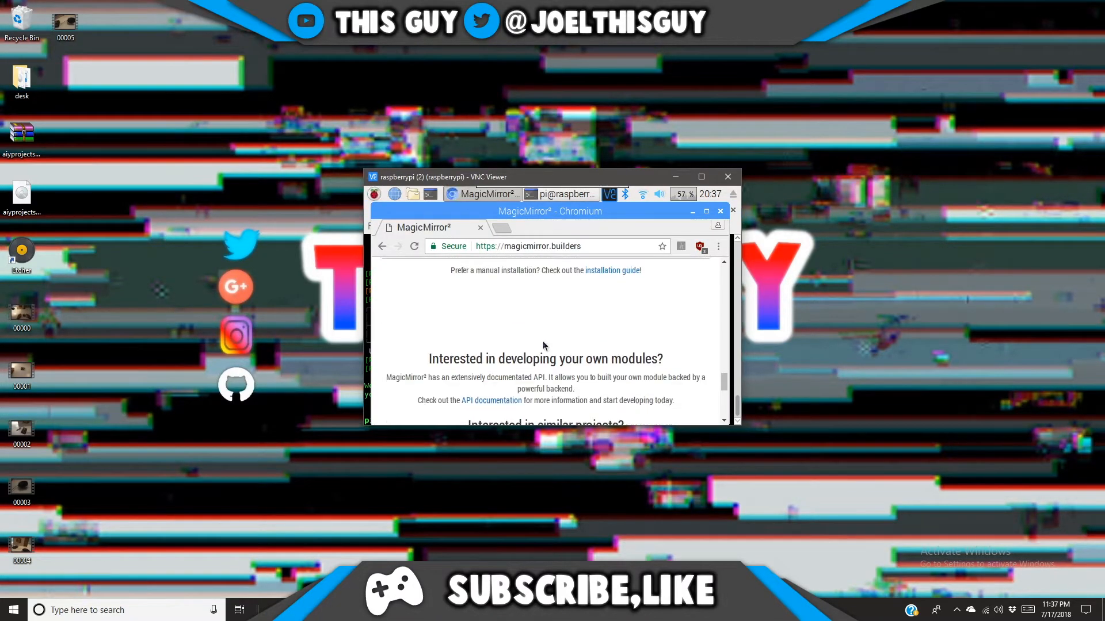
pyautogui.scroll(-3)
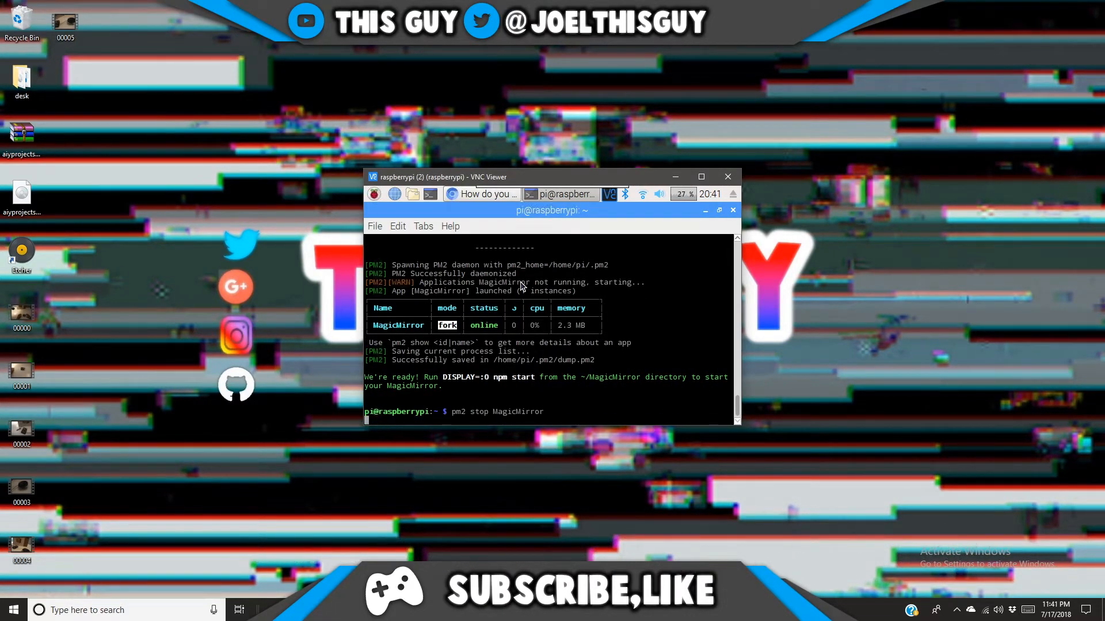
pyautogui.press('Return')
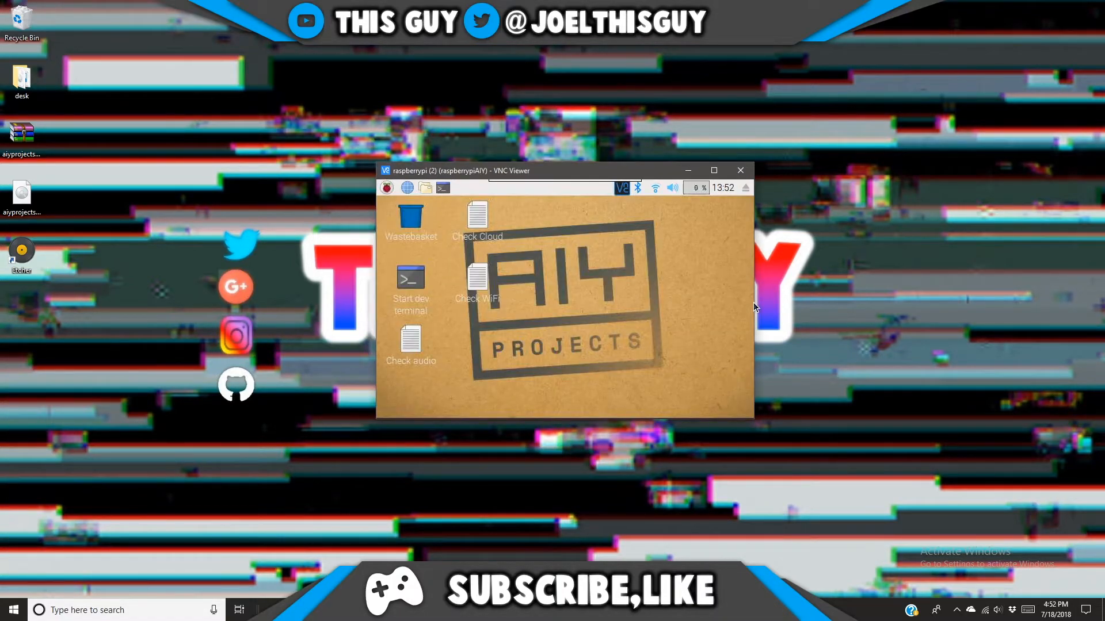
pyautogui.moveTo(611, 315)
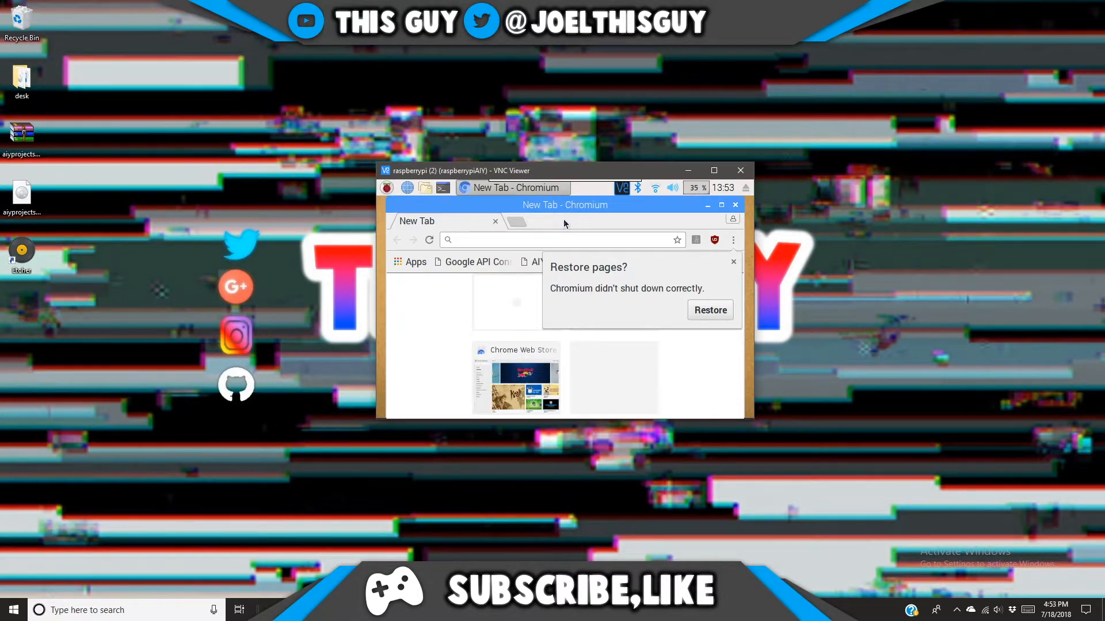
pyautogui.moveTo(476, 261)
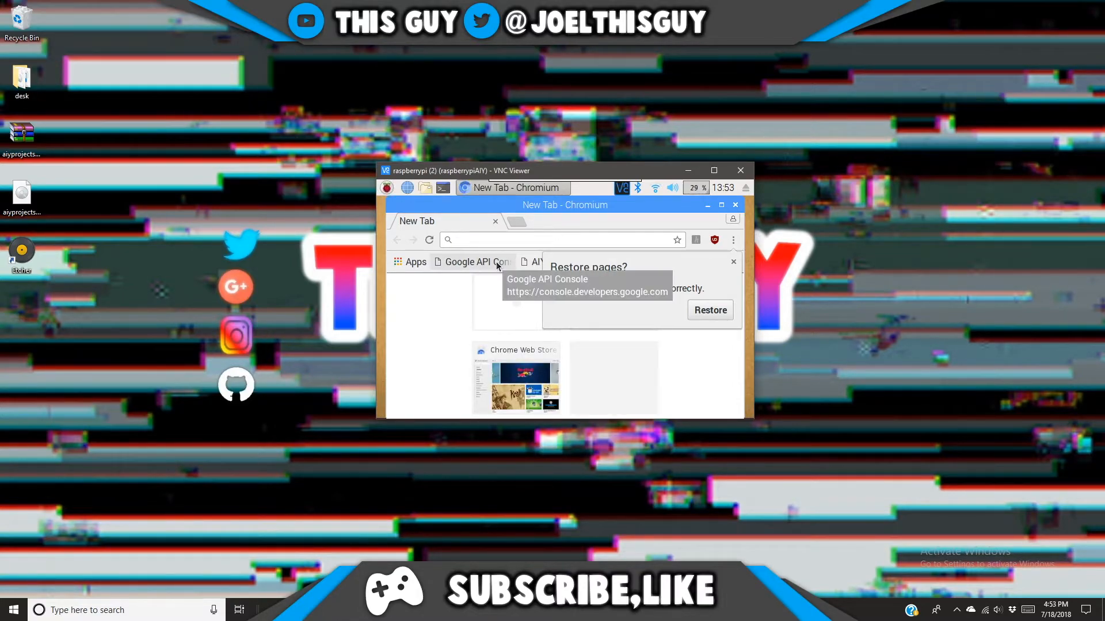
# Reach the Google API Console from the bookmark, dismiss the restore prompt, and show the project picker.
pyautogui.click(474, 262)
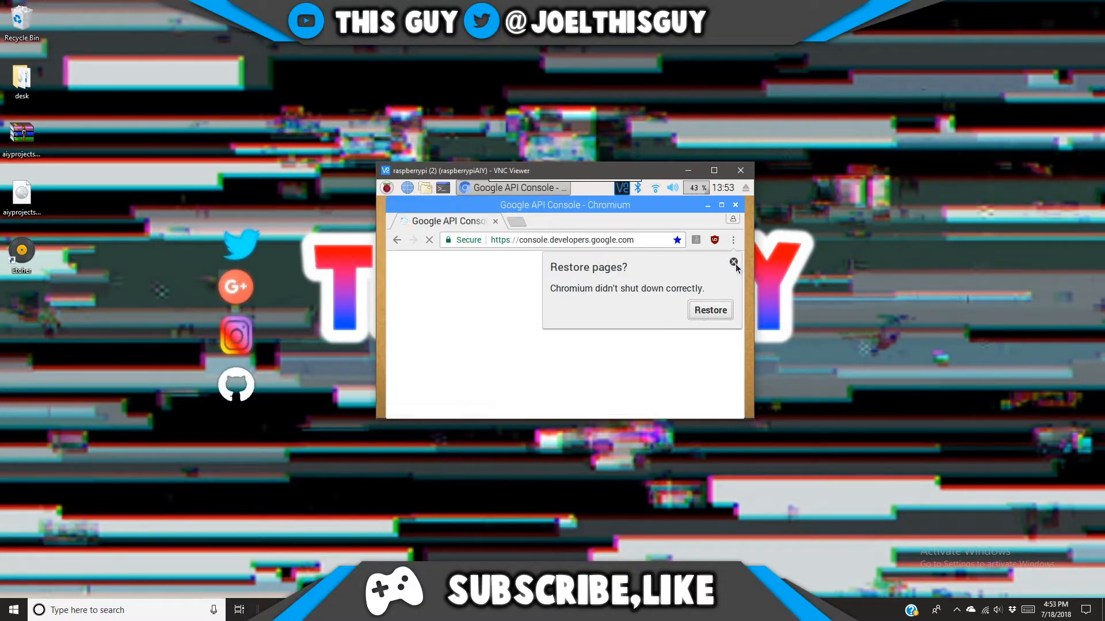
pyautogui.click(734, 263)
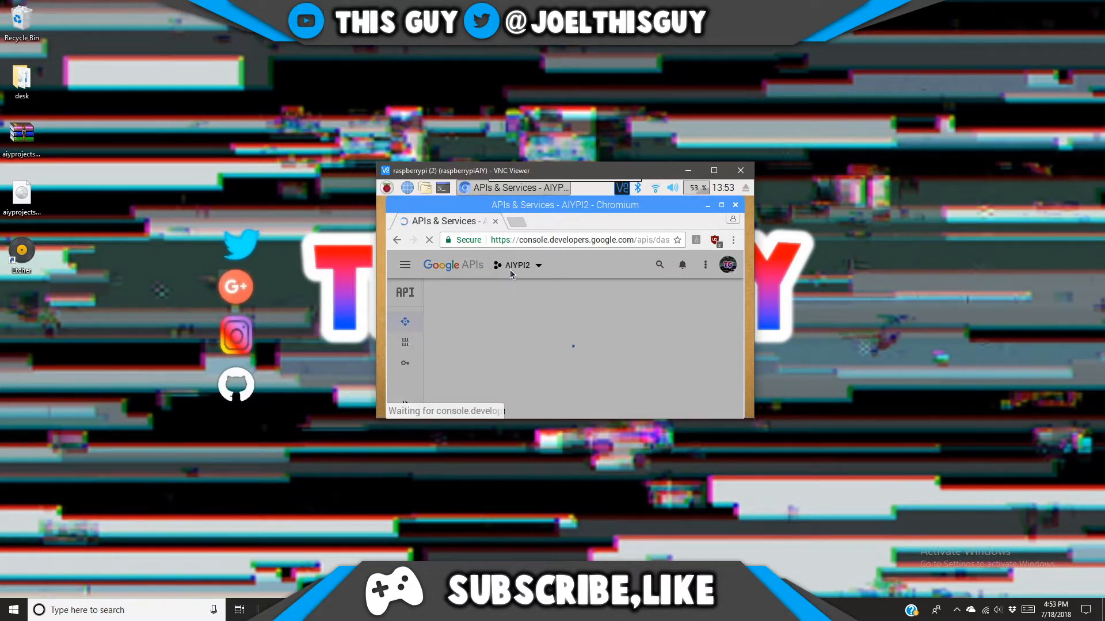
pyautogui.click(519, 265)
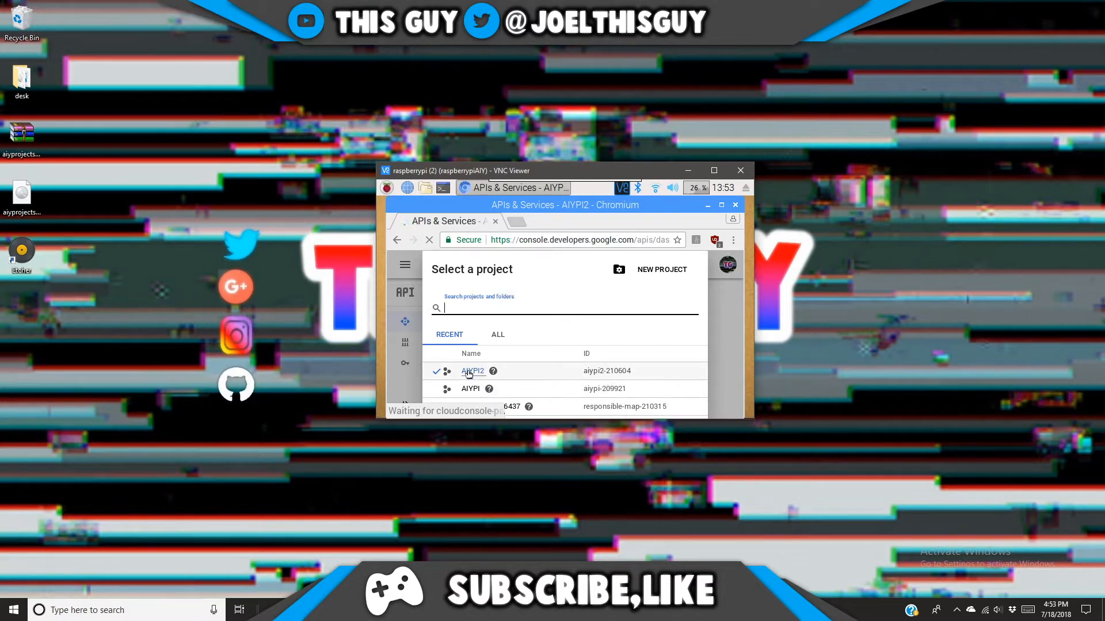
# Choose the AIYPI2 project and search the API Library for 'google assistant'.
pyautogui.click(473, 372)
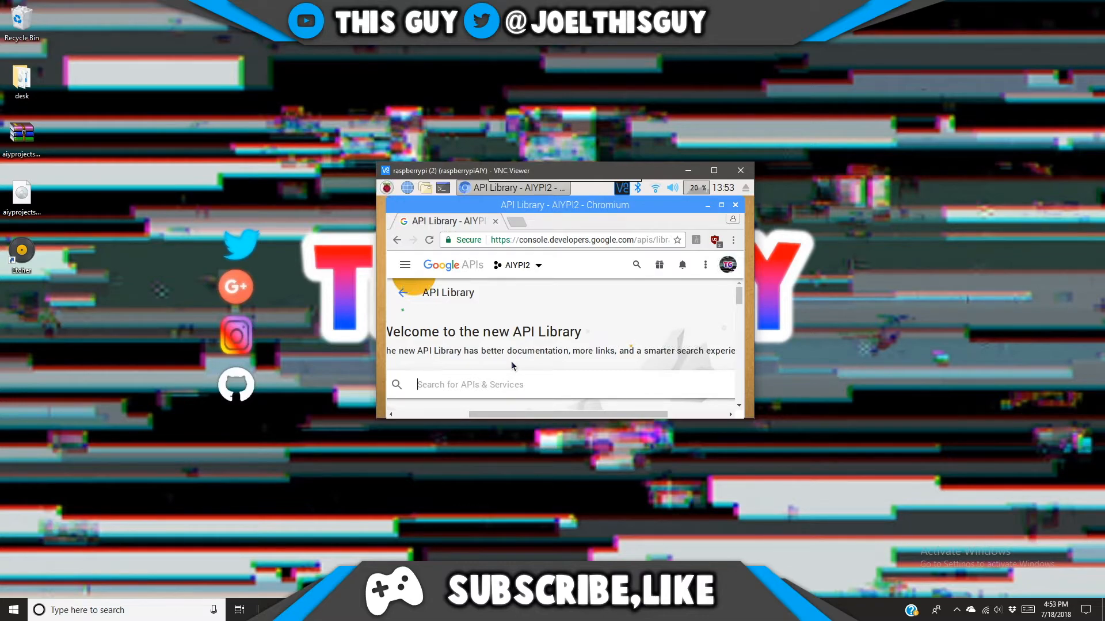
pyautogui.write('goo')
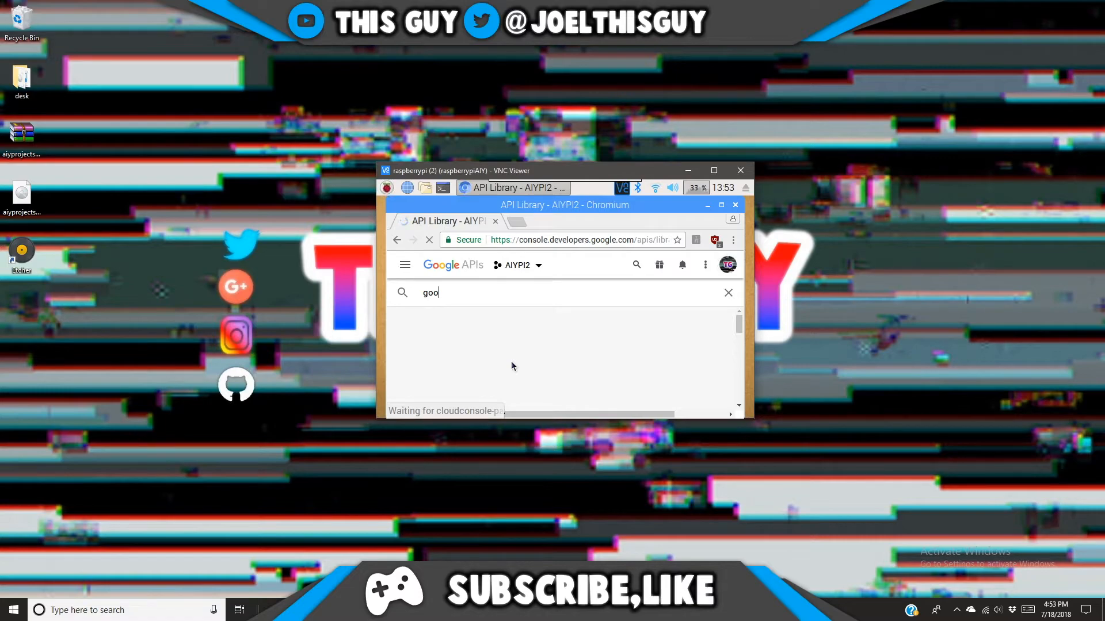
pyautogui.write('gle assisa')
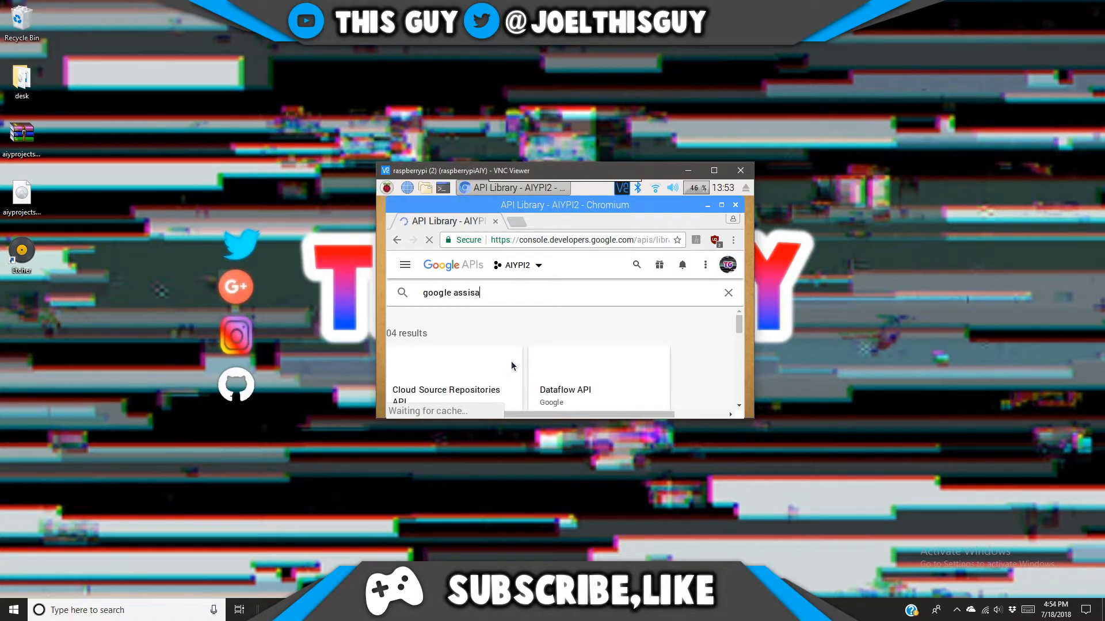
pyautogui.press('backspace')
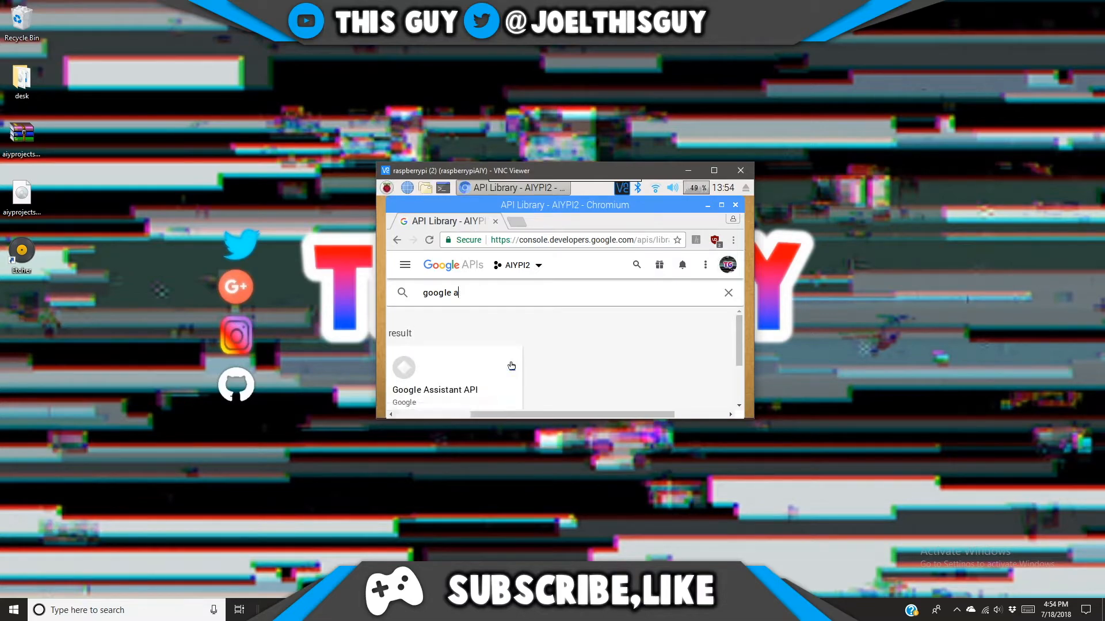
pyautogui.press('backspace')
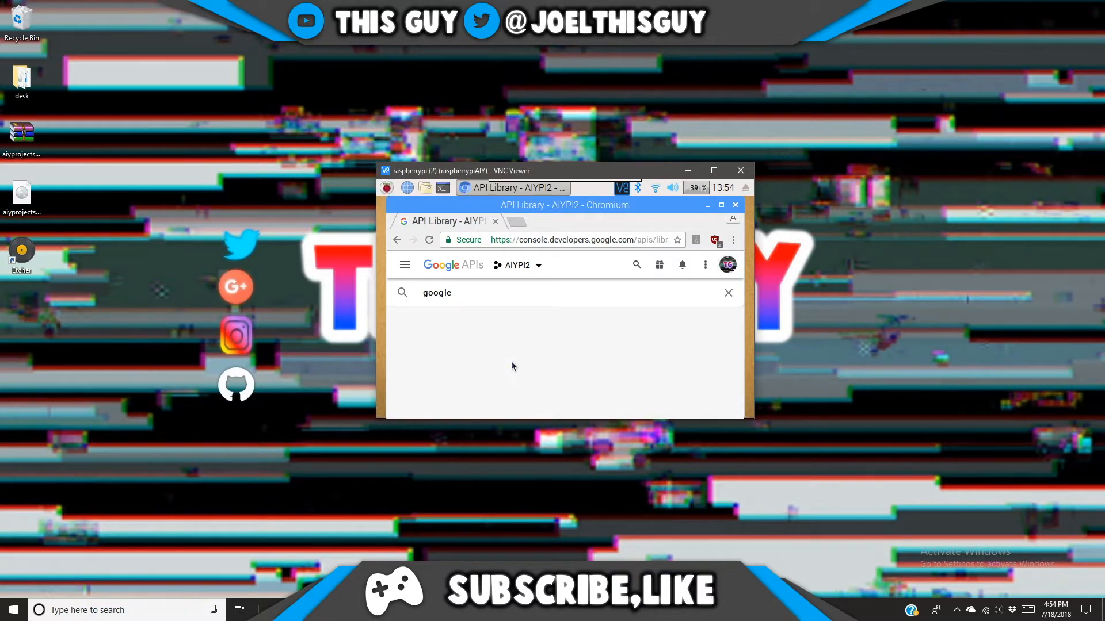
pyautogui.write('assistant')
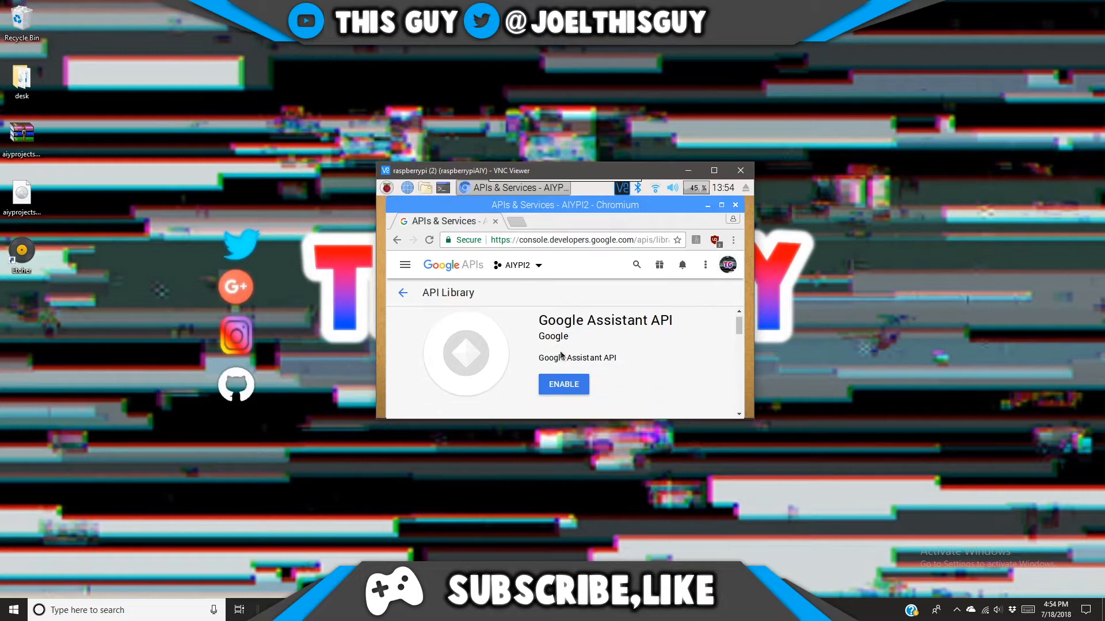
pyautogui.scroll(-3)
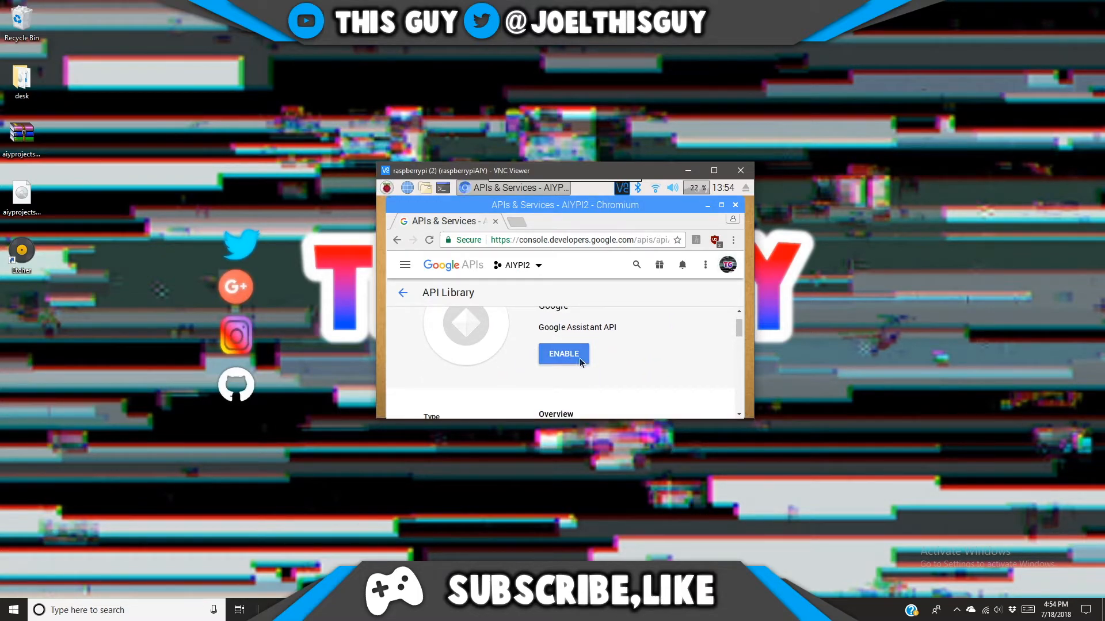
# Enable the Google Assistant API for AIYPI2 and go to the Credentials section.
pyautogui.click(562, 354)
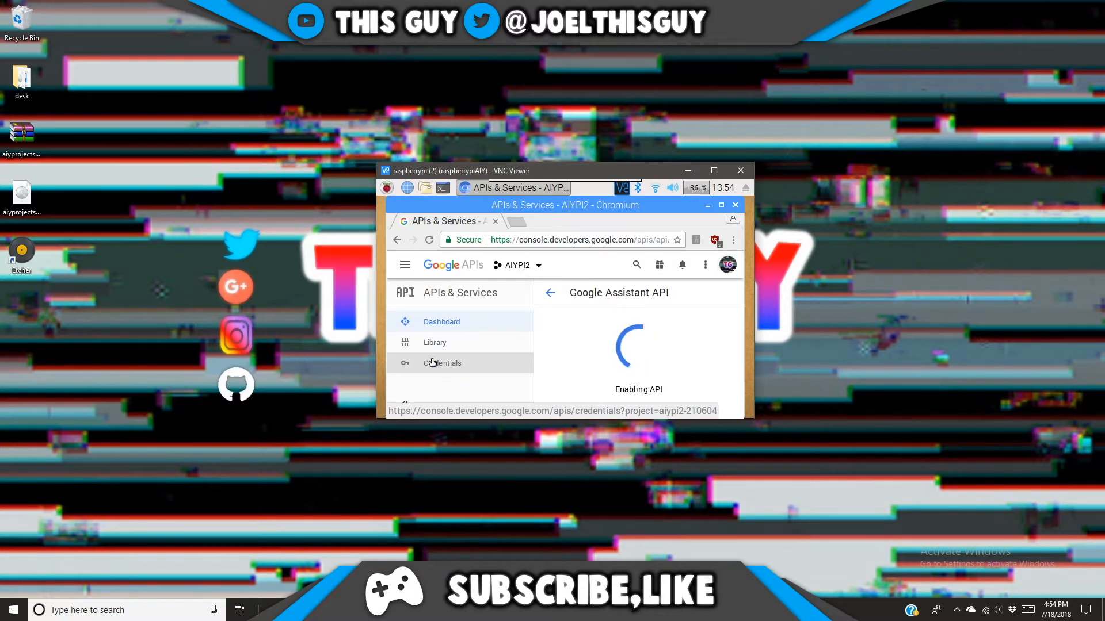
pyautogui.click(441, 362)
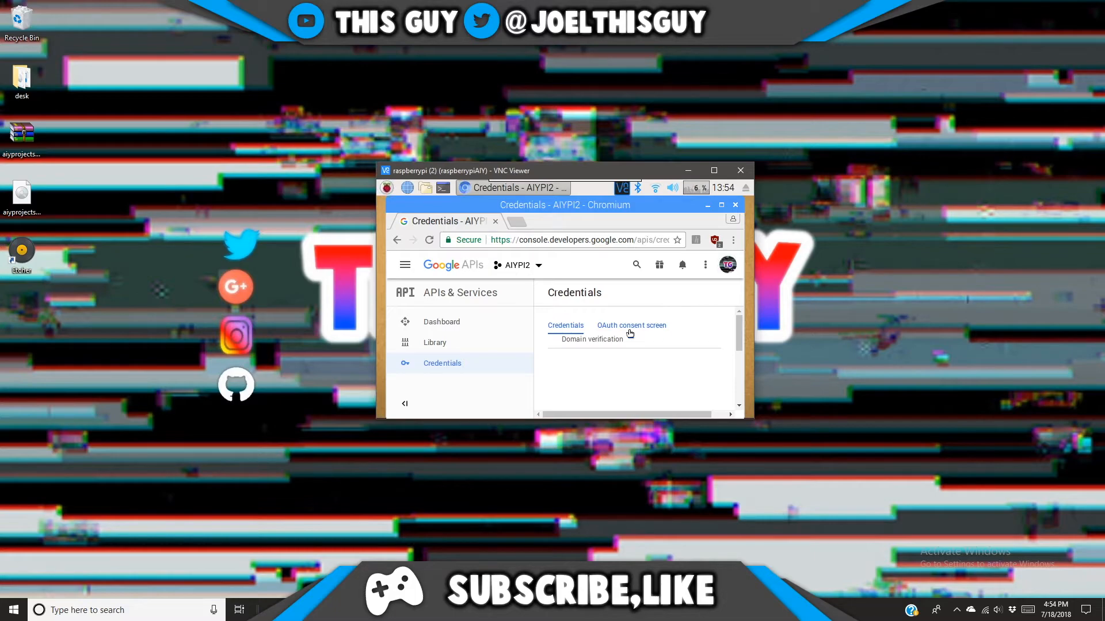
# Enter AIYPI2 as the product name shown to users on the OAuth consent screen.
pyautogui.click(631, 325)
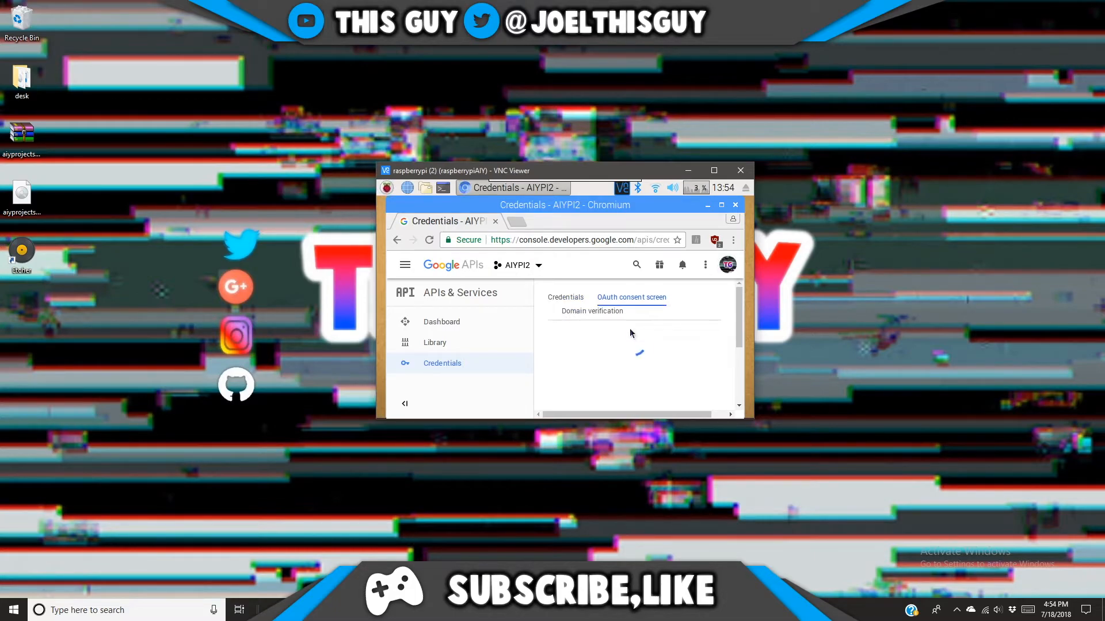
pyautogui.click(631, 296)
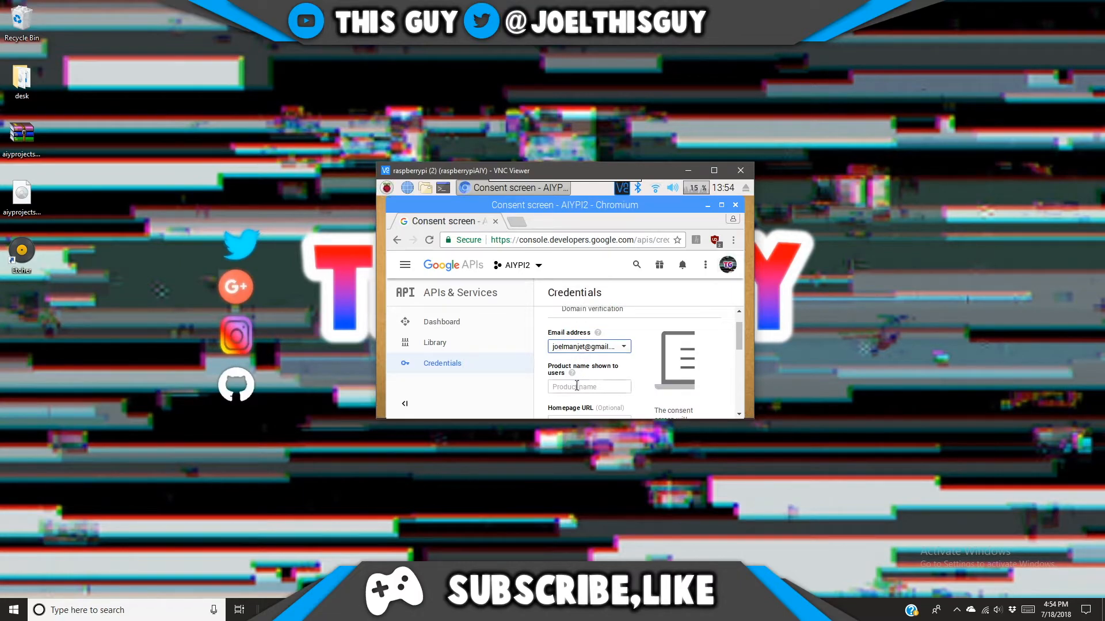
pyautogui.click(588, 387)
pyautogui.write('AIUY')
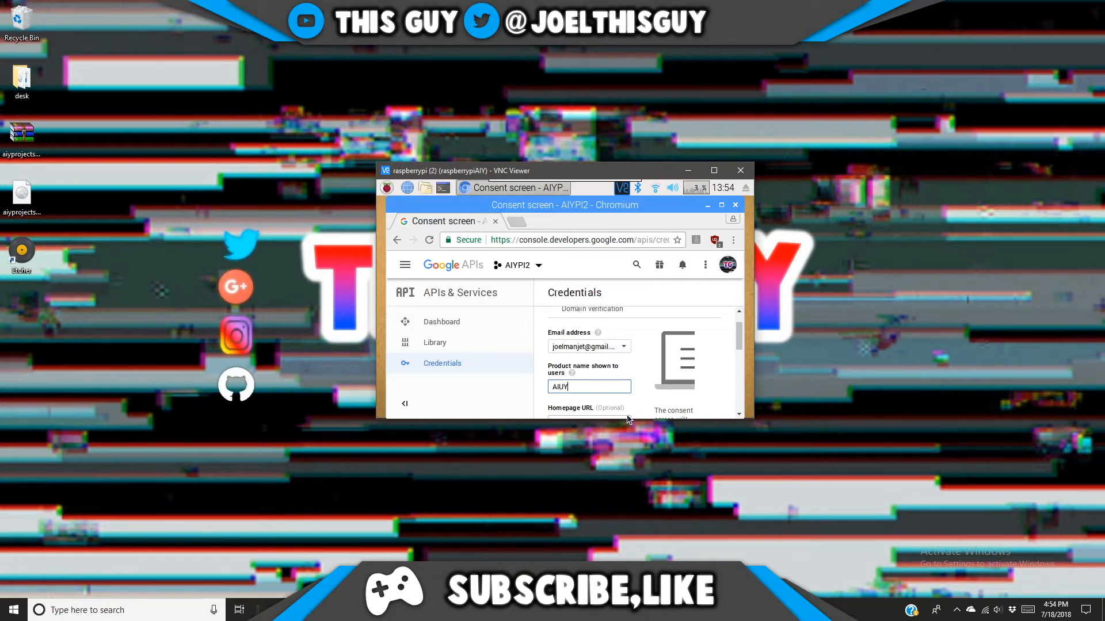
pyautogui.press('Backspace')
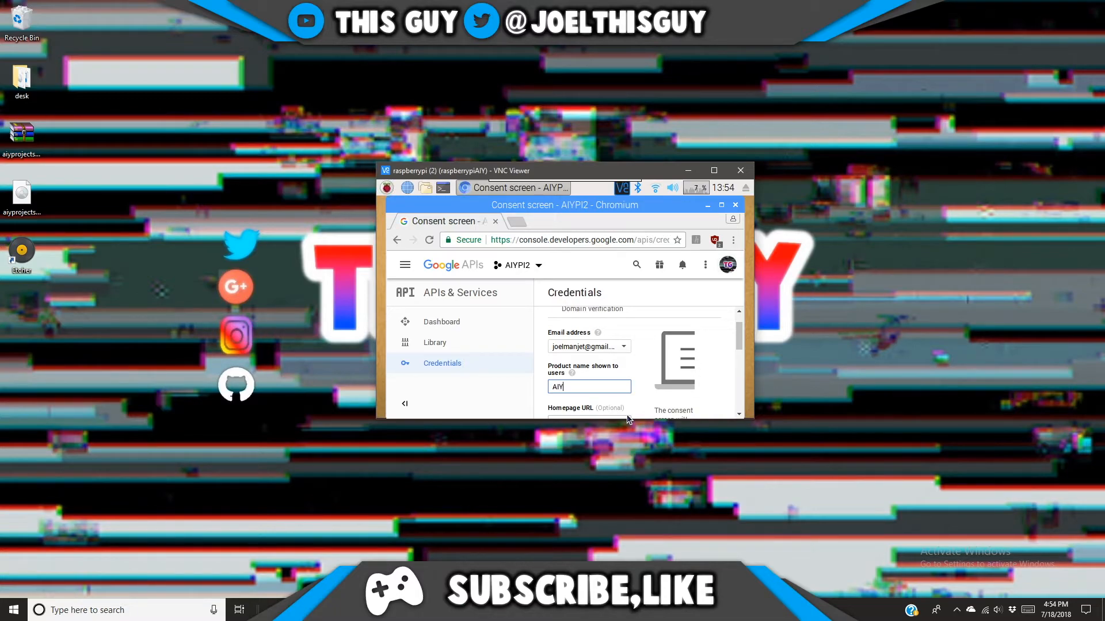
pyautogui.write('PI')
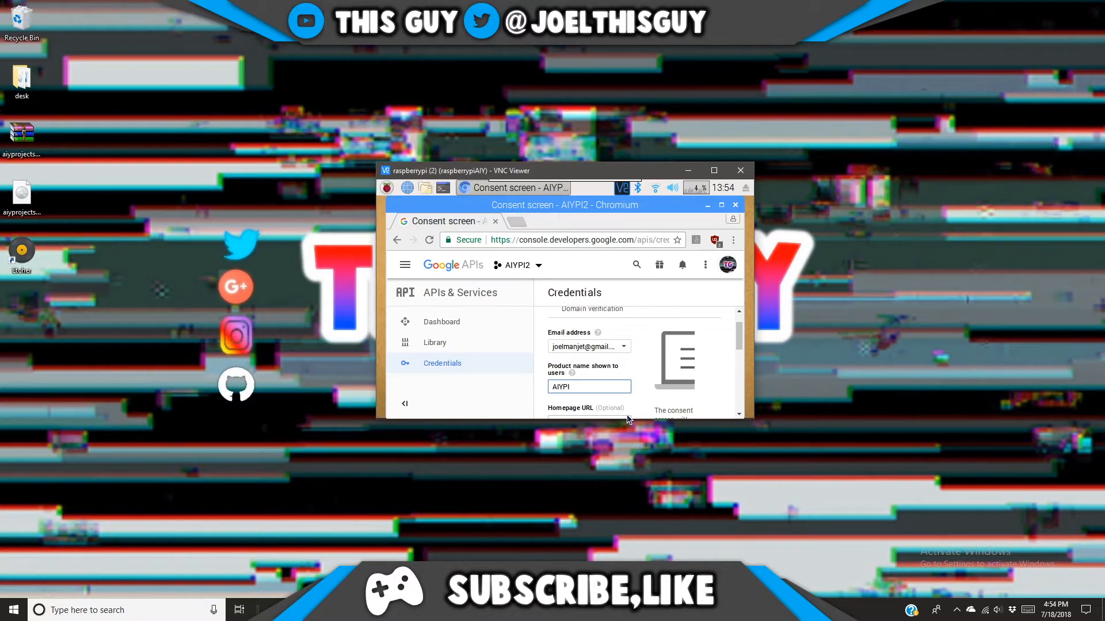
pyautogui.click(588, 387)
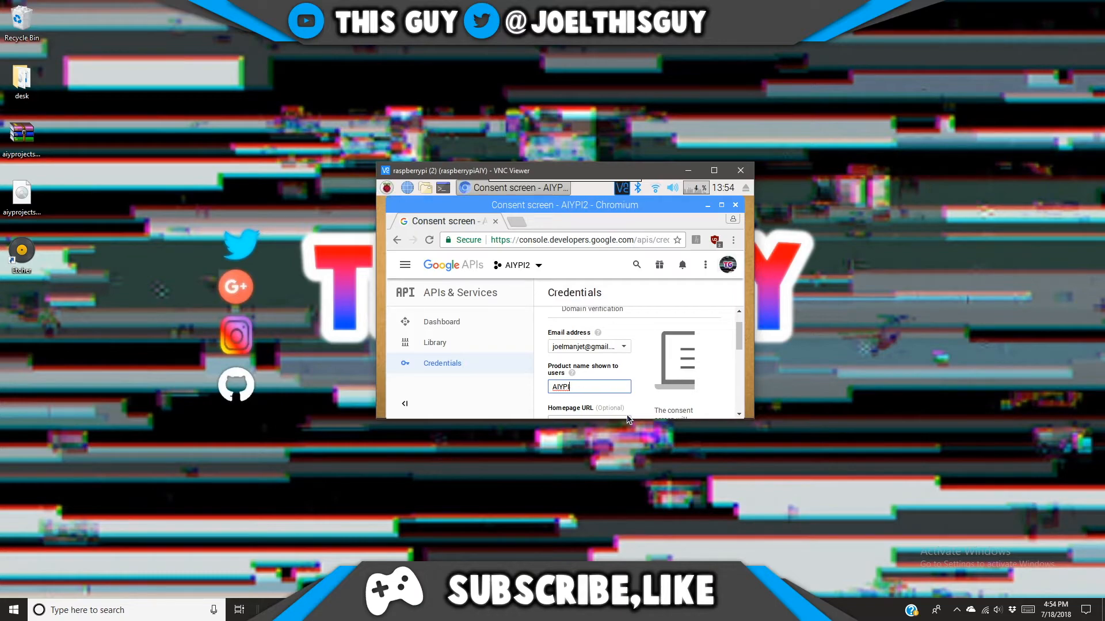
pyautogui.write('I2')
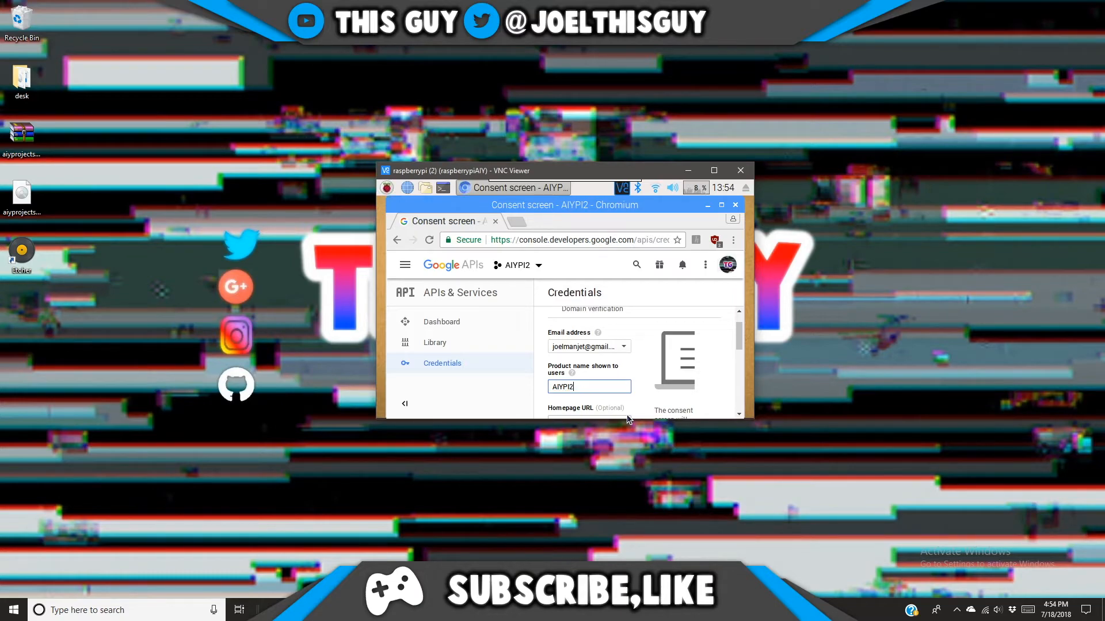
pyautogui.moveTo(608, 381)
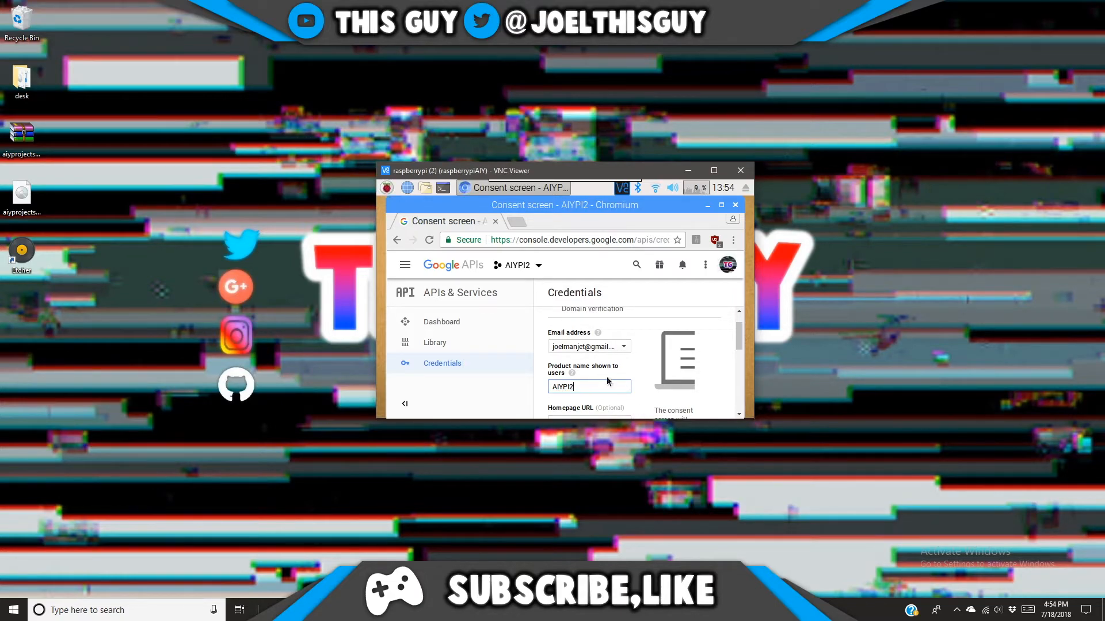
# Return to the Credentials tab of the API Console.
pyautogui.scroll(-3)
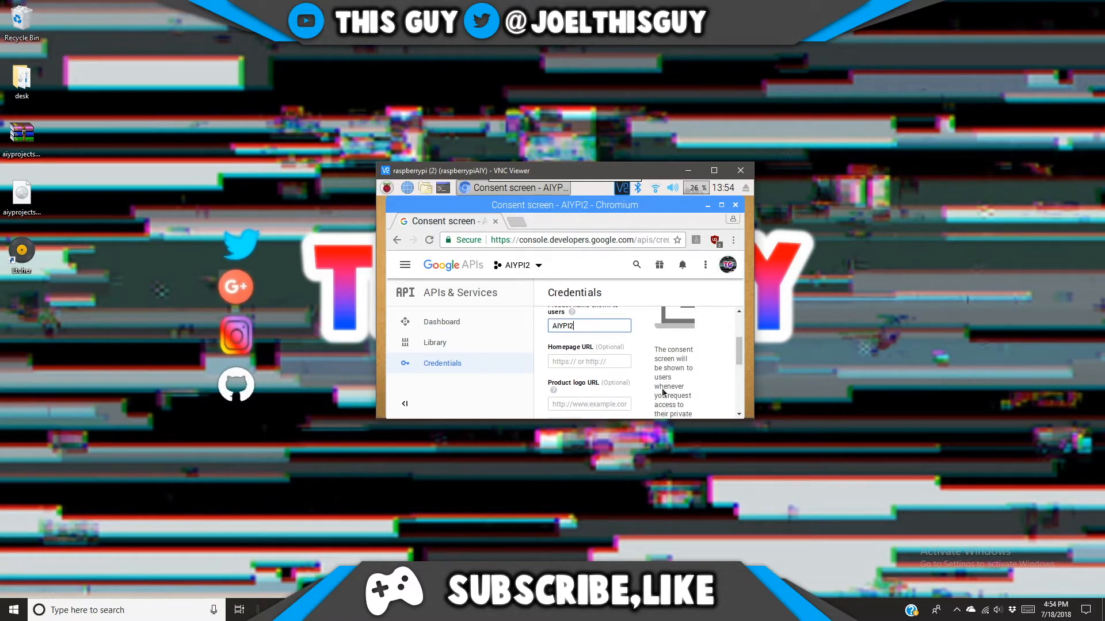
pyautogui.scroll(3)
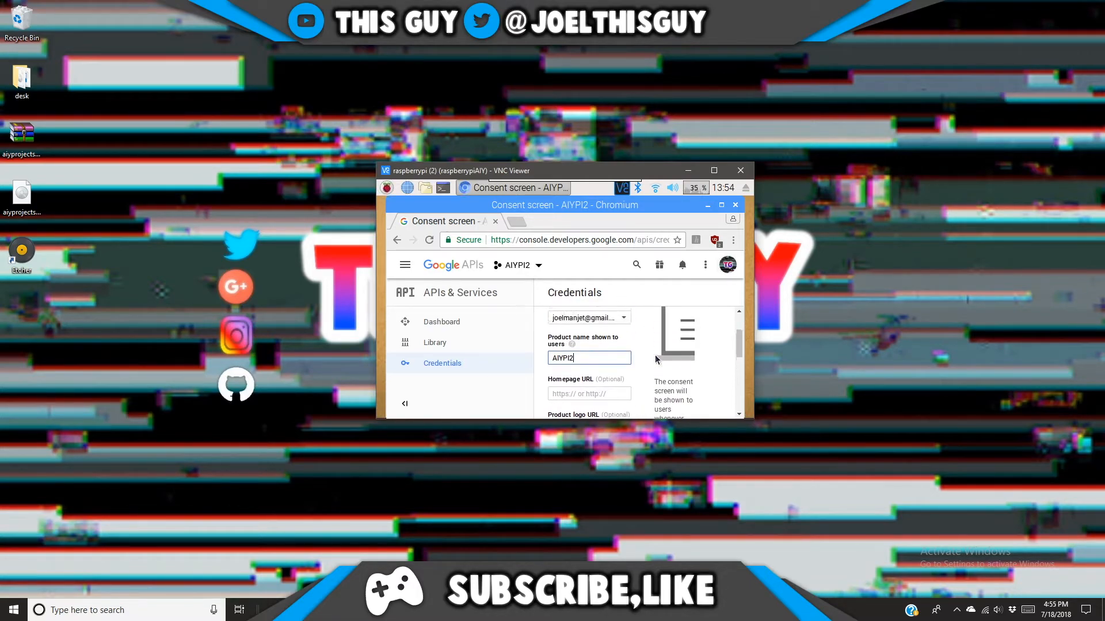
pyautogui.scroll(3)
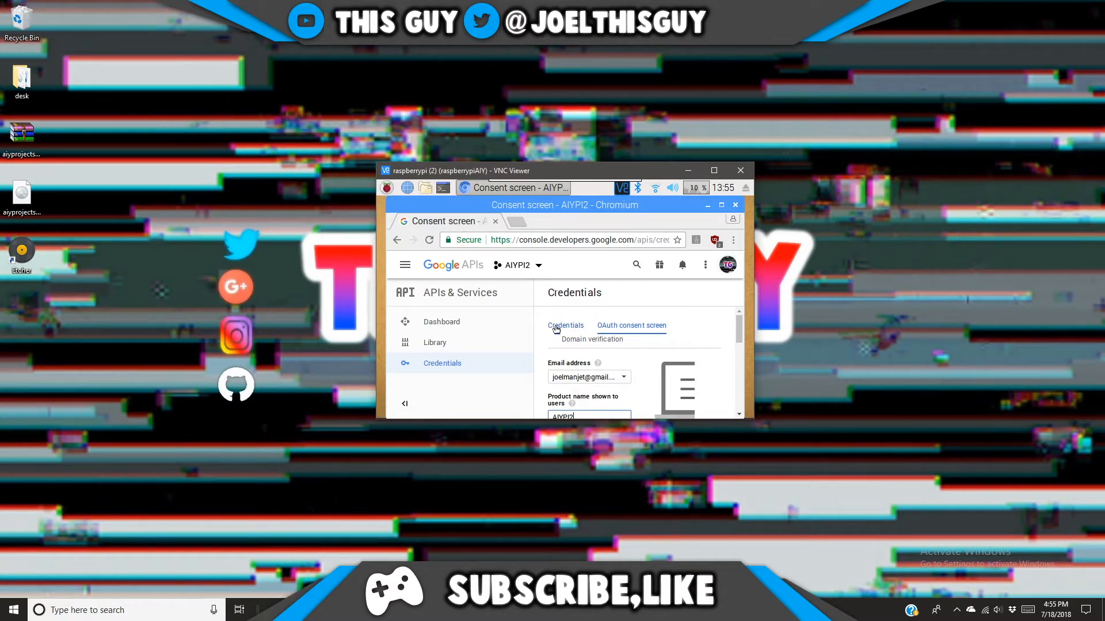
pyautogui.click(565, 325)
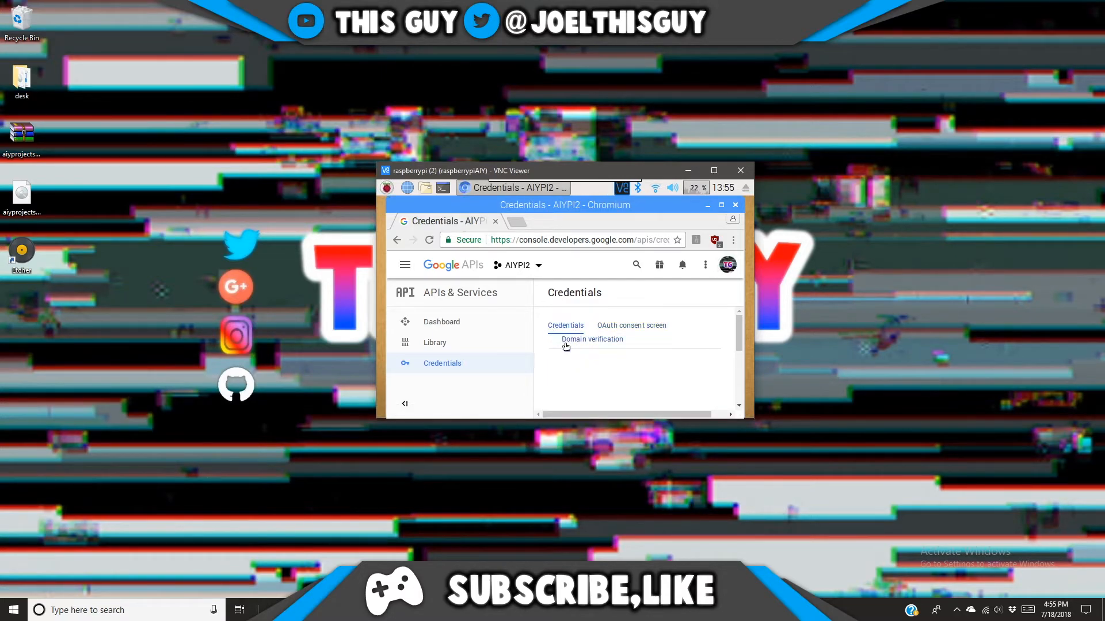
# Choose OAuth client ID under Create credentials, which opens the consent screen form.
pyautogui.scroll(-3)
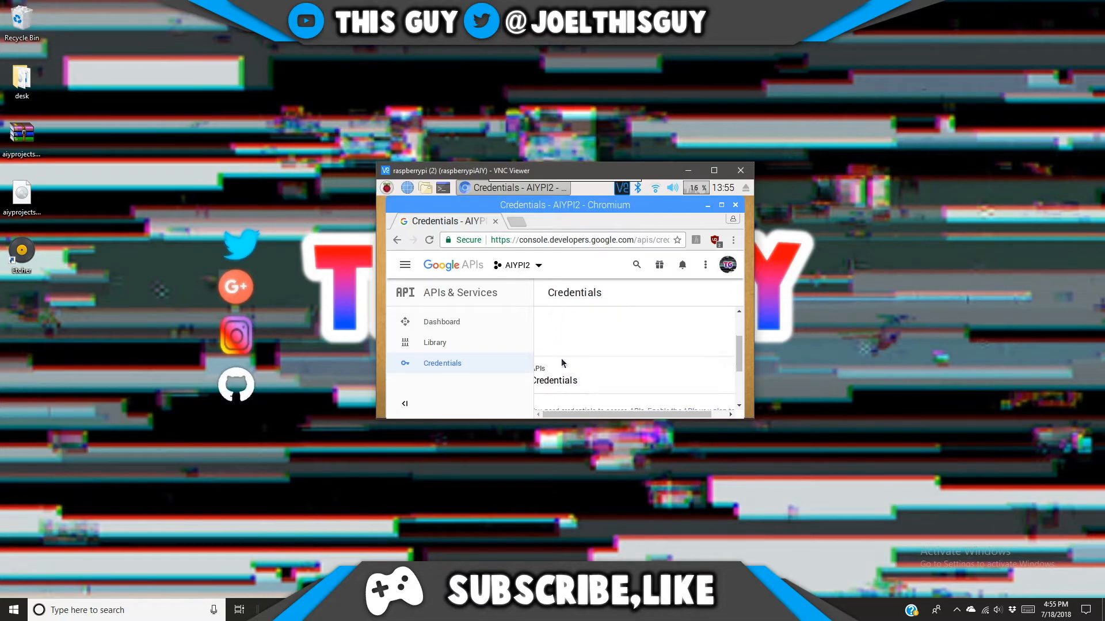
pyautogui.scroll(-3)
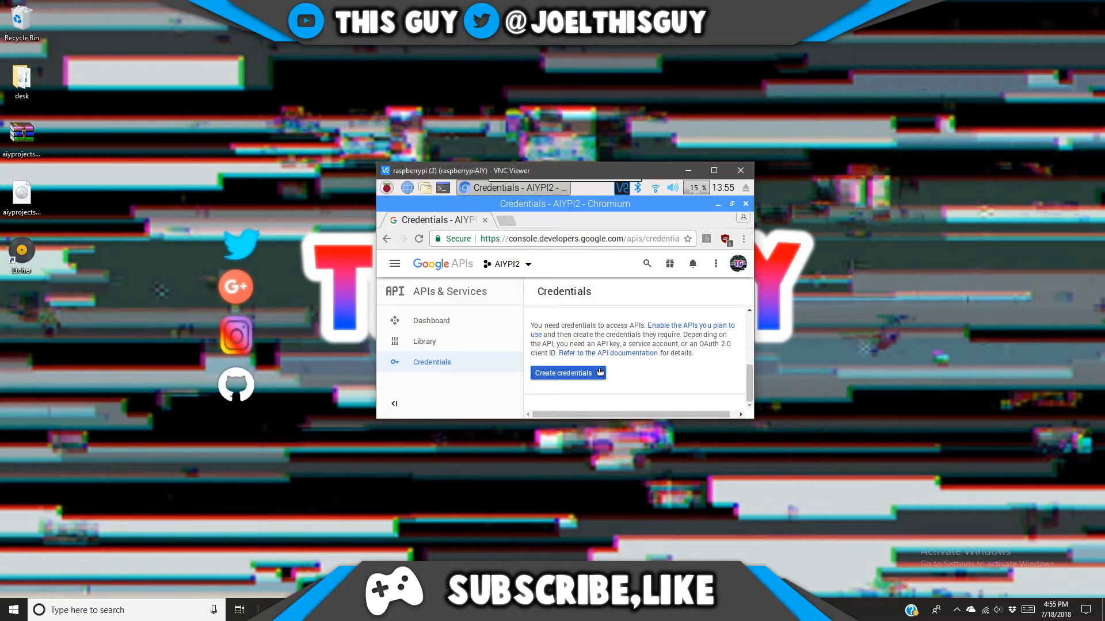
pyautogui.click(564, 372)
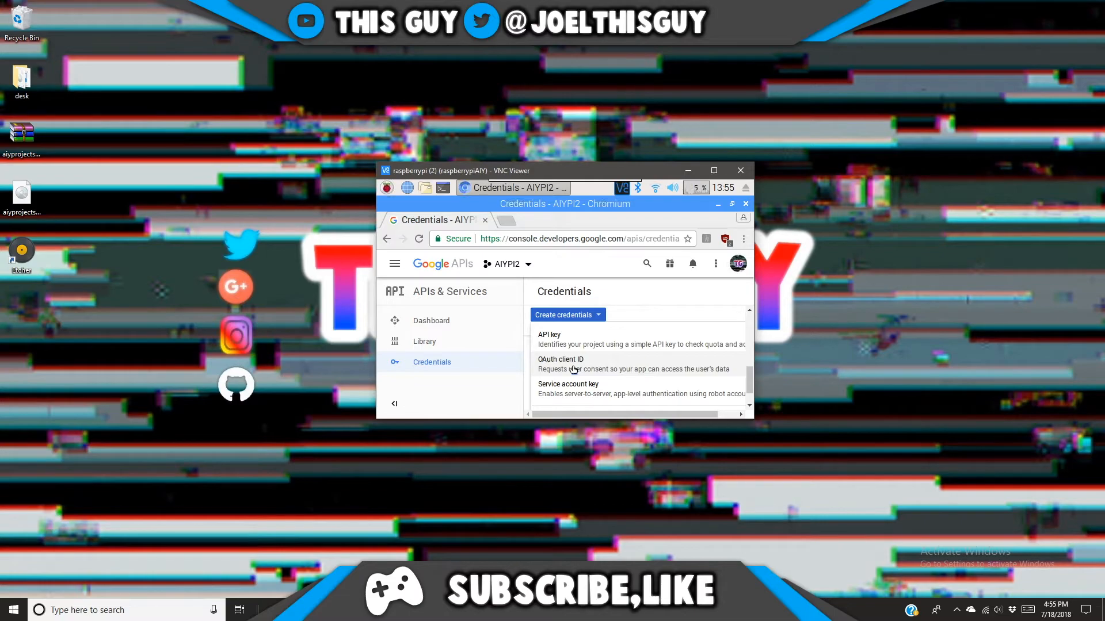
pyautogui.click(559, 359)
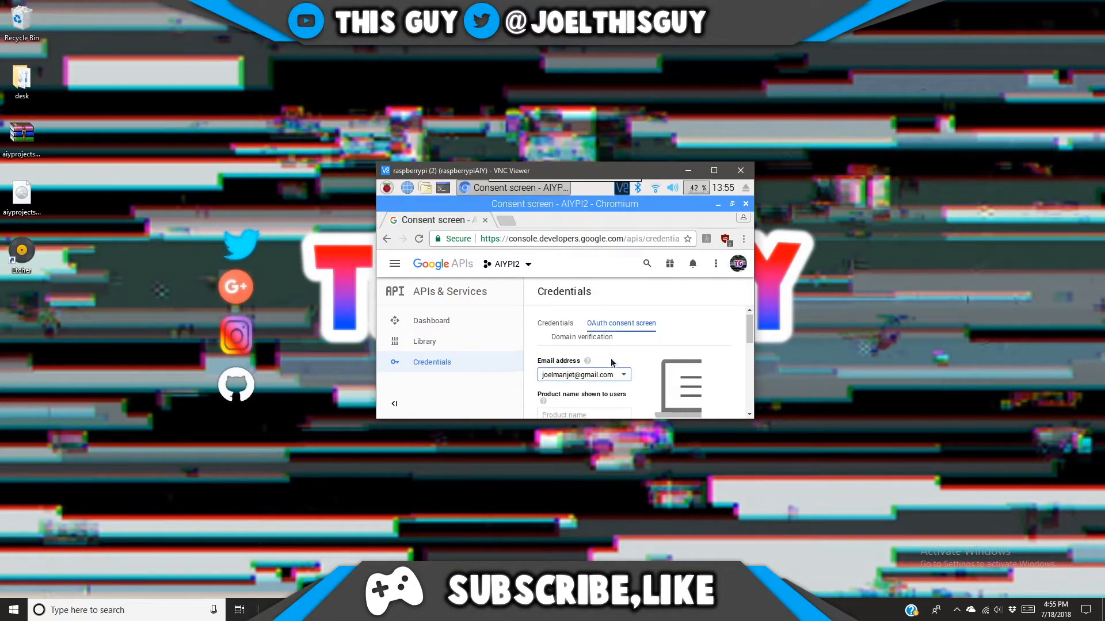
# Fill in AIYPI2 as the consent screen's product name and save it.
pyautogui.scroll(-3)
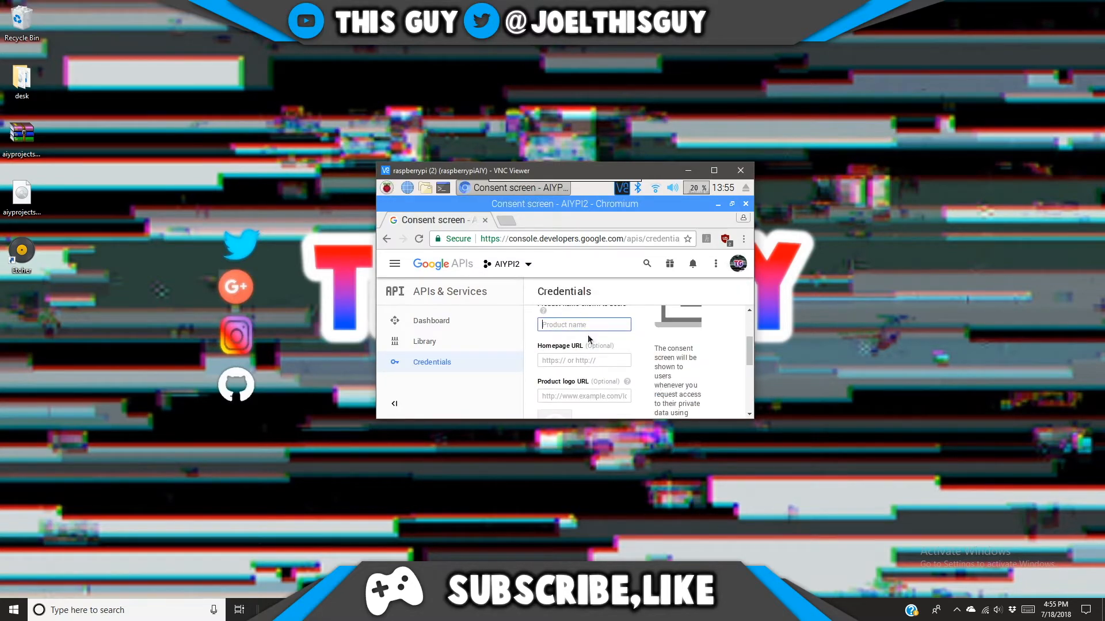
pyautogui.write('Aiy')
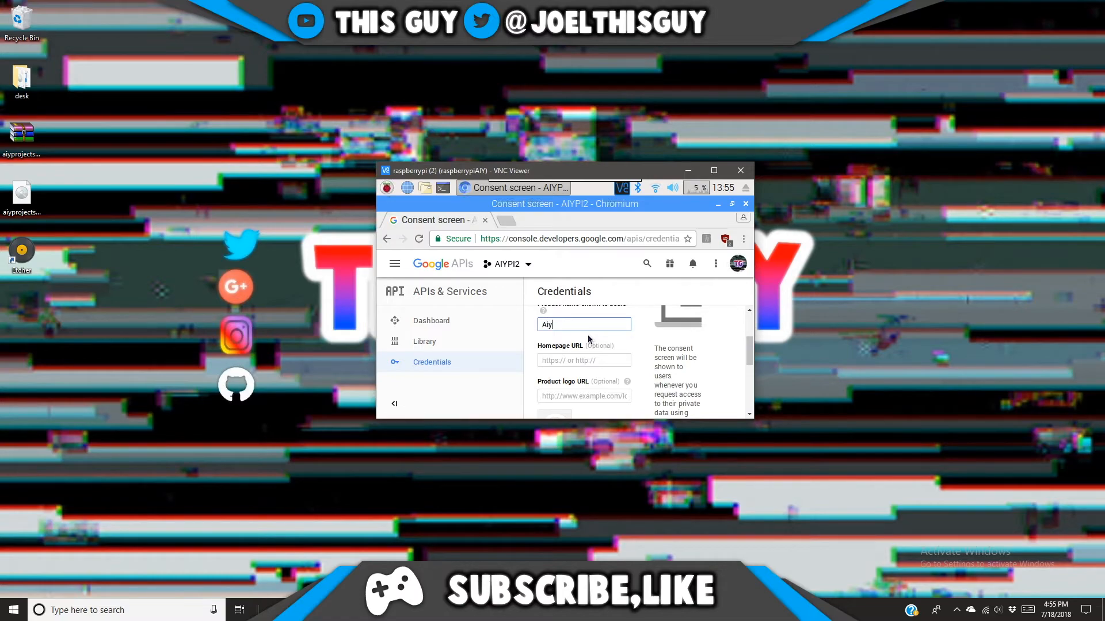
pyautogui.write('PI2')
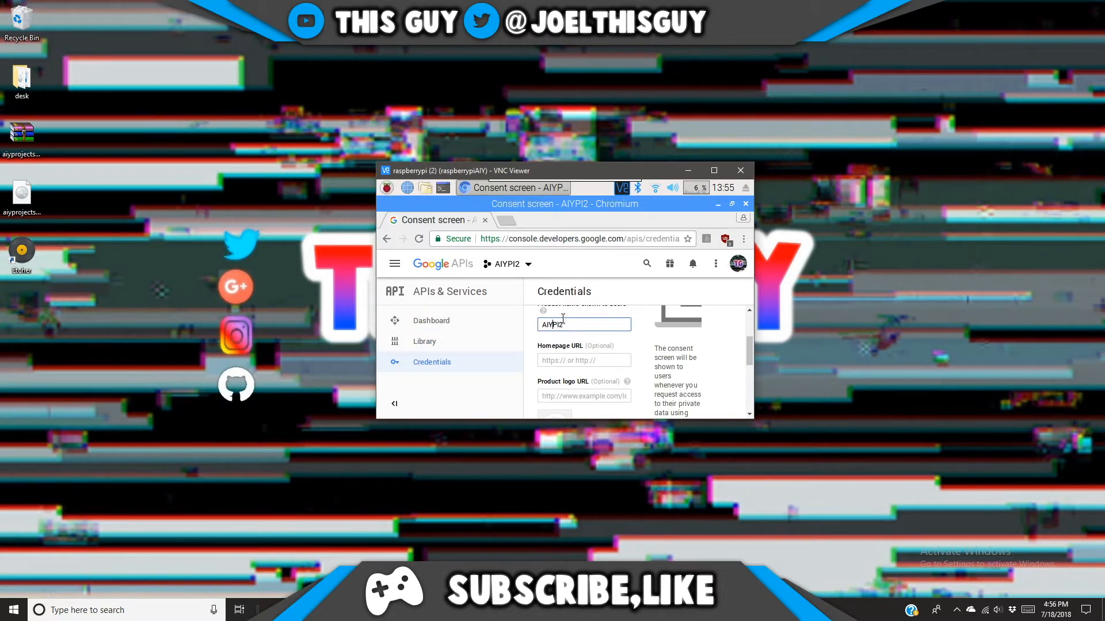
pyautogui.scroll(3)
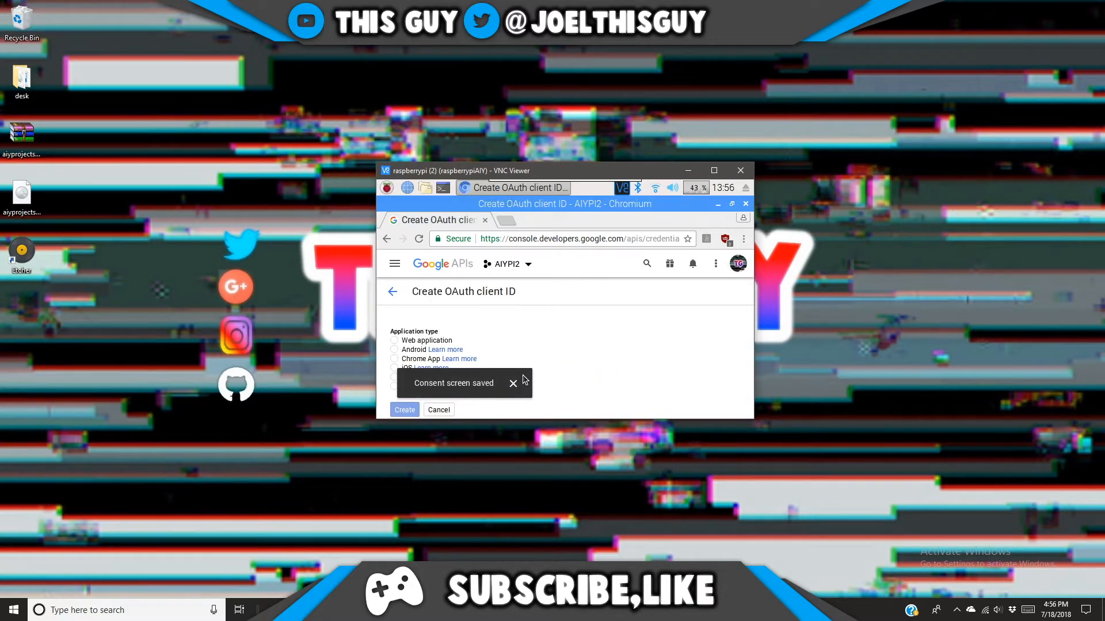
# Dismiss the saved notice, select application type Other and name the client AIYPI2.
pyautogui.click(514, 383)
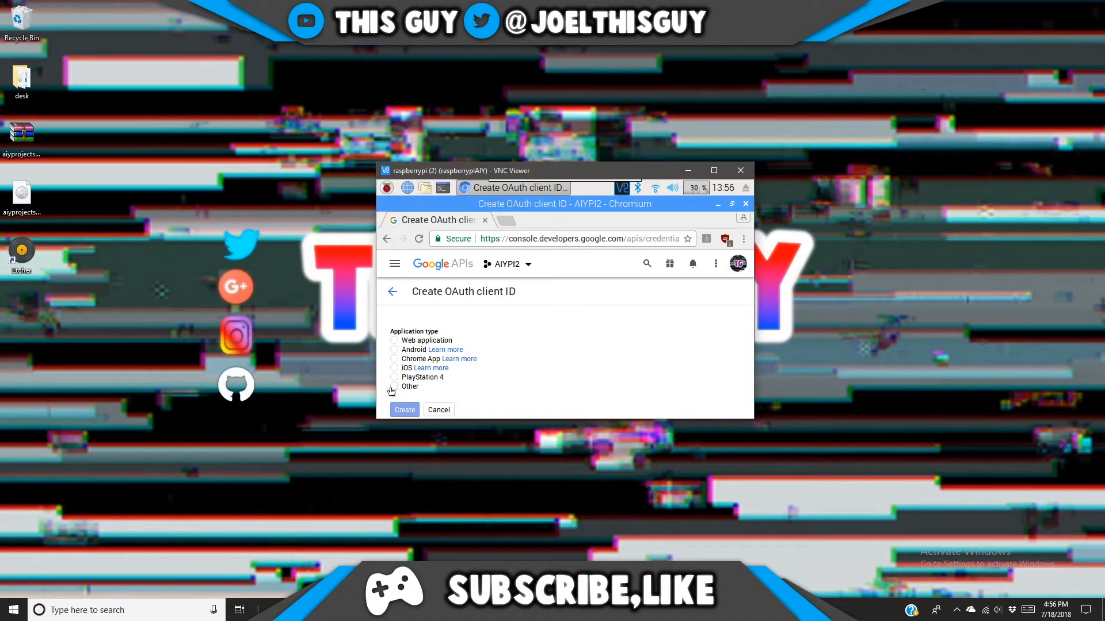
pyautogui.click(393, 386)
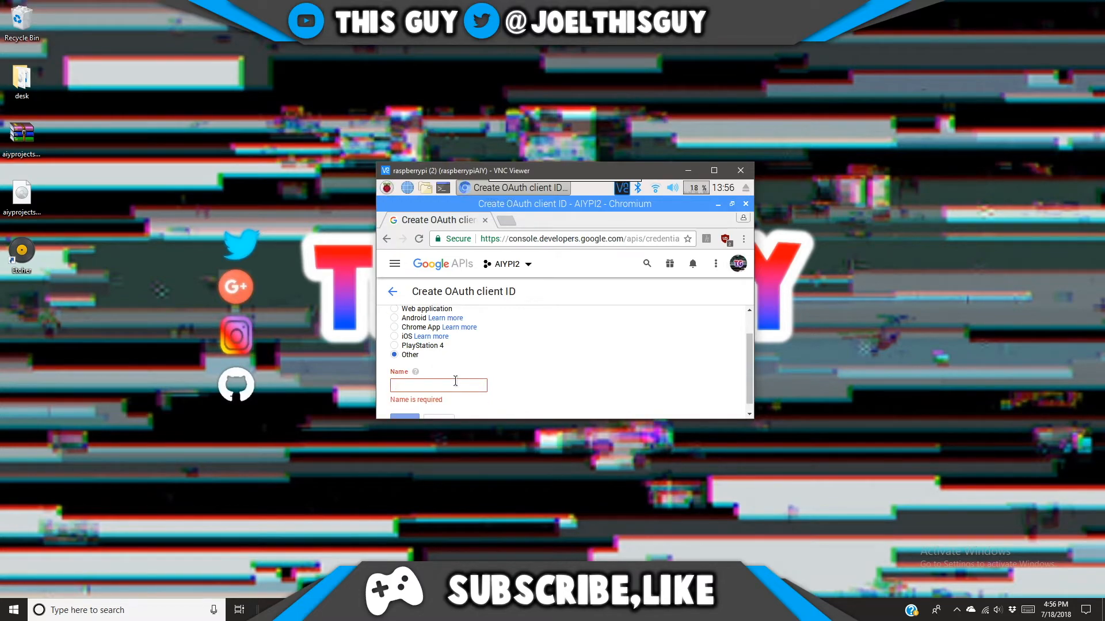
pyautogui.write('AI')
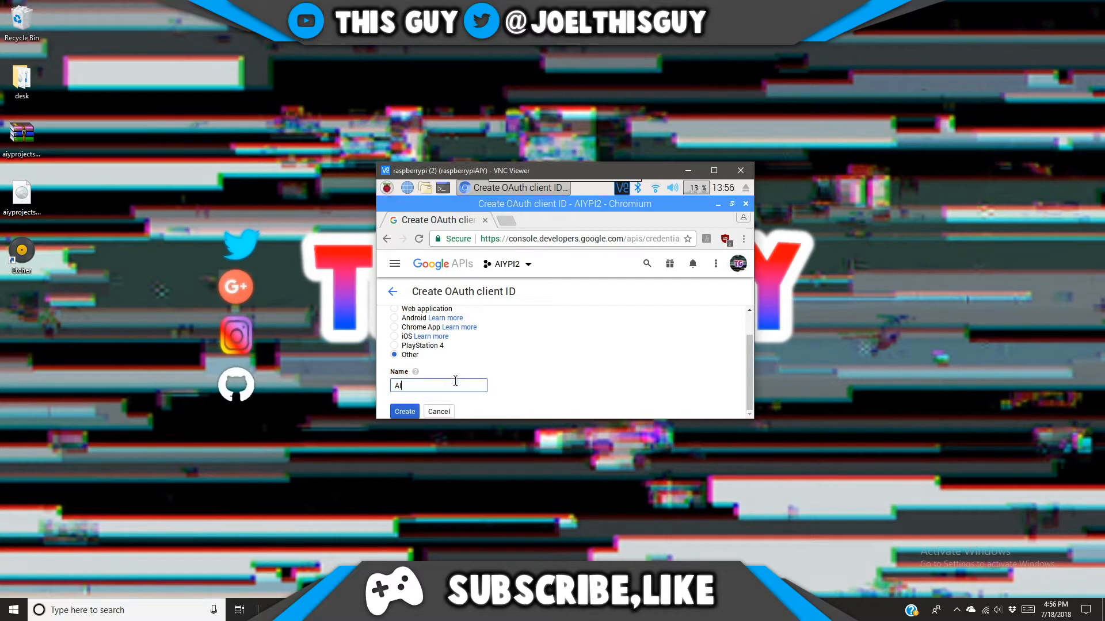
pyautogui.write('YPI')
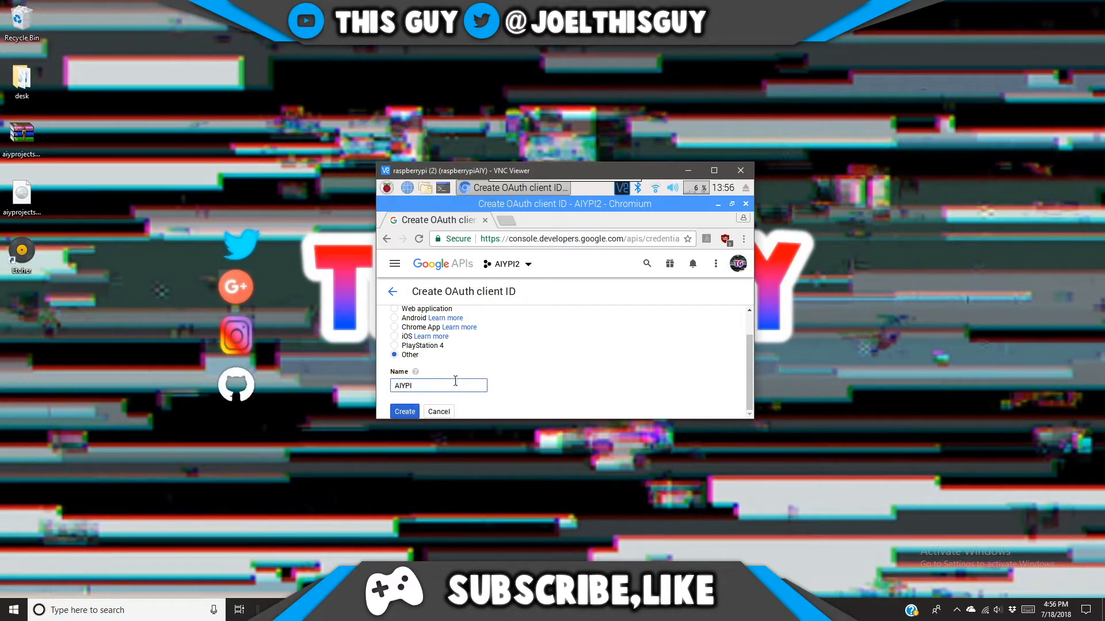
pyautogui.write('2')
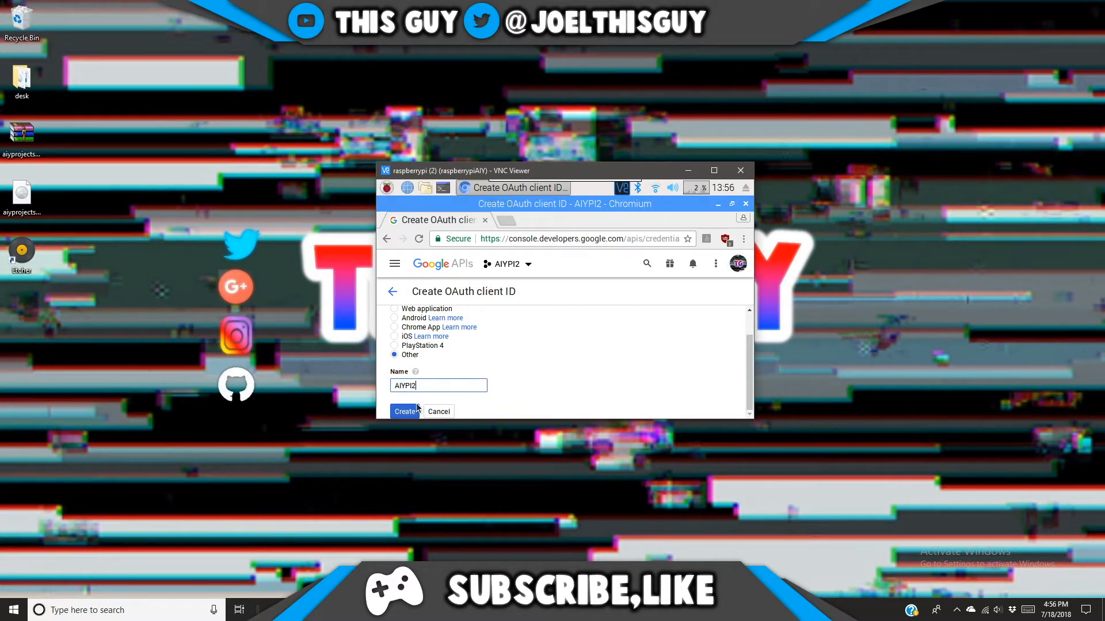
pyautogui.moveTo(414, 399)
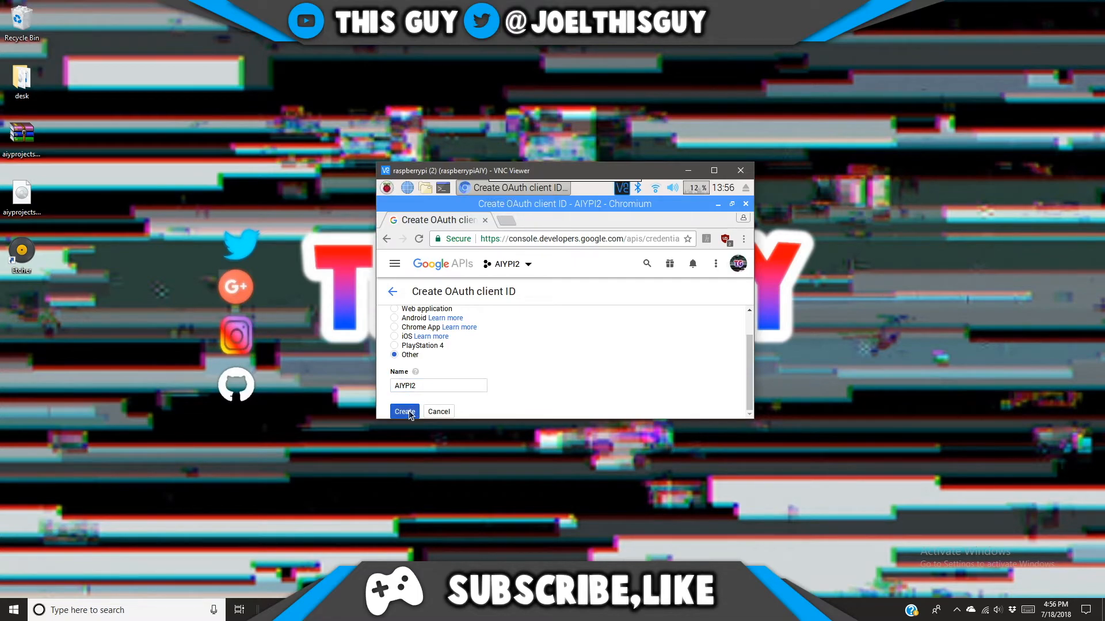
# Create the AIYPI2 OAuth client and dismiss the client ID and secret popup.
pyautogui.click(404, 412)
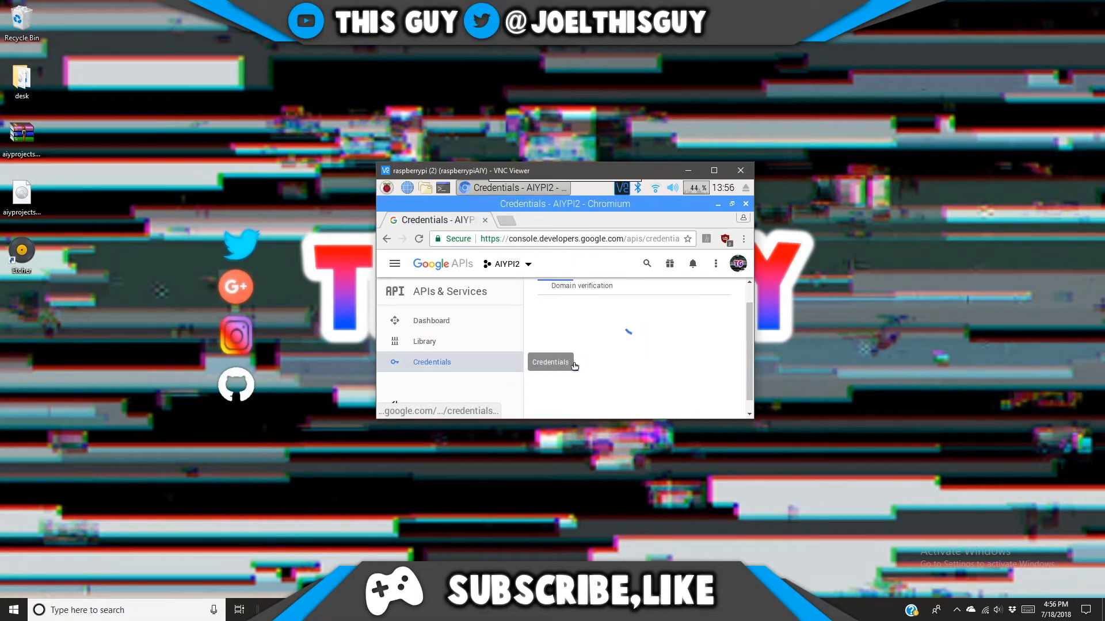
pyautogui.click(550, 362)
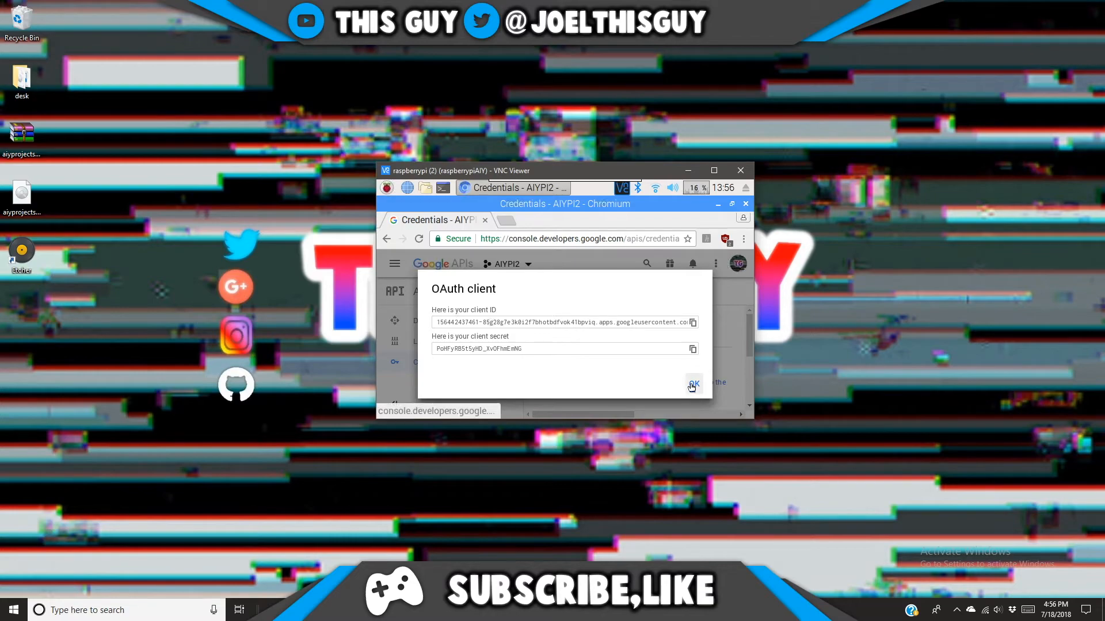
pyautogui.click(693, 384)
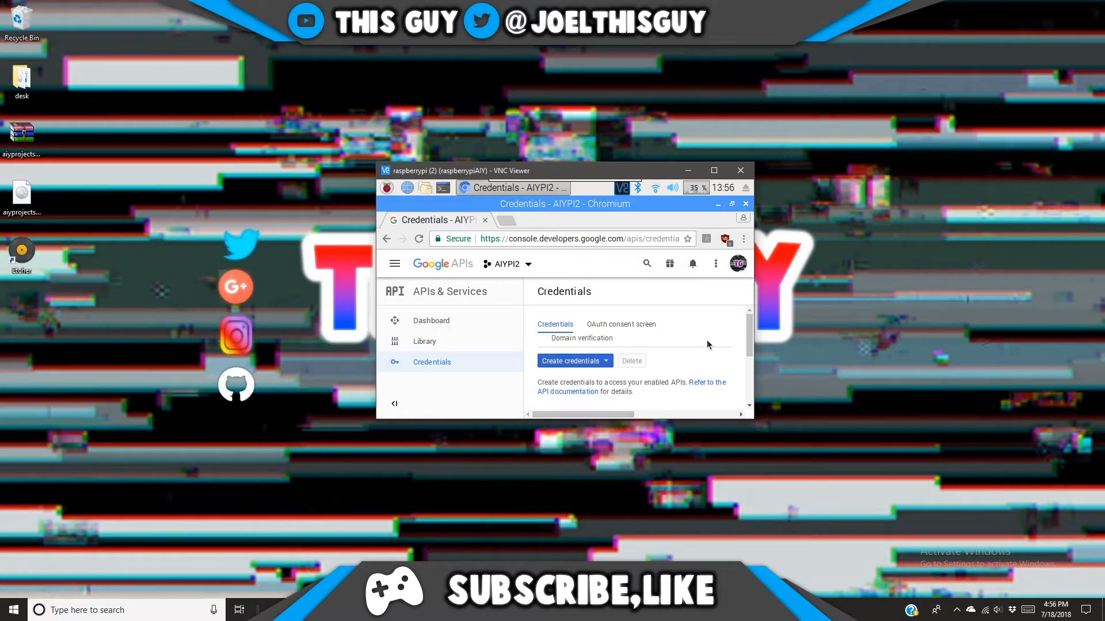
# Download the AIYPI2 client's credentials as a JSON file.
pyautogui.scroll(-3)
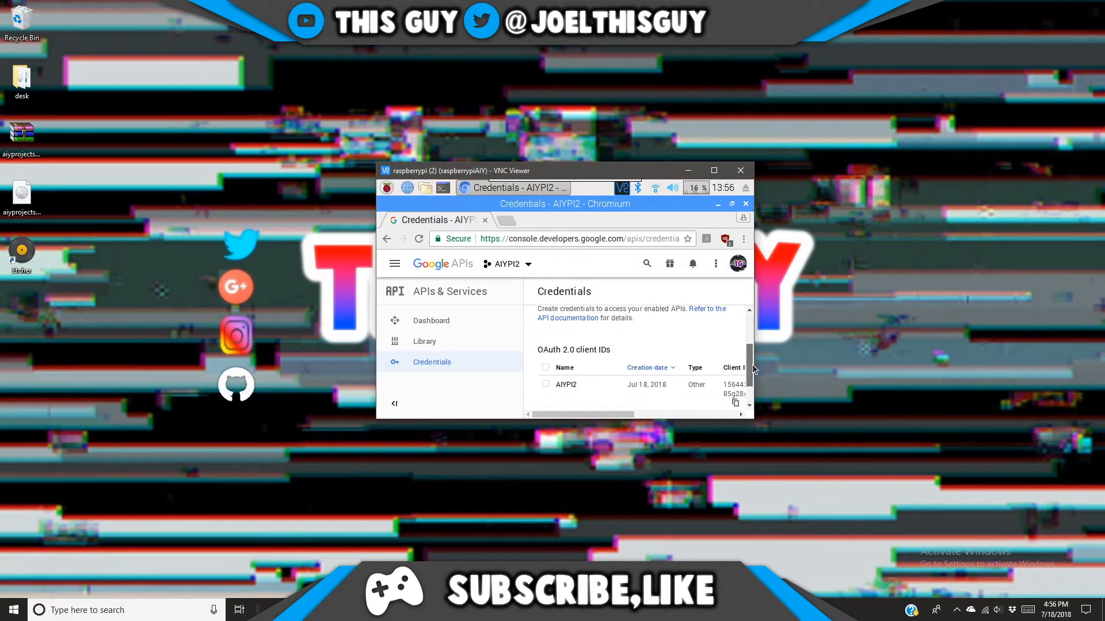
pyautogui.hscroll(3)
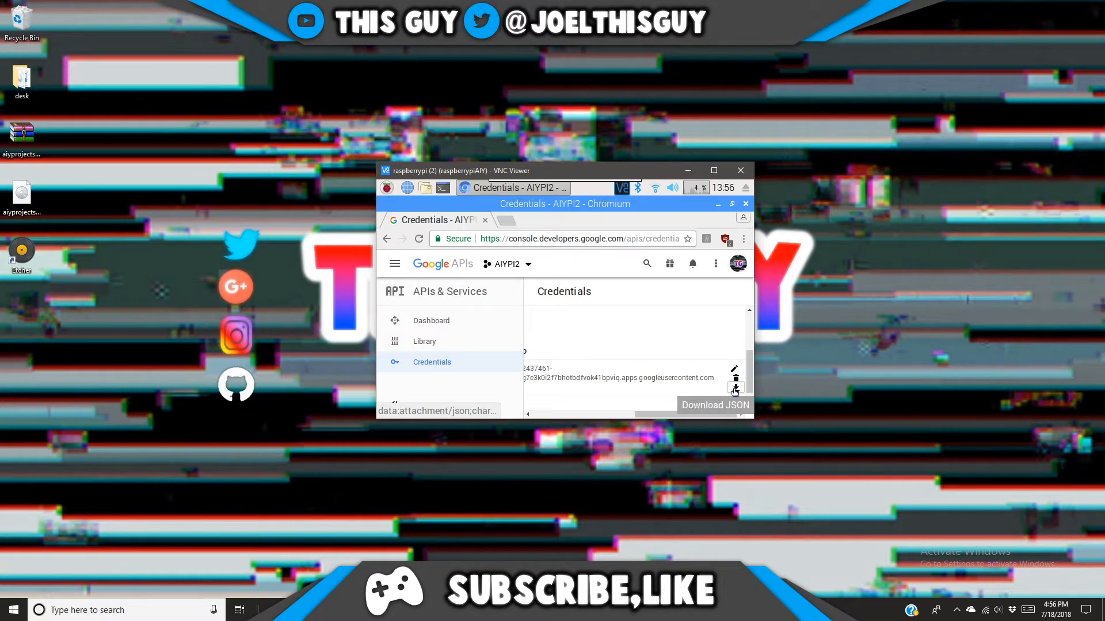
pyautogui.click(735, 388)
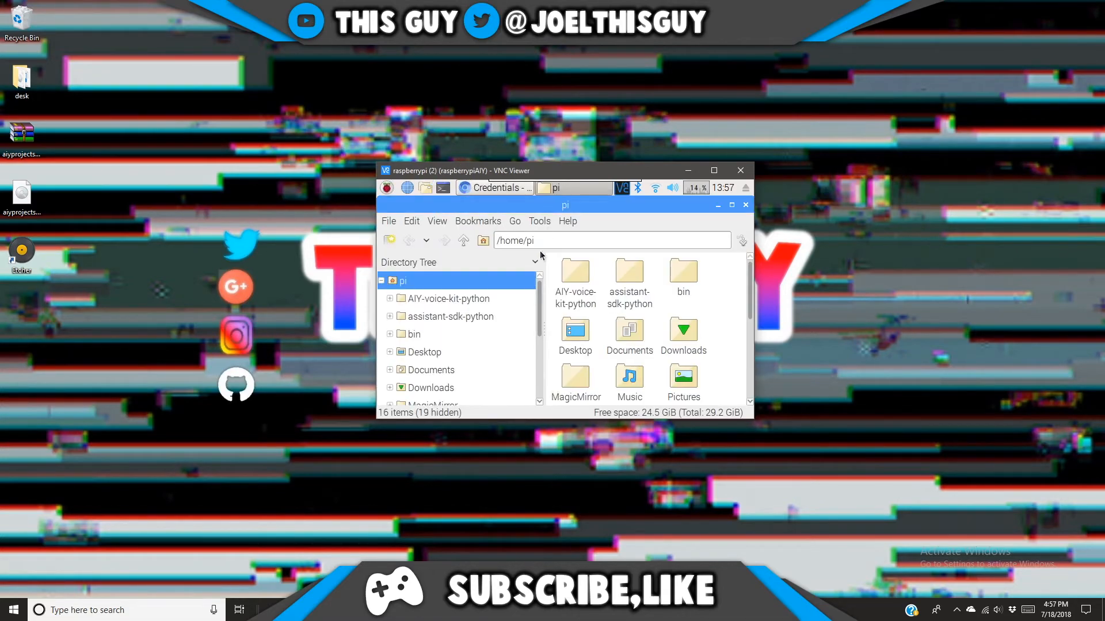
# In the Pi's Downloads folder, start renaming the downloaded client_secret JSON file.
pyautogui.scroll(-3)
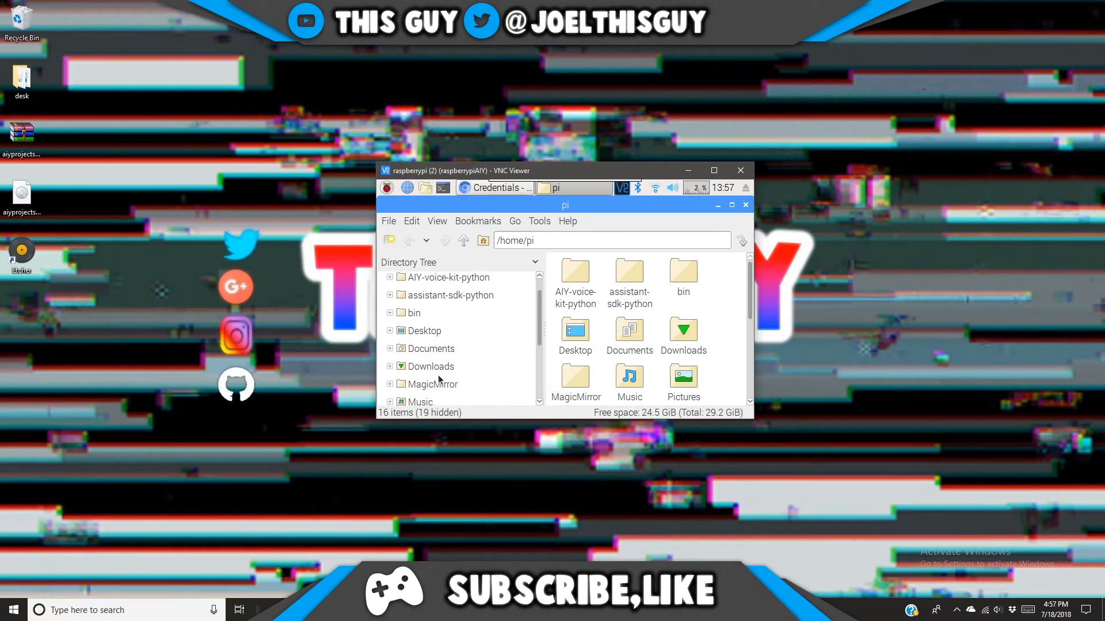
pyautogui.click(429, 366)
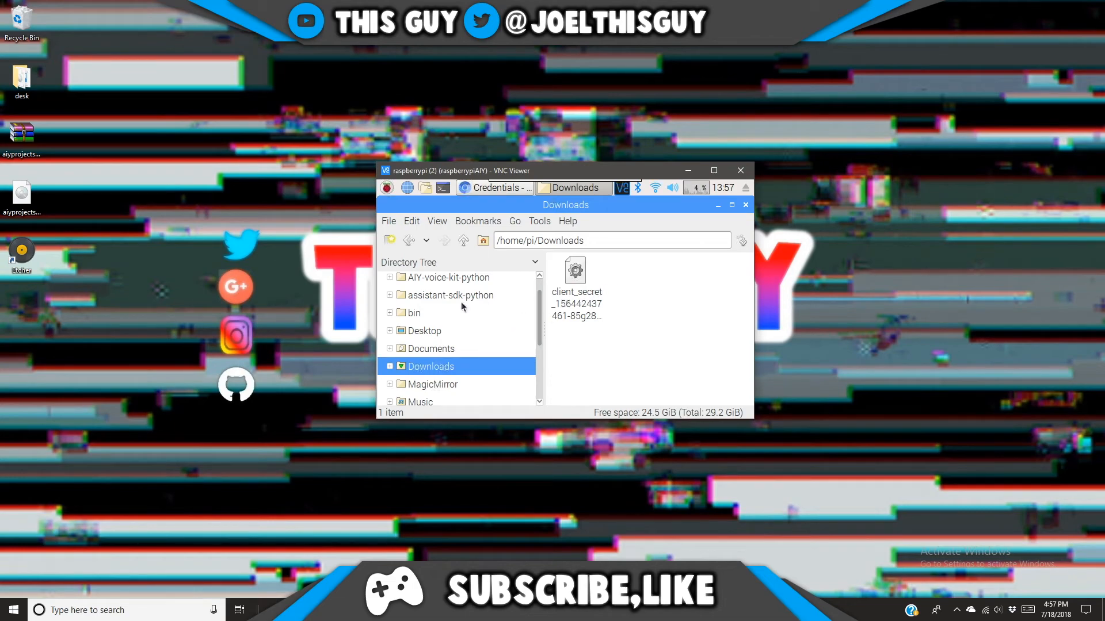
pyautogui.moveTo(575, 291)
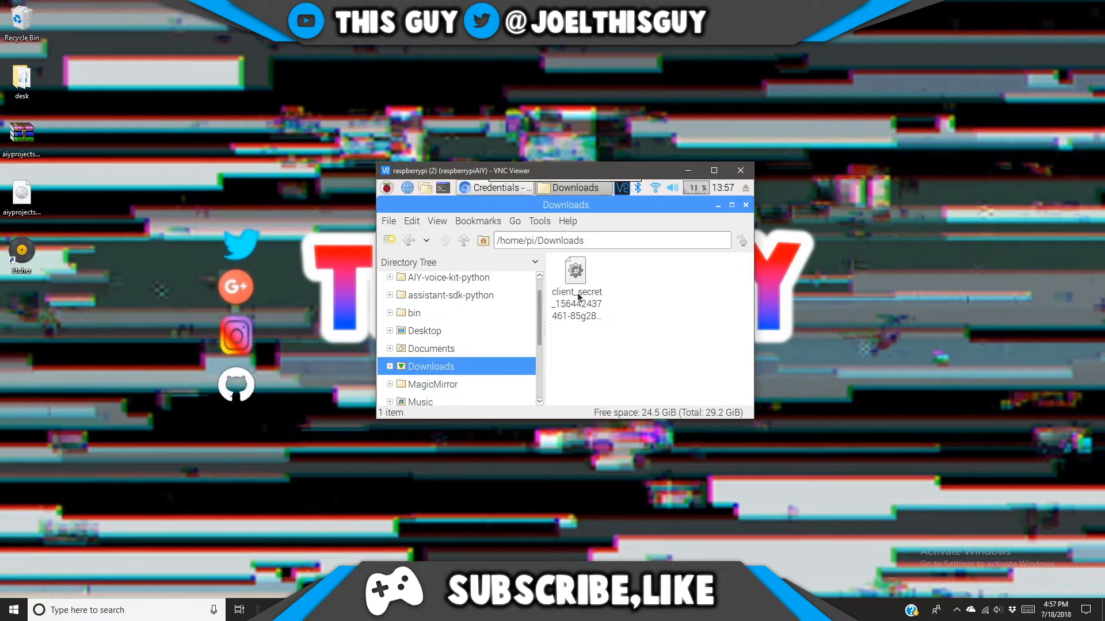
pyautogui.rightClick(575, 282)
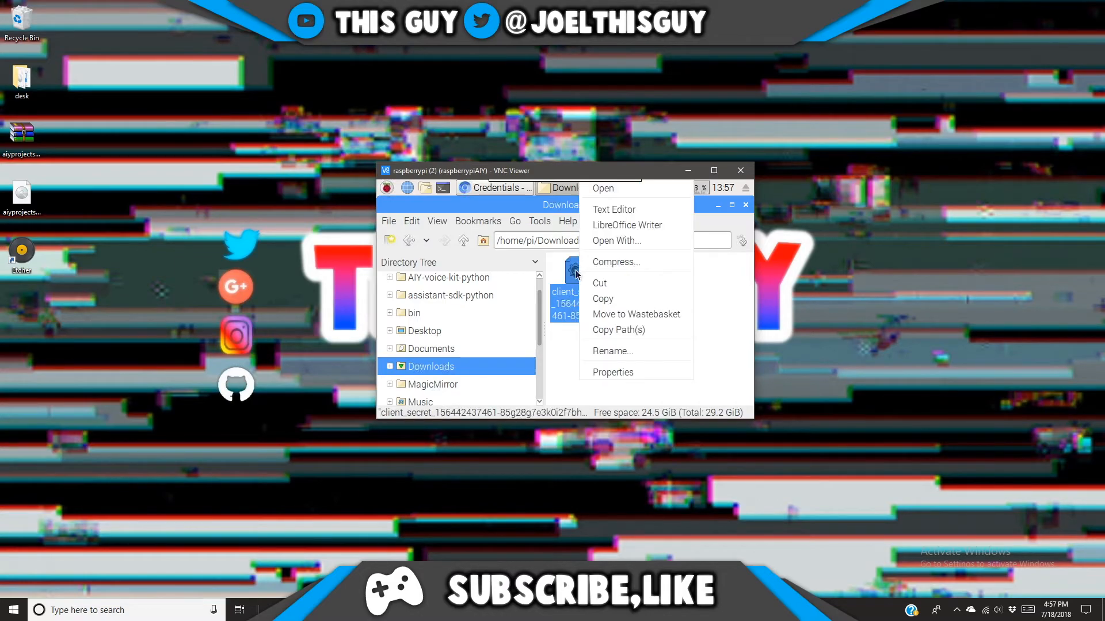
pyautogui.moveTo(611, 351)
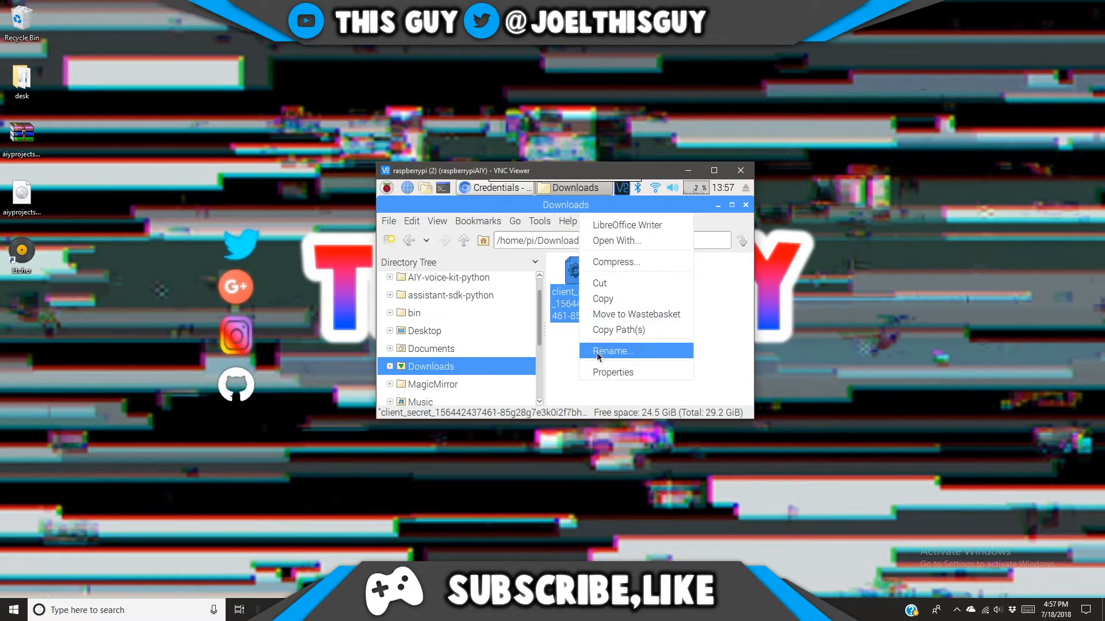
pyautogui.click(611, 351)
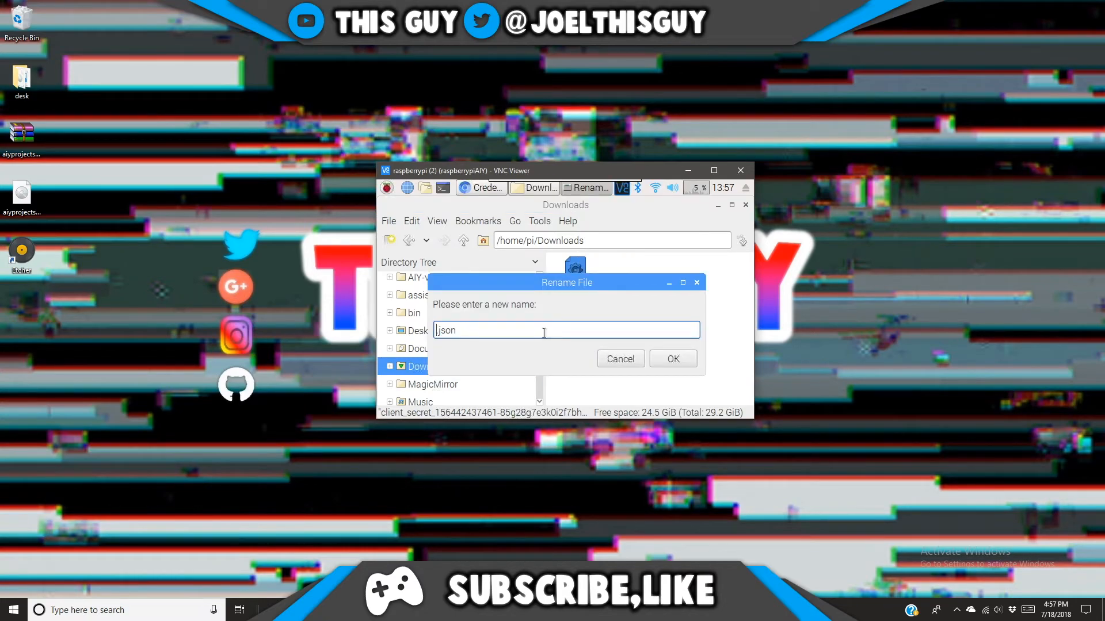
# Type 'assistant' as the new name so the file becomes assistant.json.
pyautogui.write('a')
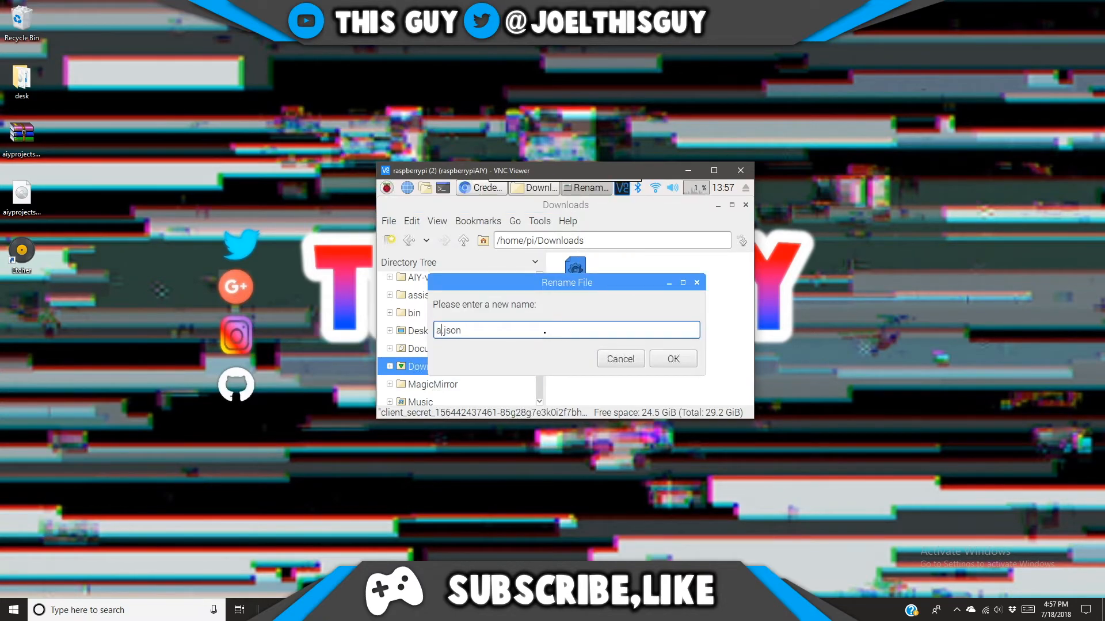
pyautogui.write('ssist')
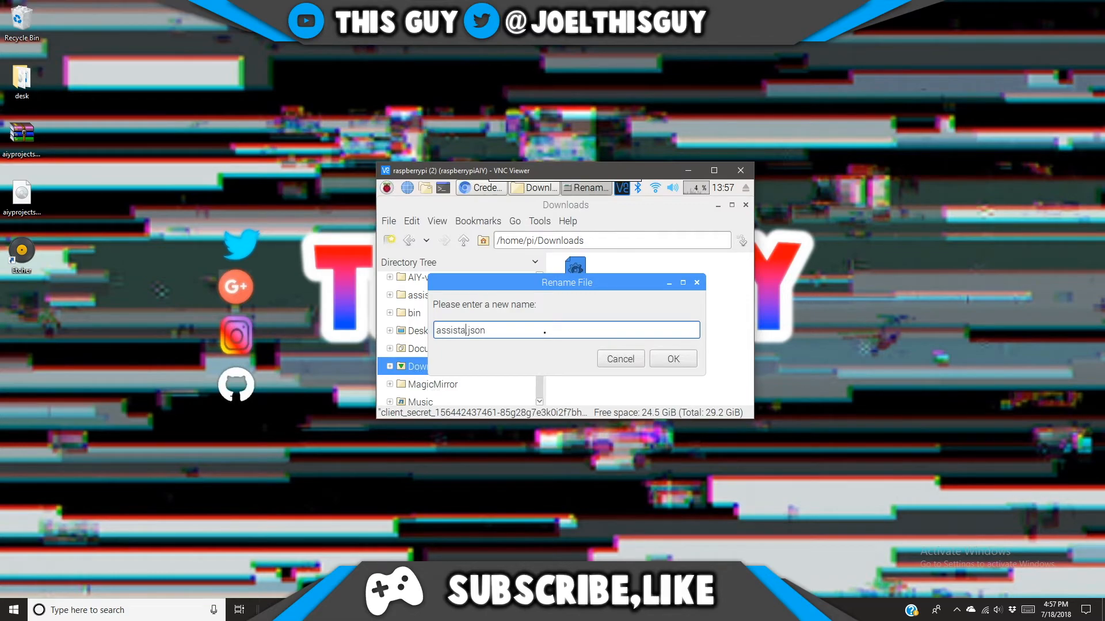
pyautogui.write('nt')
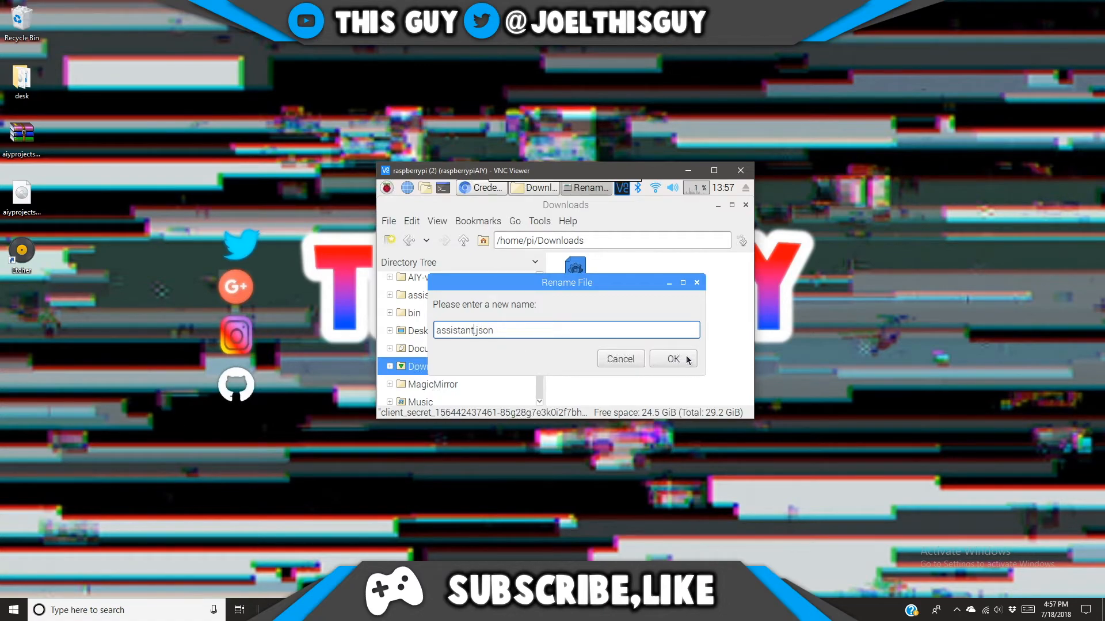
# Confirm the rename to assistant.json and select it for moving into /home/pi.
pyautogui.click(668, 359)
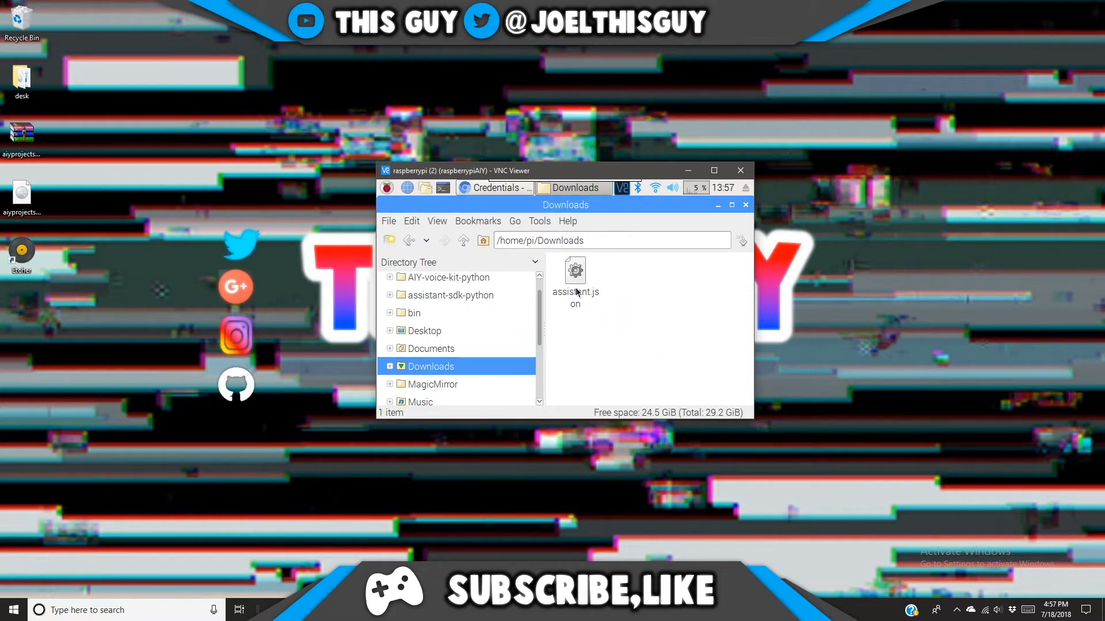
pyautogui.moveTo(587, 301)
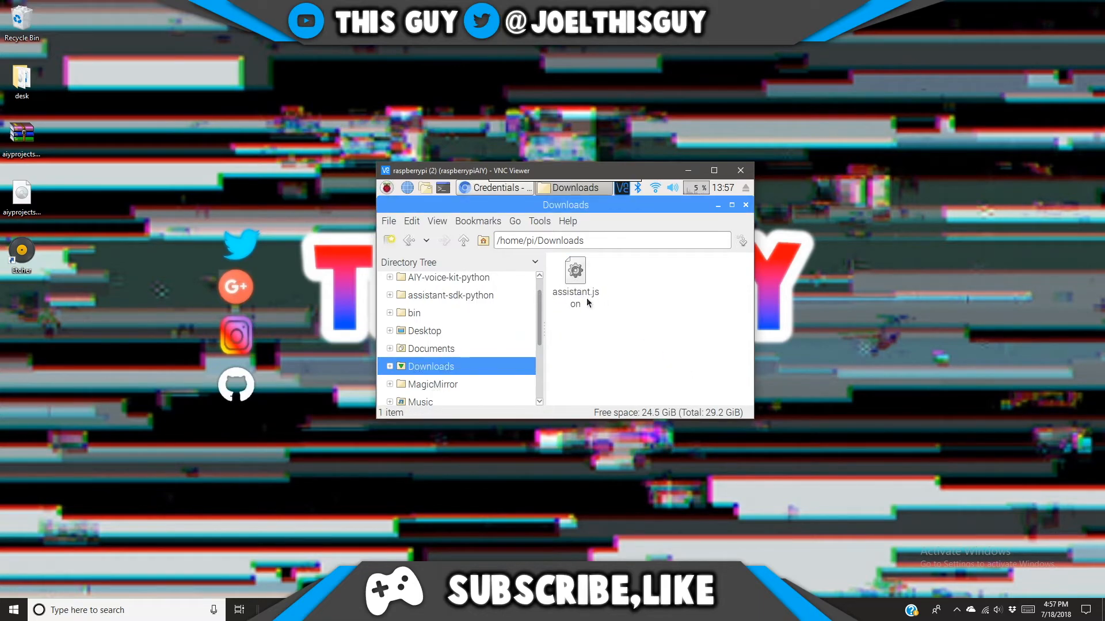
pyautogui.moveTo(576, 289)
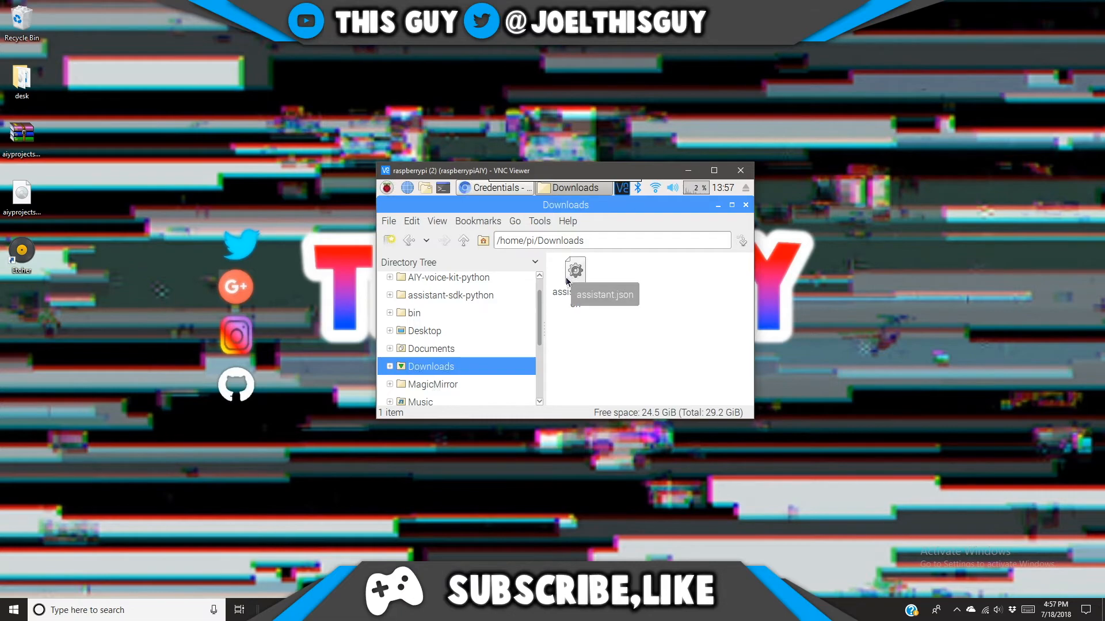
pyautogui.click(575, 271)
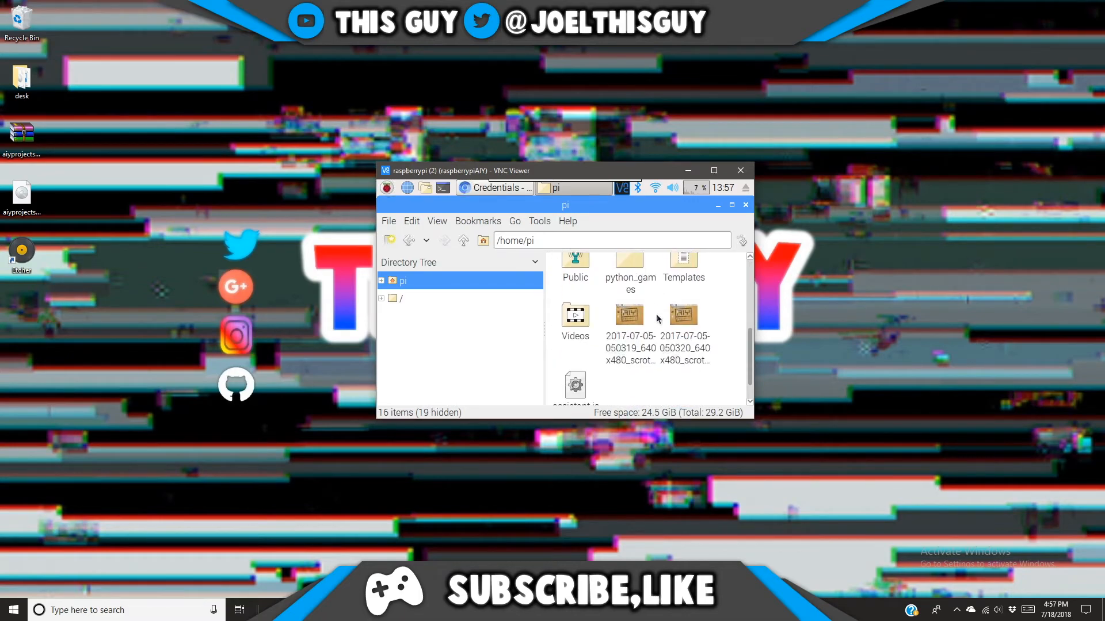
pyautogui.scroll(-3)
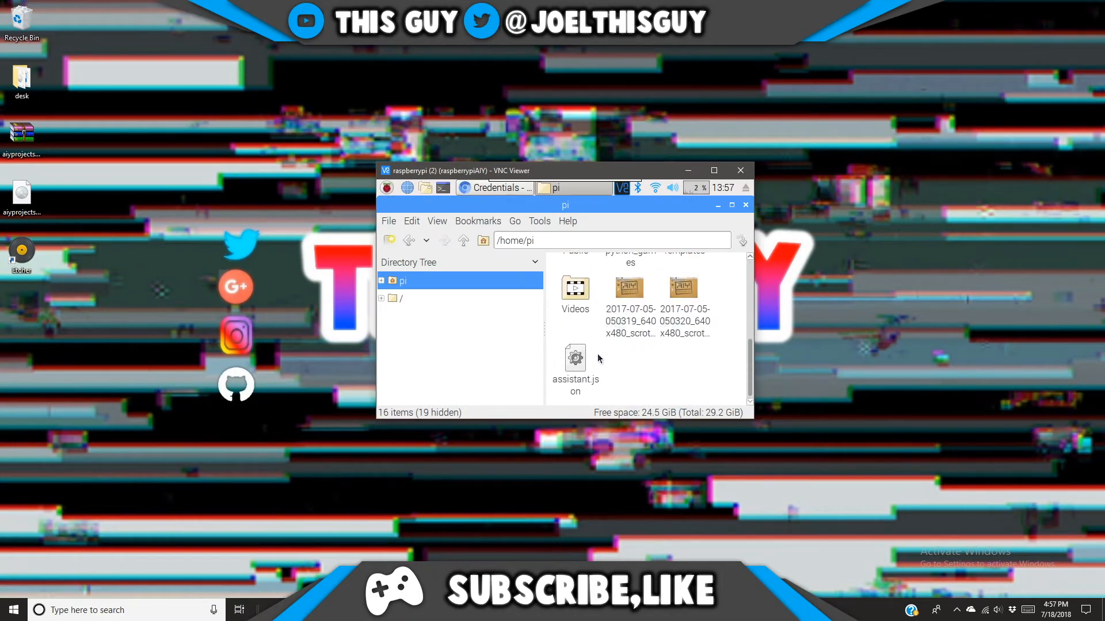
pyautogui.moveTo(586, 370)
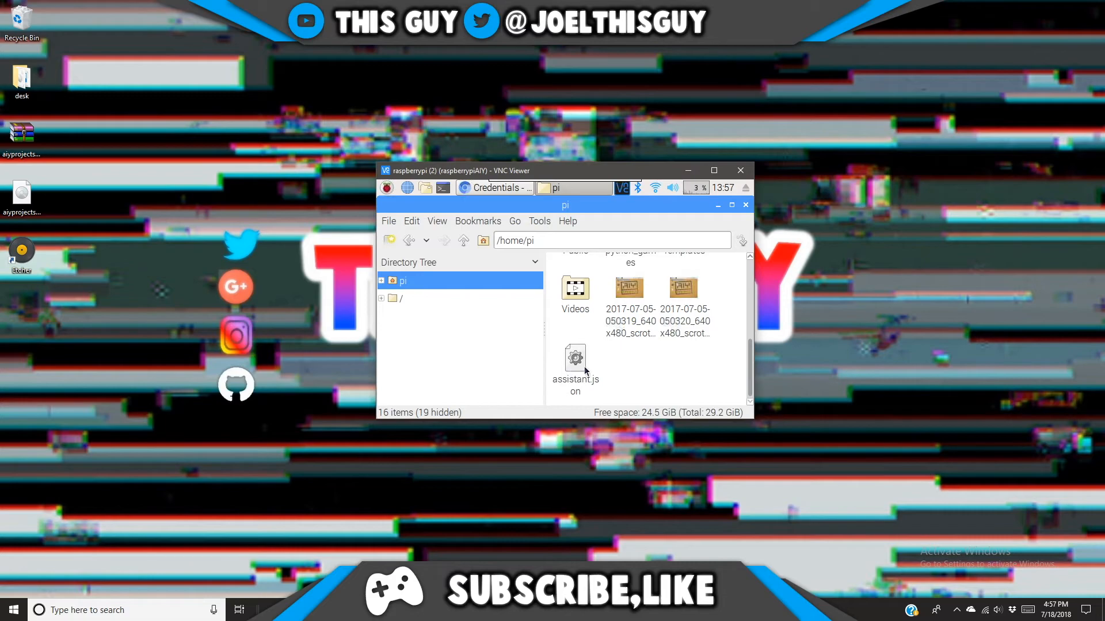
pyautogui.moveTo(623, 370)
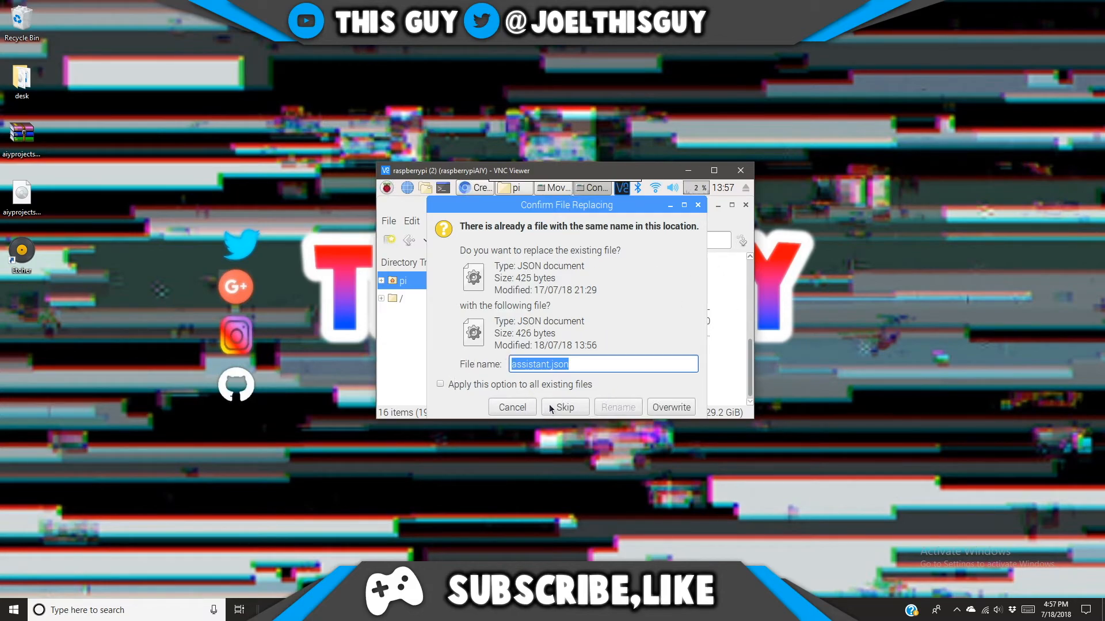
pyautogui.moveTo(550, 418)
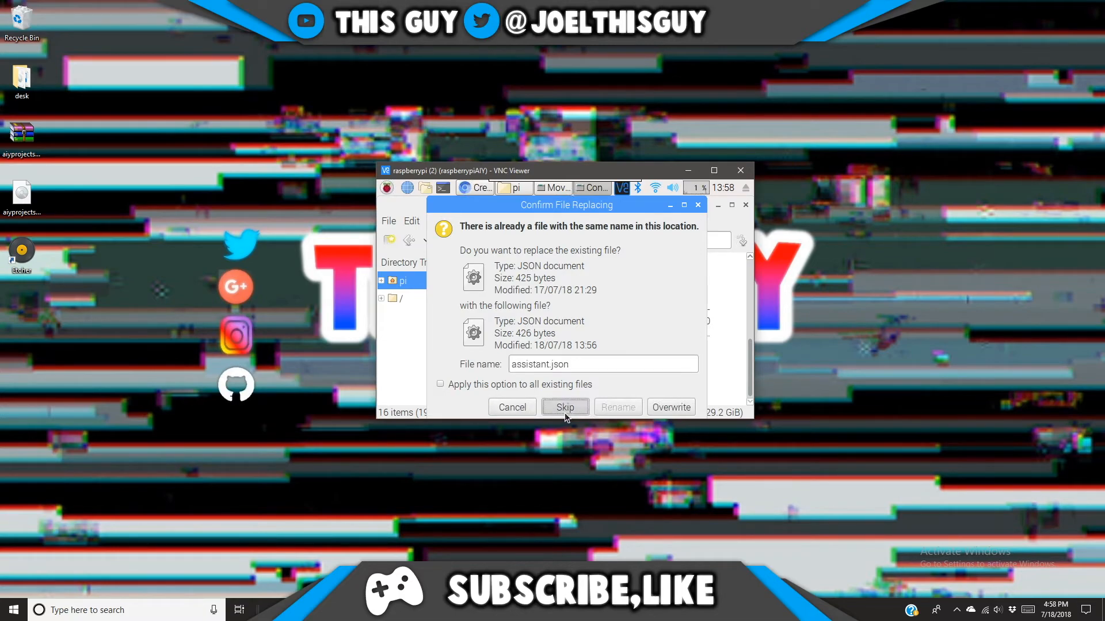
# Skip replacing, keeping the existing assistant.json in /home/pi.
pyautogui.click(564, 408)
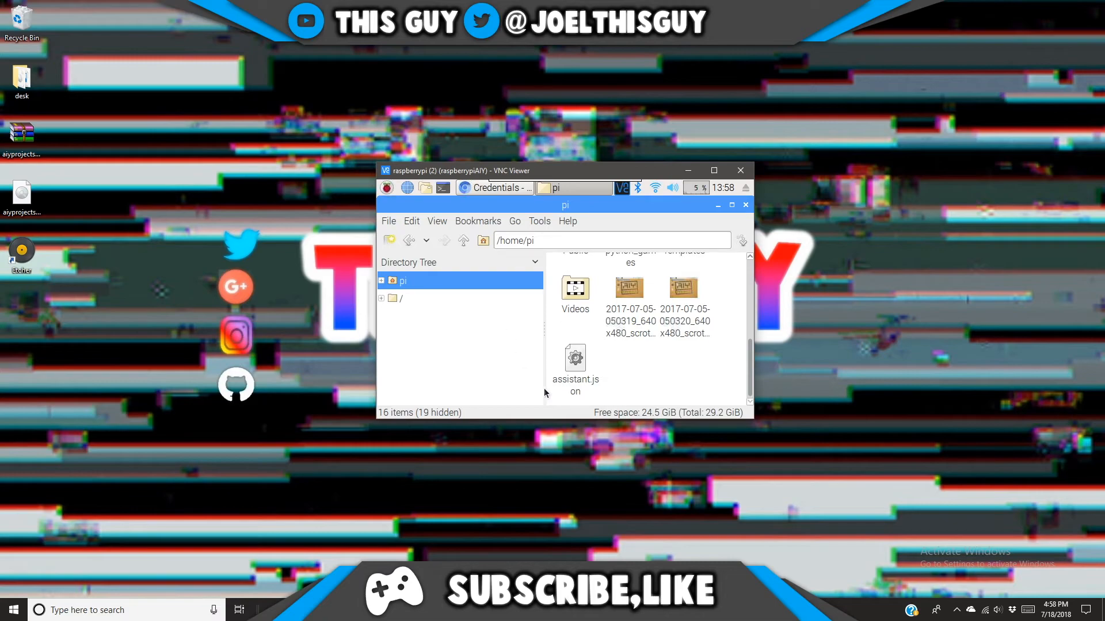
pyautogui.moveTo(567, 320)
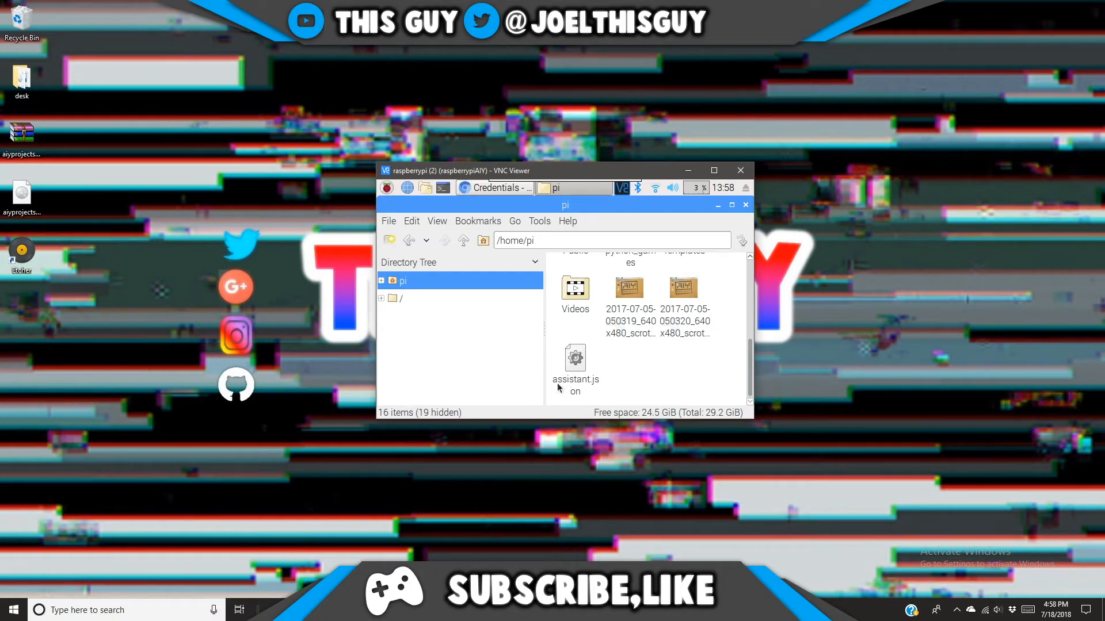
pyautogui.moveTo(477, 362)
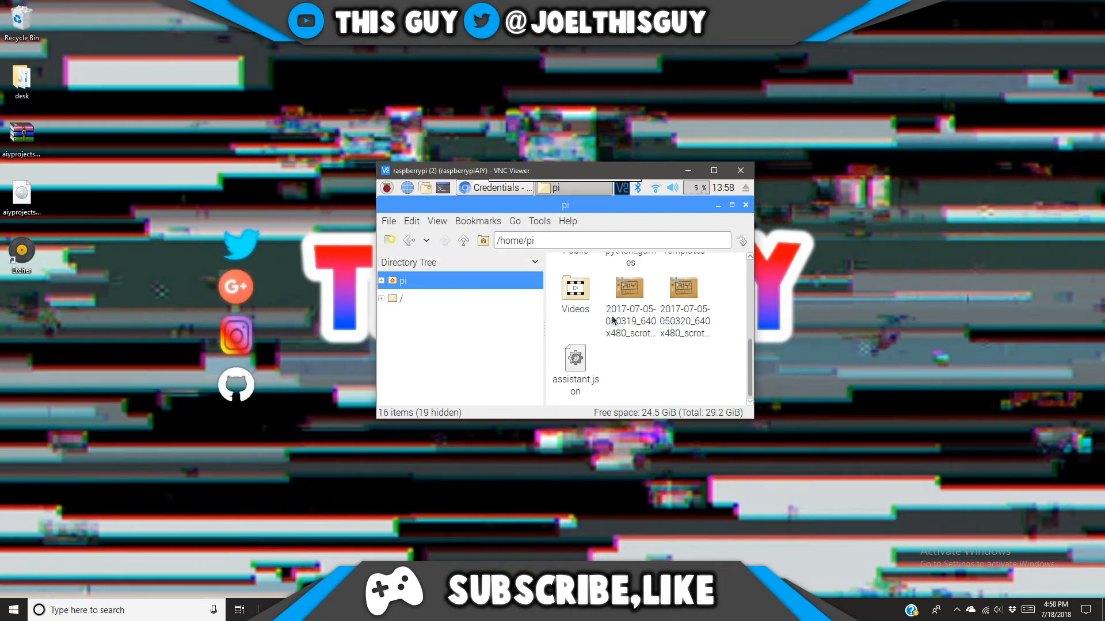
pyautogui.scroll(3)
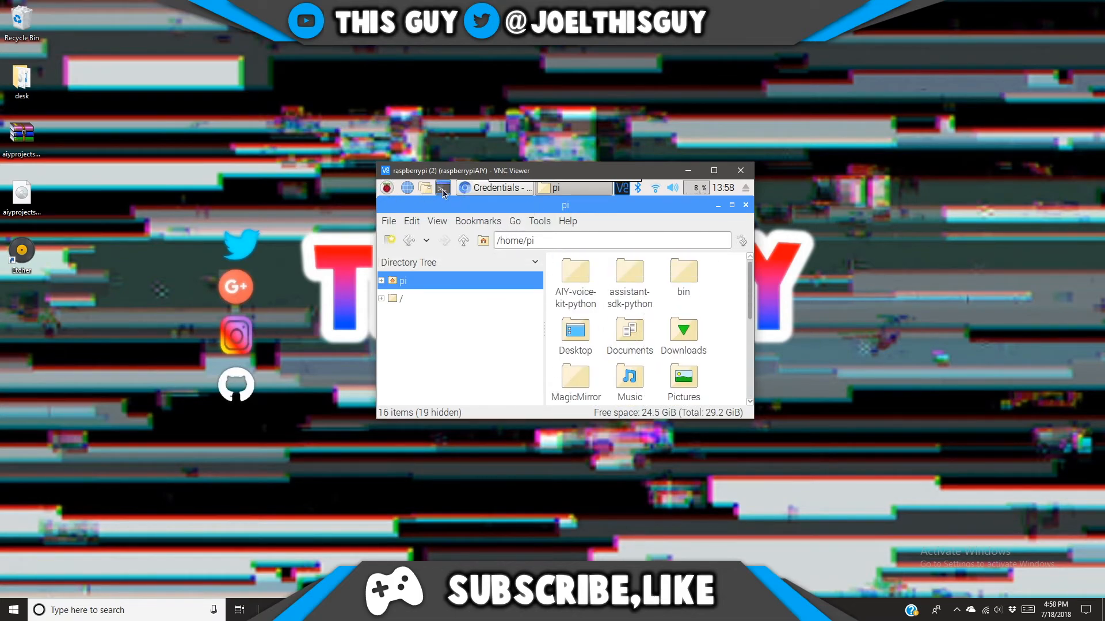
pyautogui.click(443, 187)
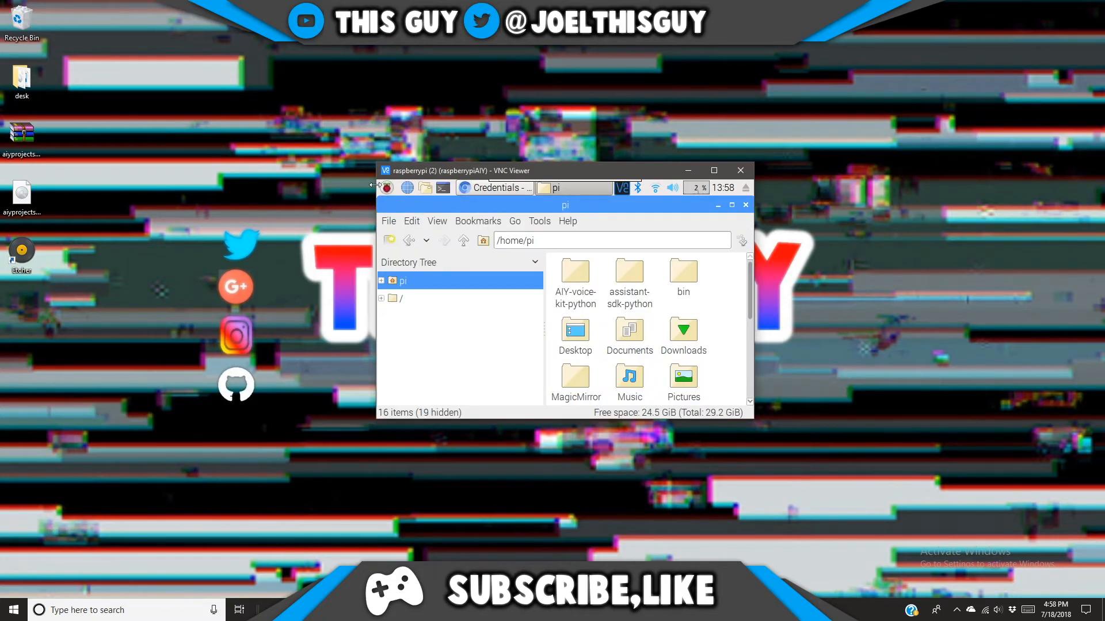
# Clear to the Pi desktop and launch the AIY dev terminal in ~/AIY-voice-kit-python.
pyautogui.click(495, 188)
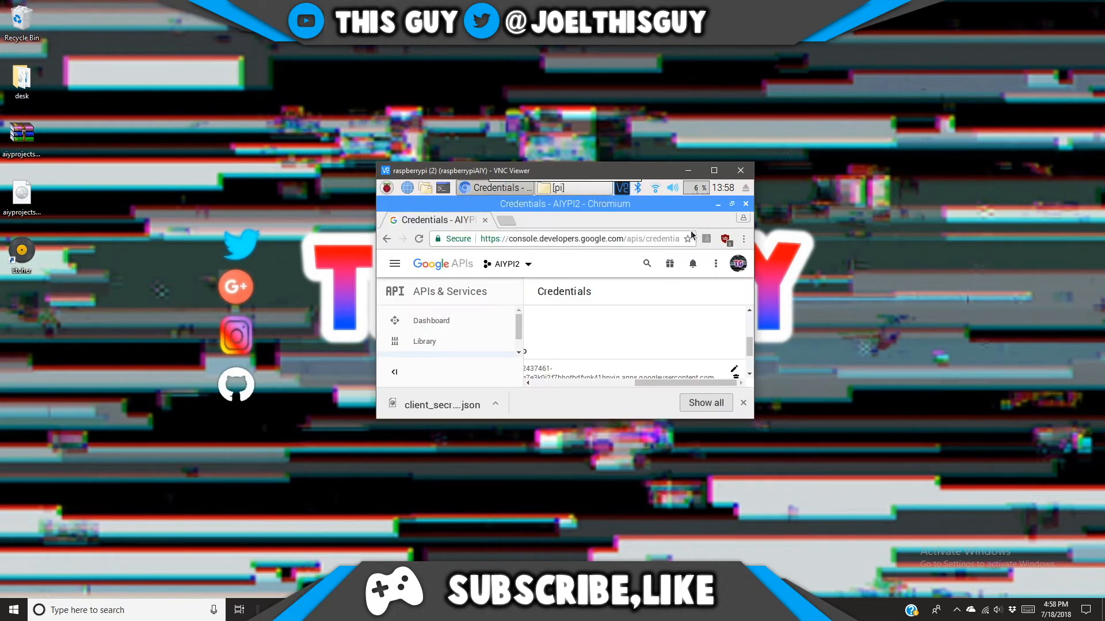
pyautogui.click(717, 203)
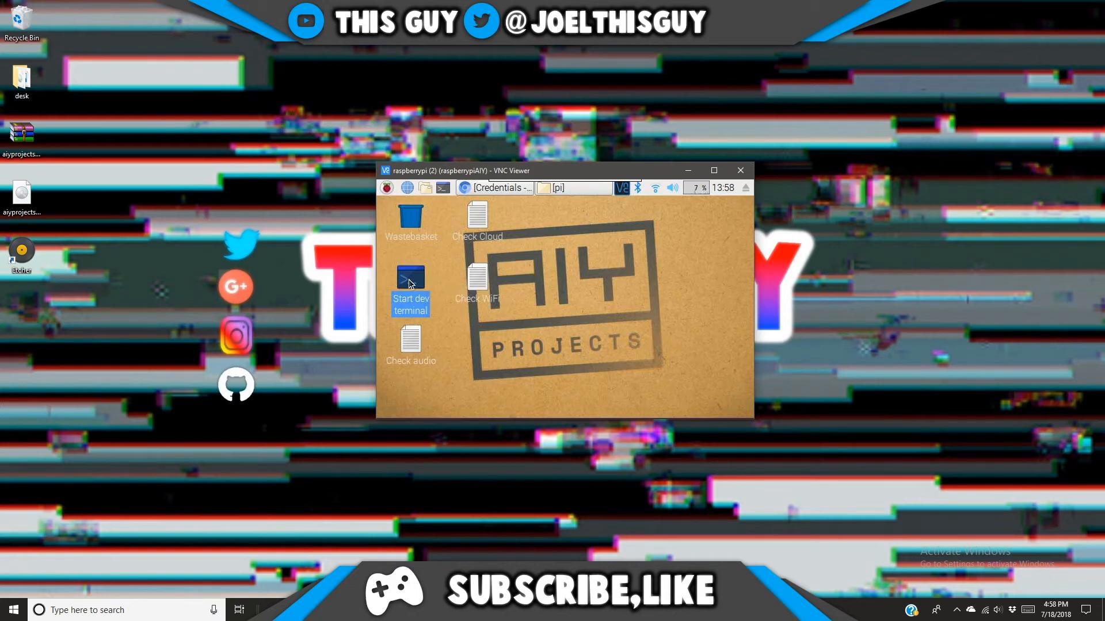
pyautogui.doubleClick(410, 277)
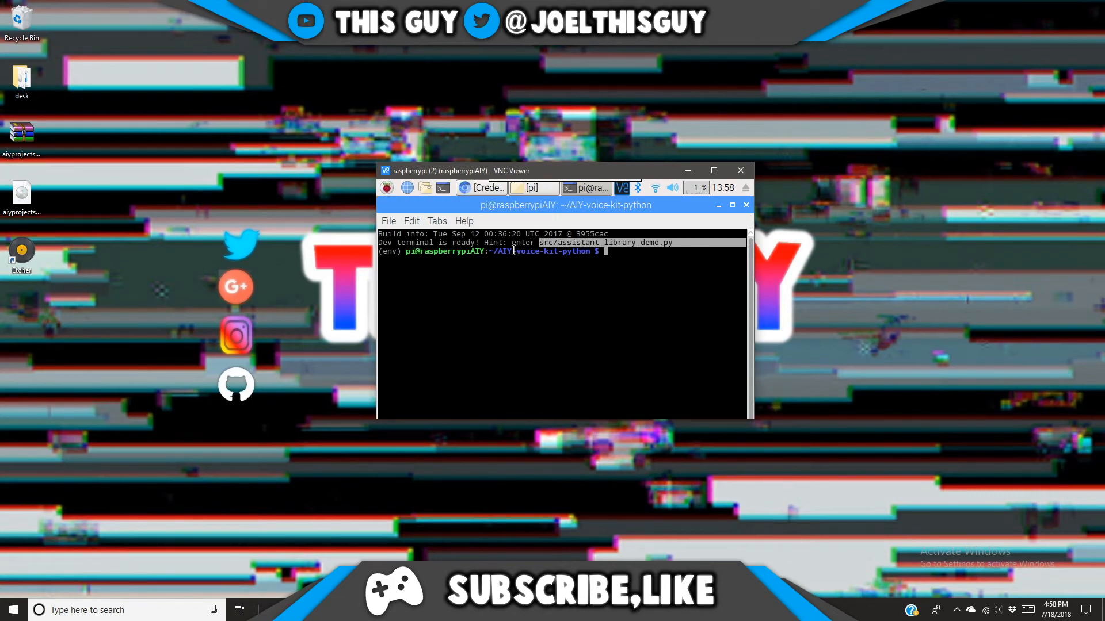
# Run src/assistant_library_demo.py in the dev terminal.
pyautogui.press('ctrl+c')
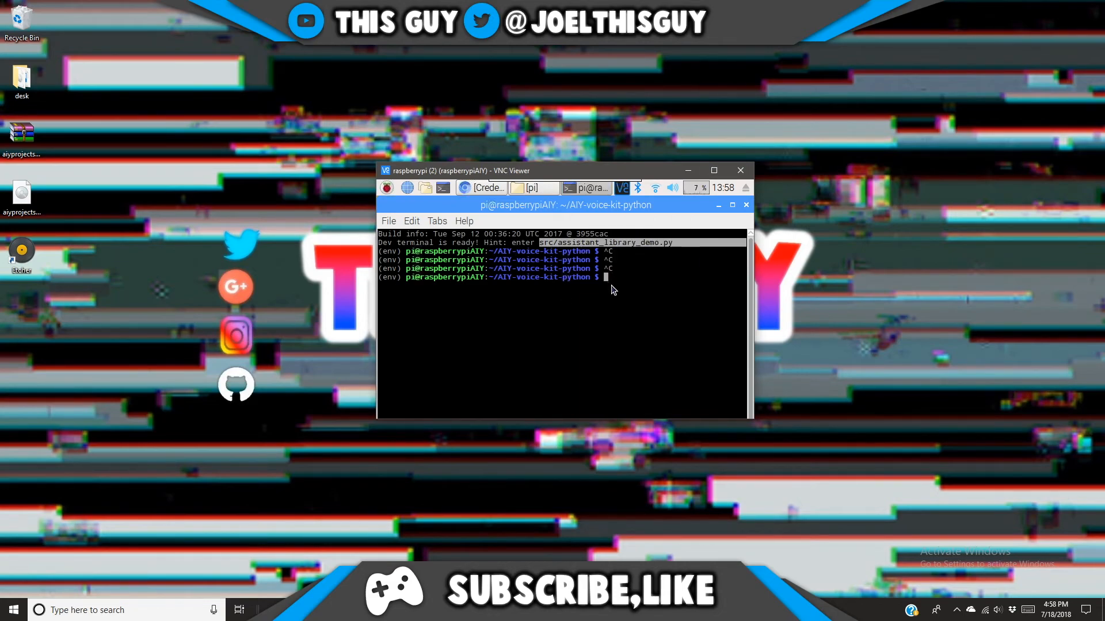
pyautogui.rightClick(604, 296)
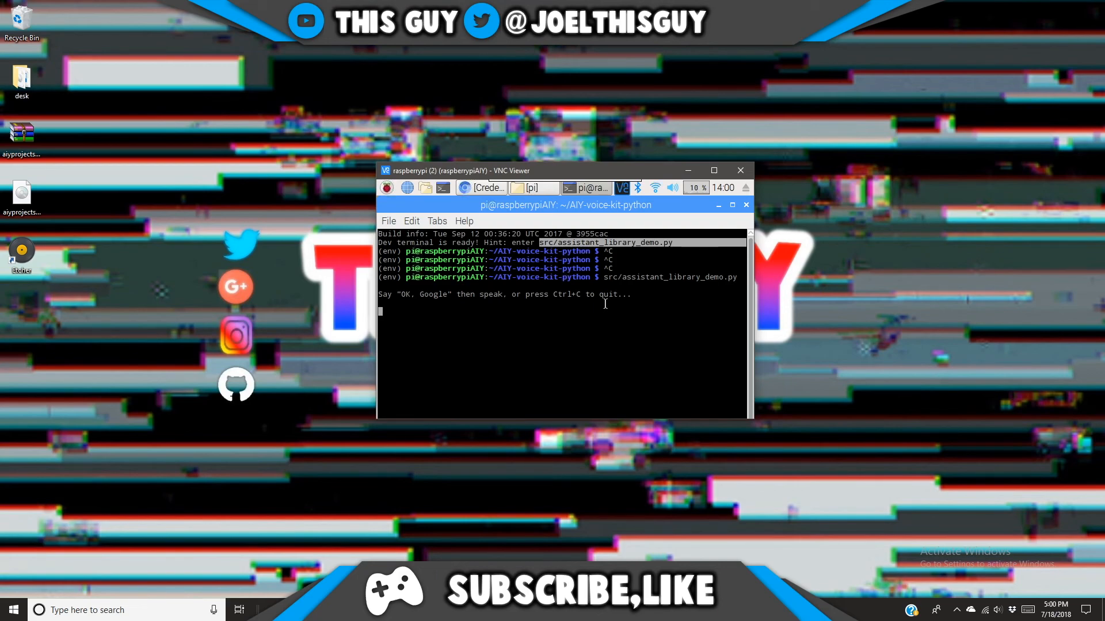
# Stop the assistant demo with Ctrl+C and close the dev terminal.
pyautogui.press('ctrl+c')
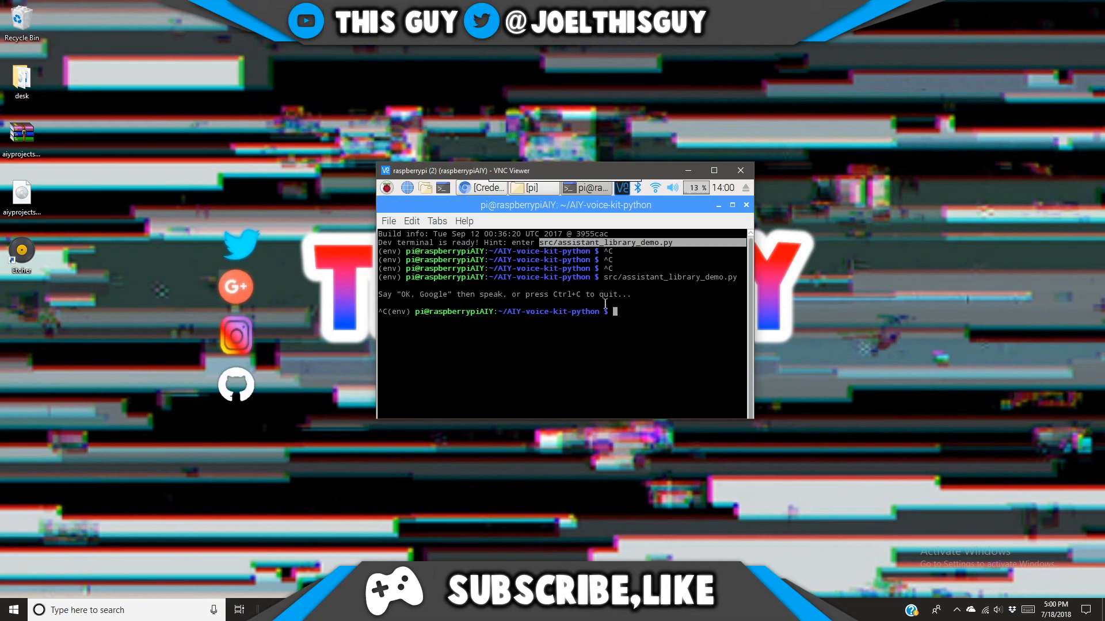
pyautogui.click(746, 205)
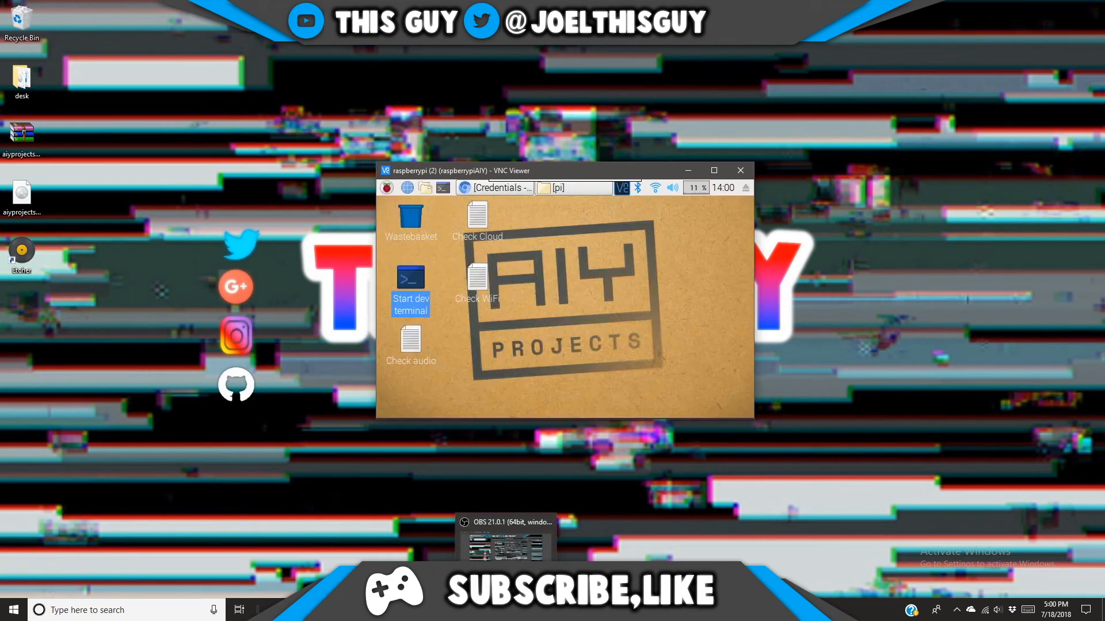
pyautogui.click(506, 539)
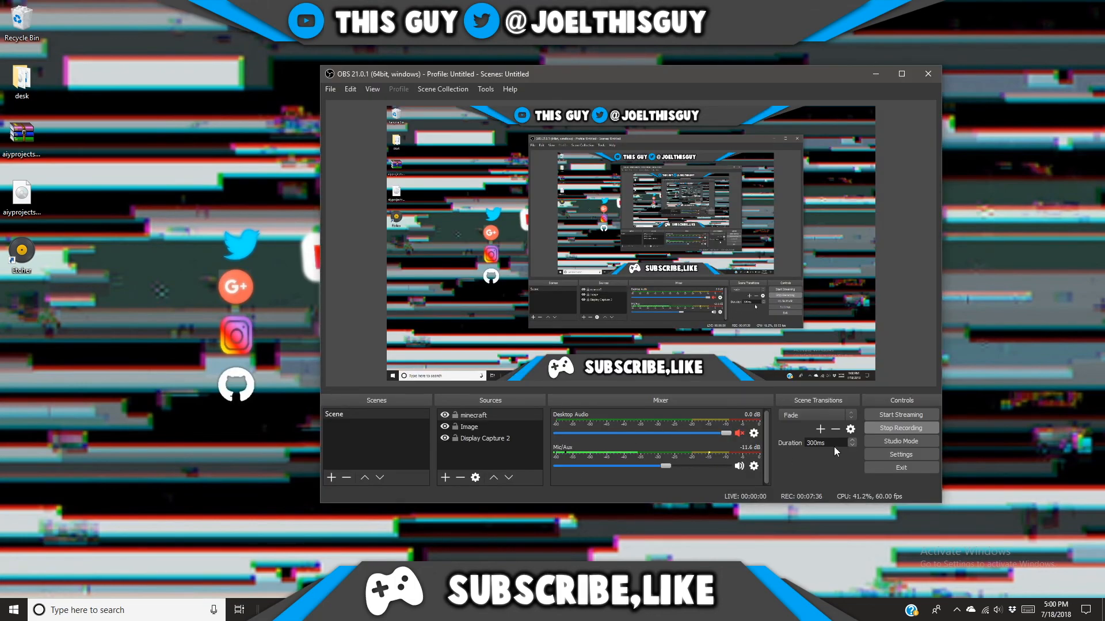